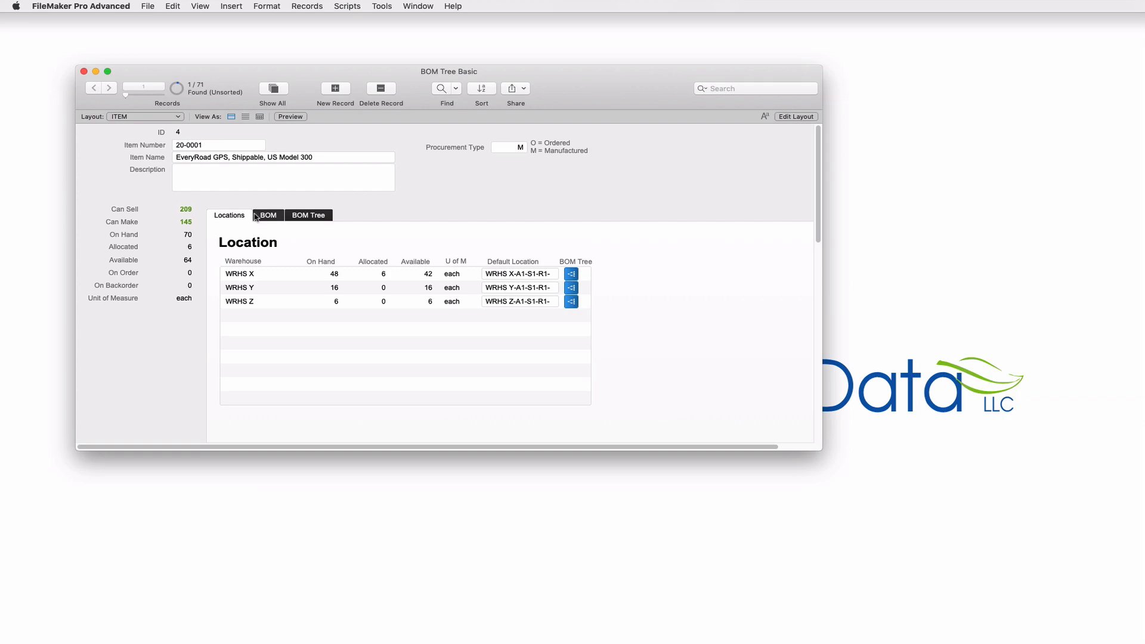
Review 20-0001's BOM, visit sub-assemblies 20-0002 and 20-0003, and return to the BOM Tree tab
left_click(268, 215)
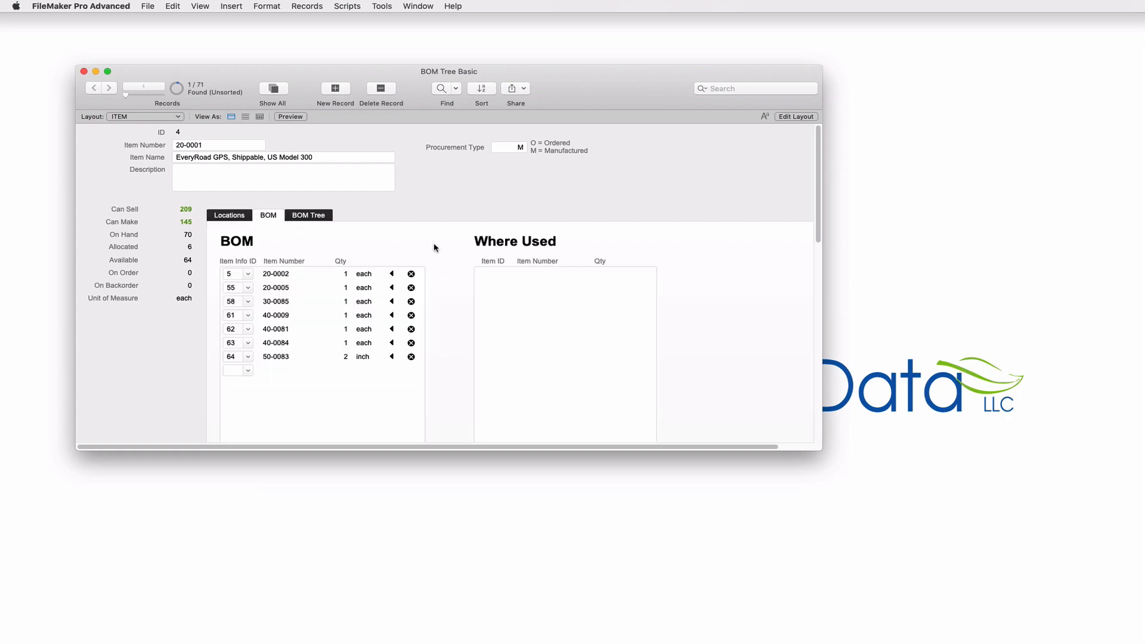
mouse_move(184, 151)
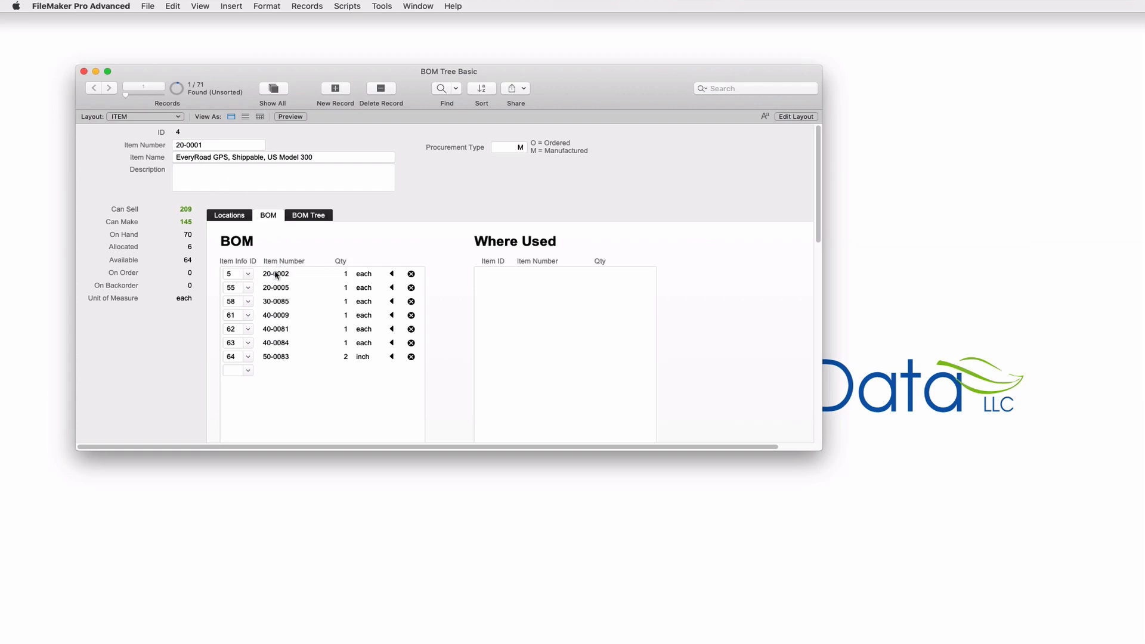
left_click(336, 301)
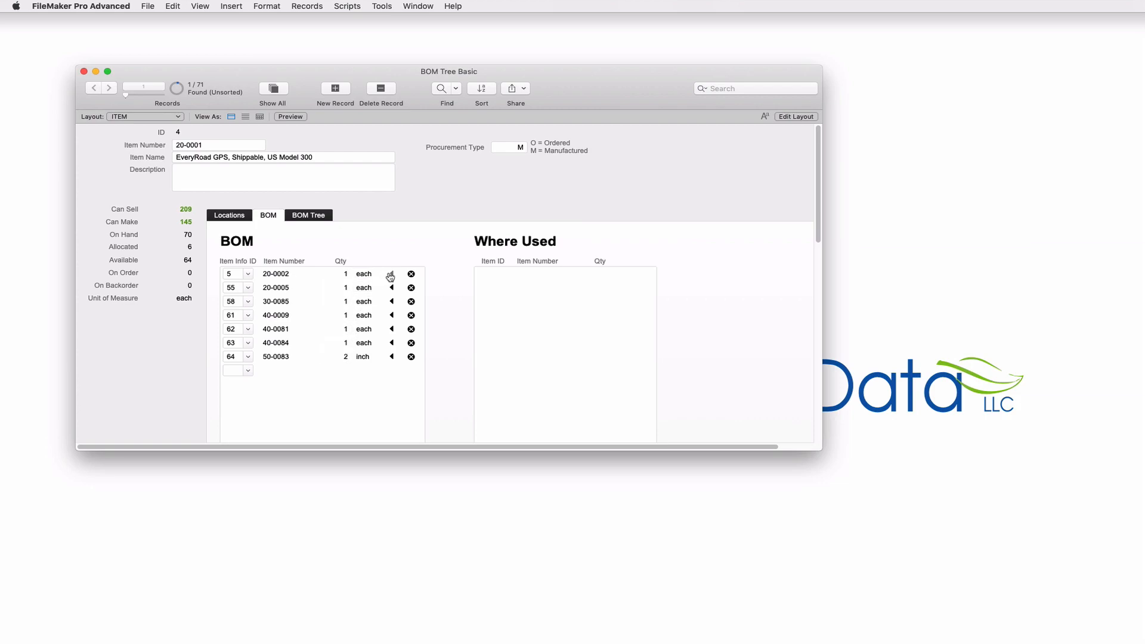
left_click(391, 275)
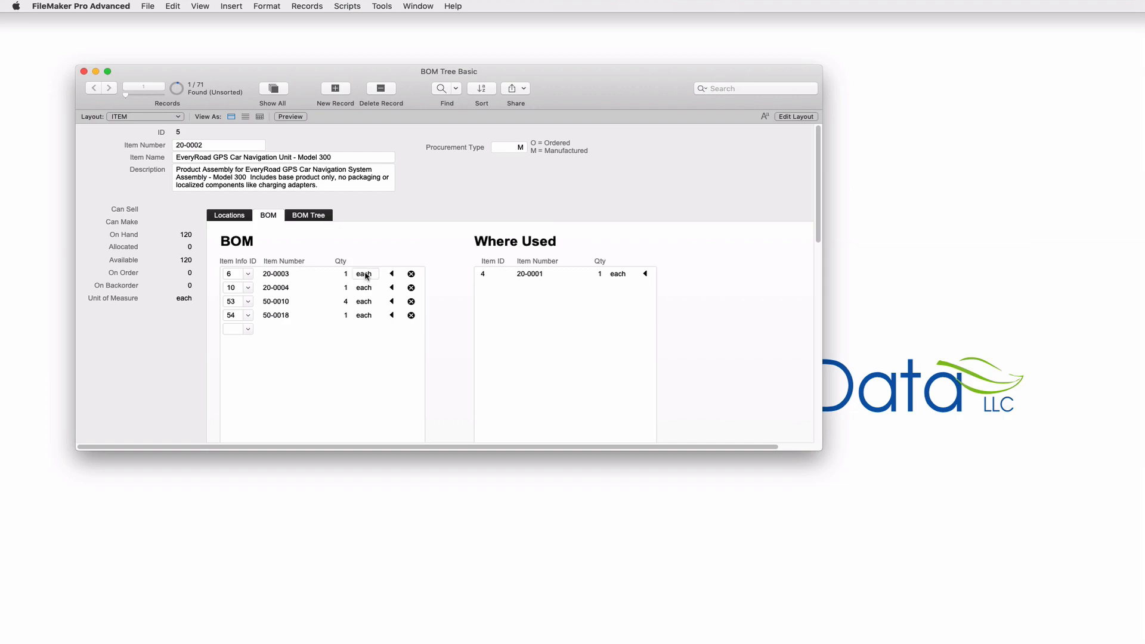
mouse_move(305, 281)
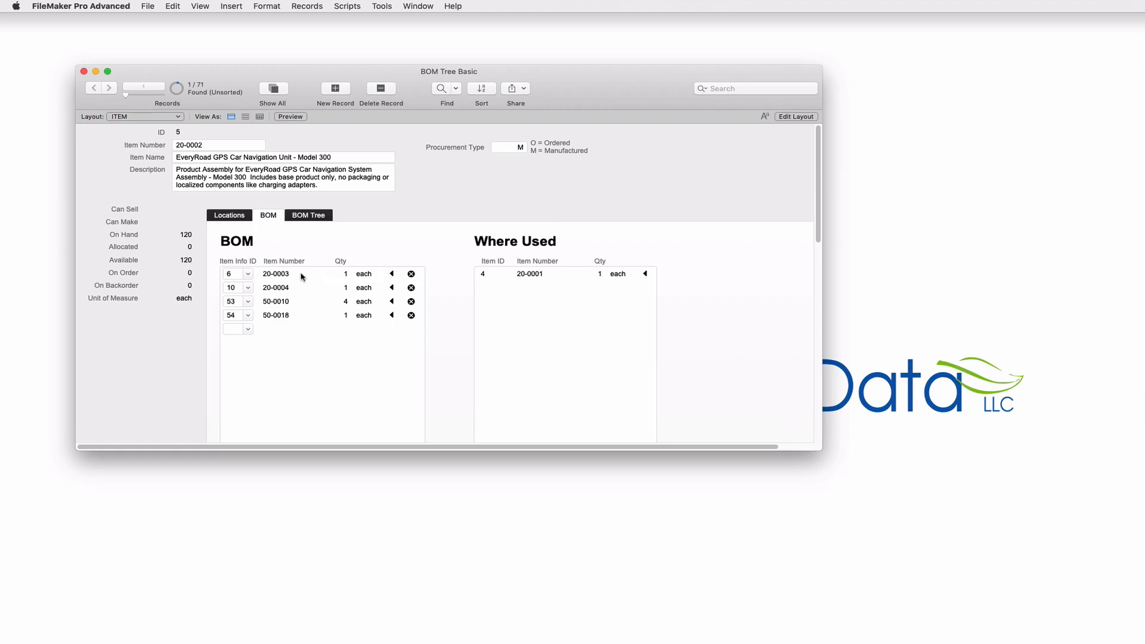
mouse_move(300, 331)
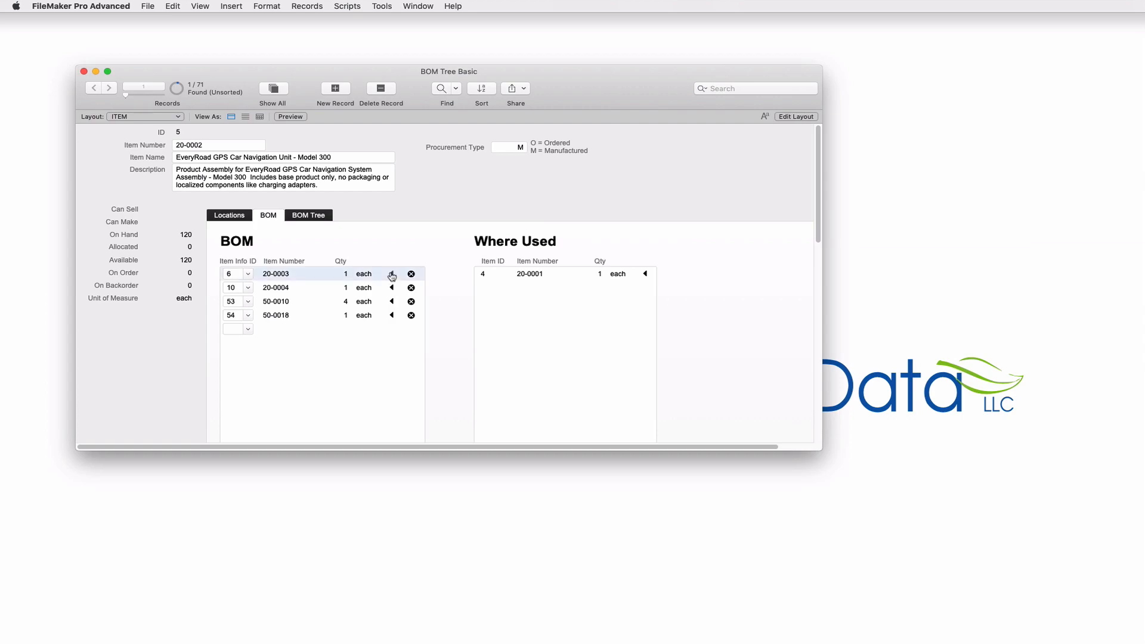
left_click(392, 273)
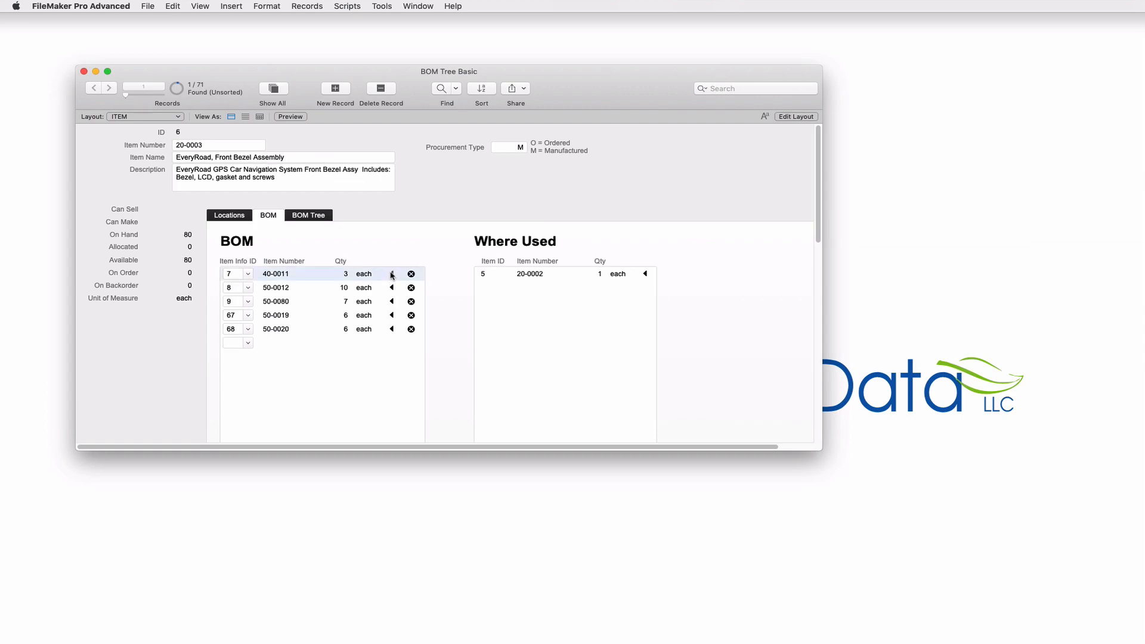
left_click(391, 273)
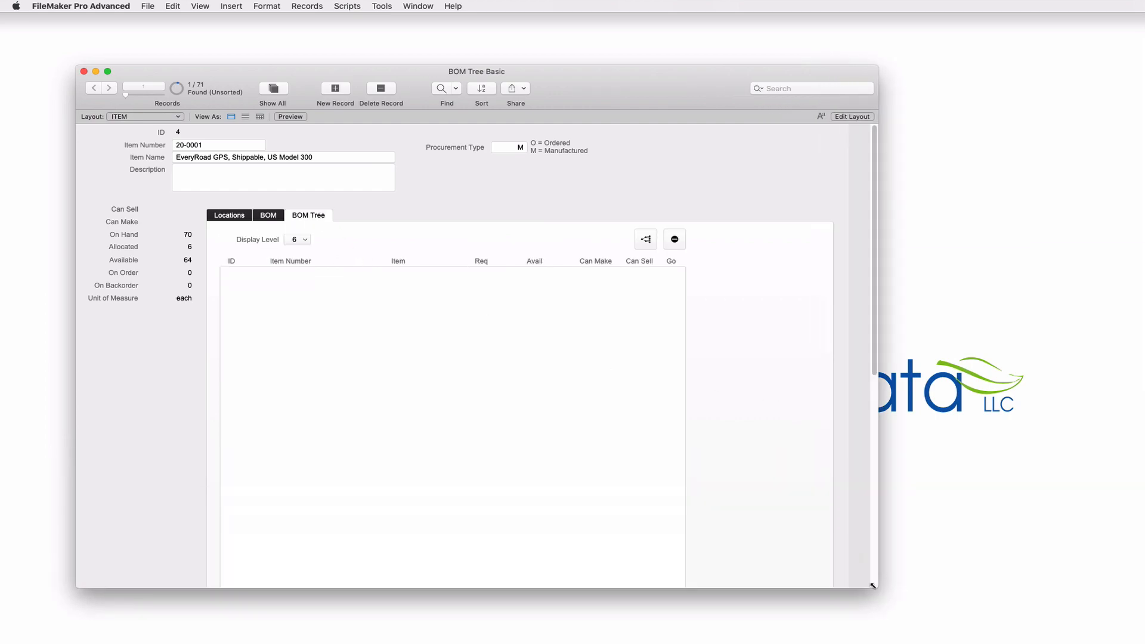
Generate the full BOM tree and inspect the 20-0002 and gasket 50-0080 rows
left_click(645, 239)
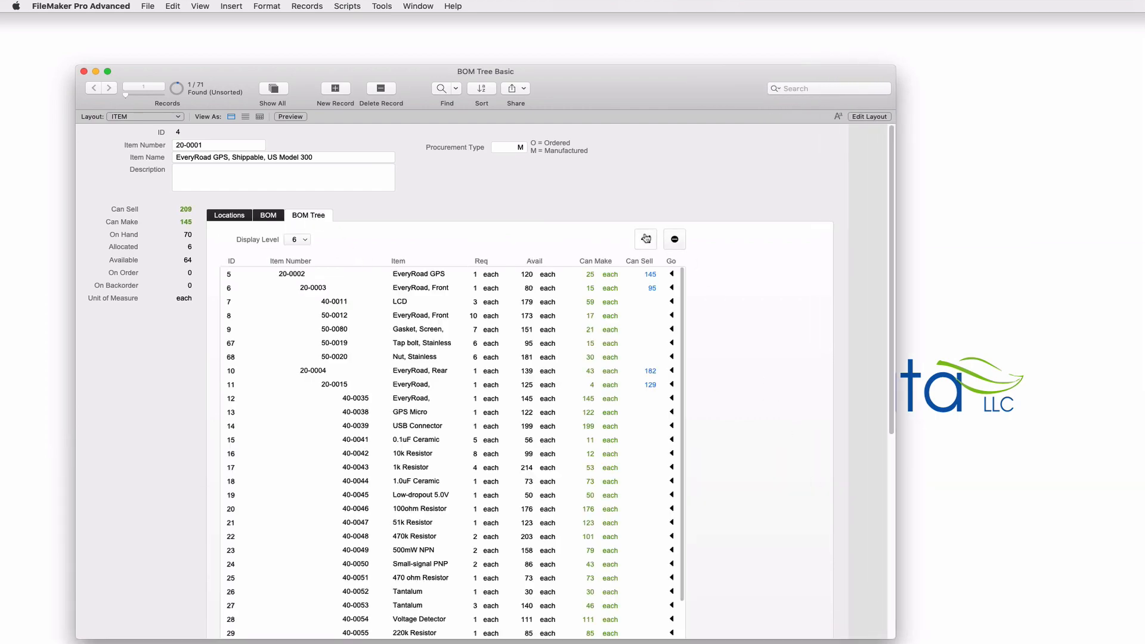
left_click(646, 238)
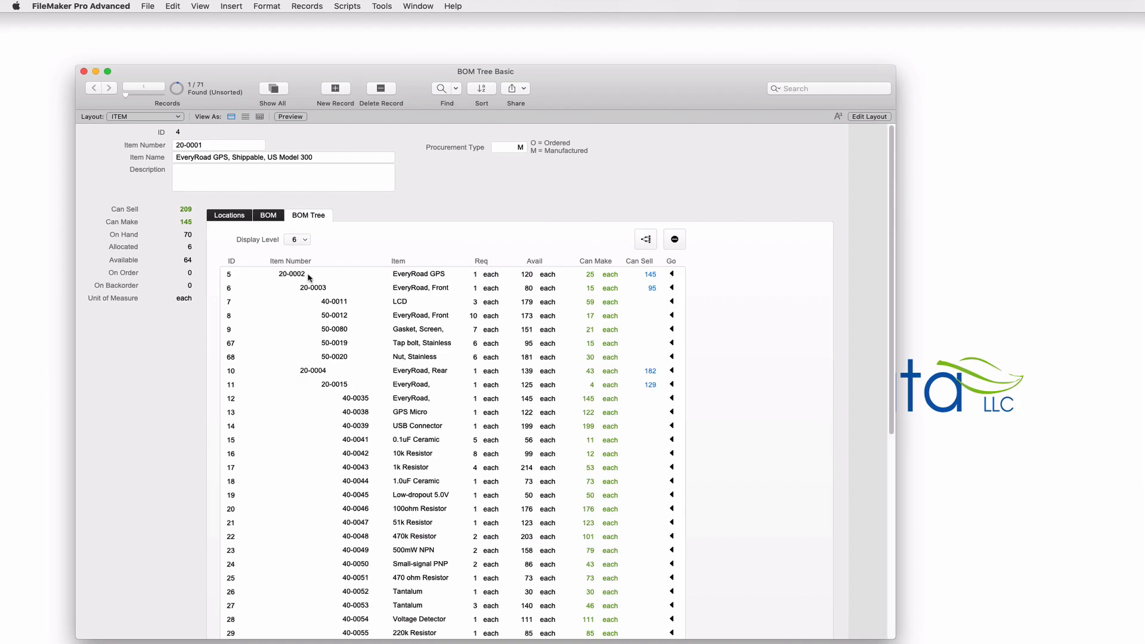
mouse_move(308, 279)
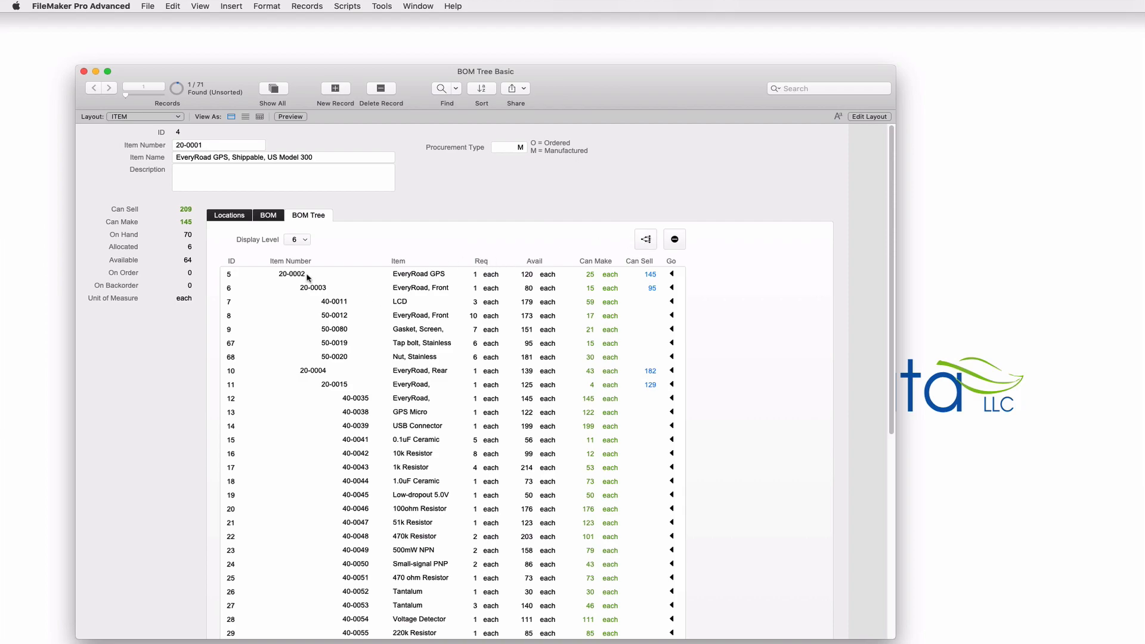
left_click(307, 275)
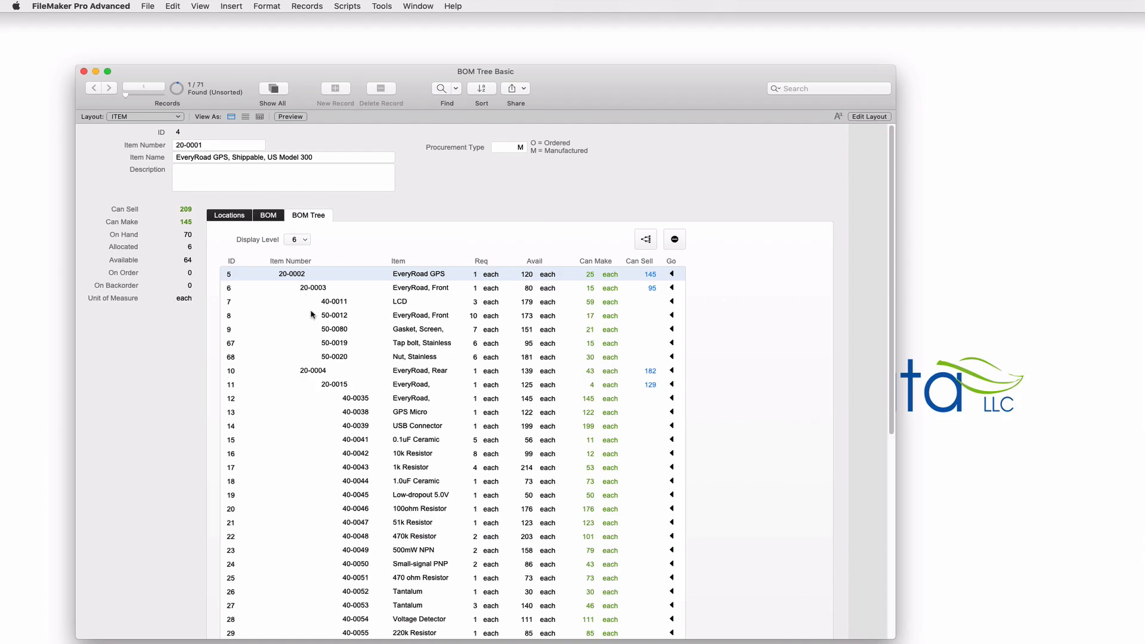
left_click(312, 287)
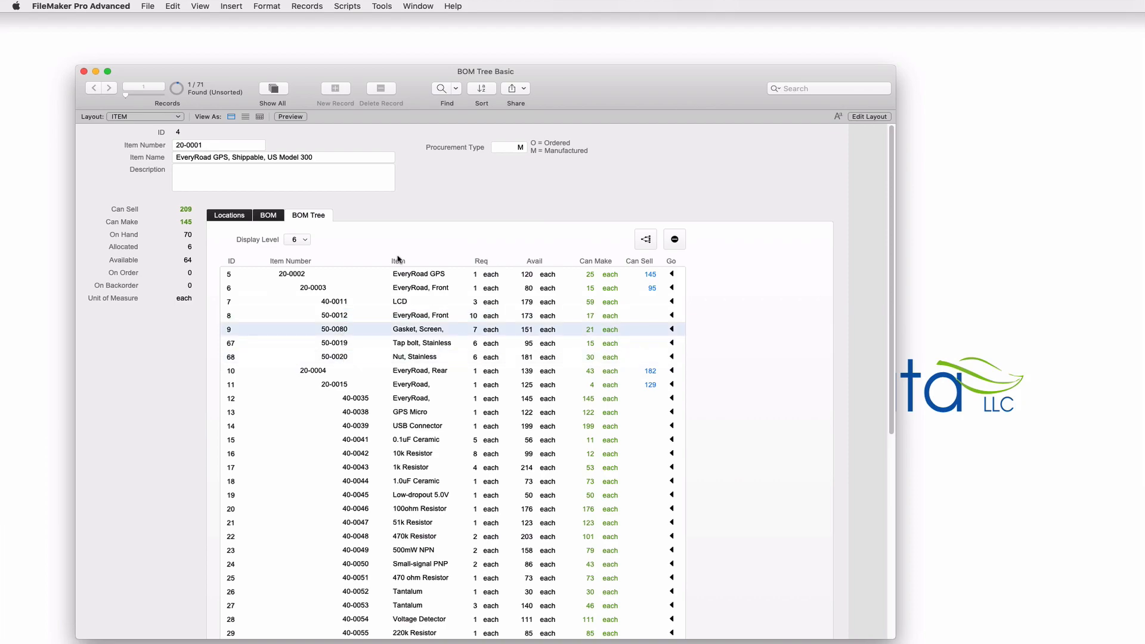
mouse_move(402, 258)
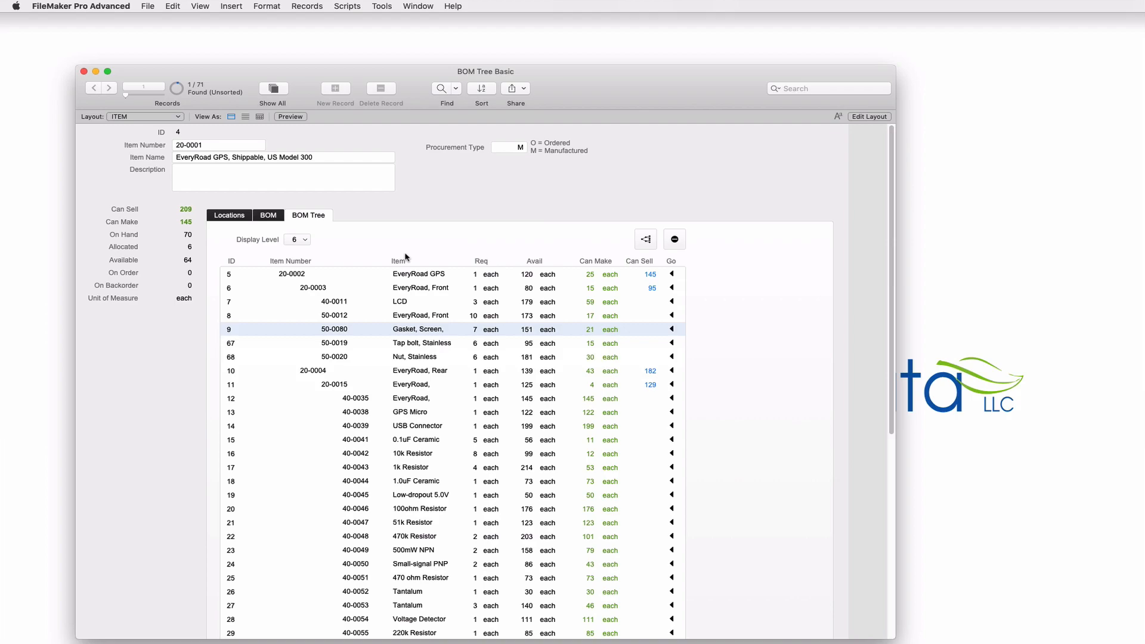
mouse_move(411, 255)
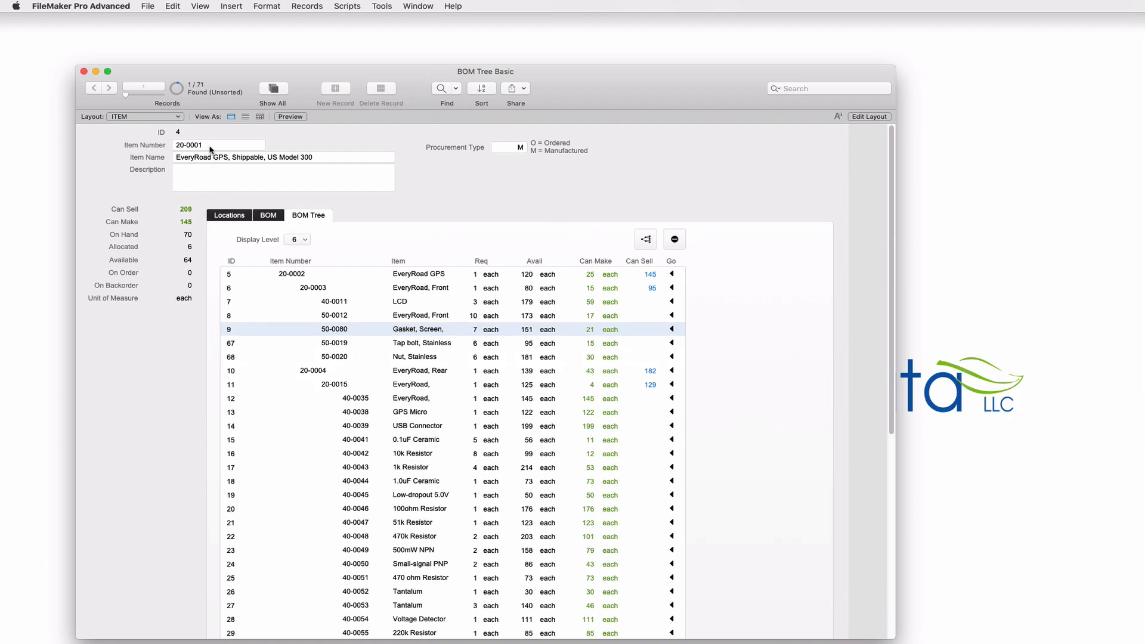
mouse_move(217, 133)
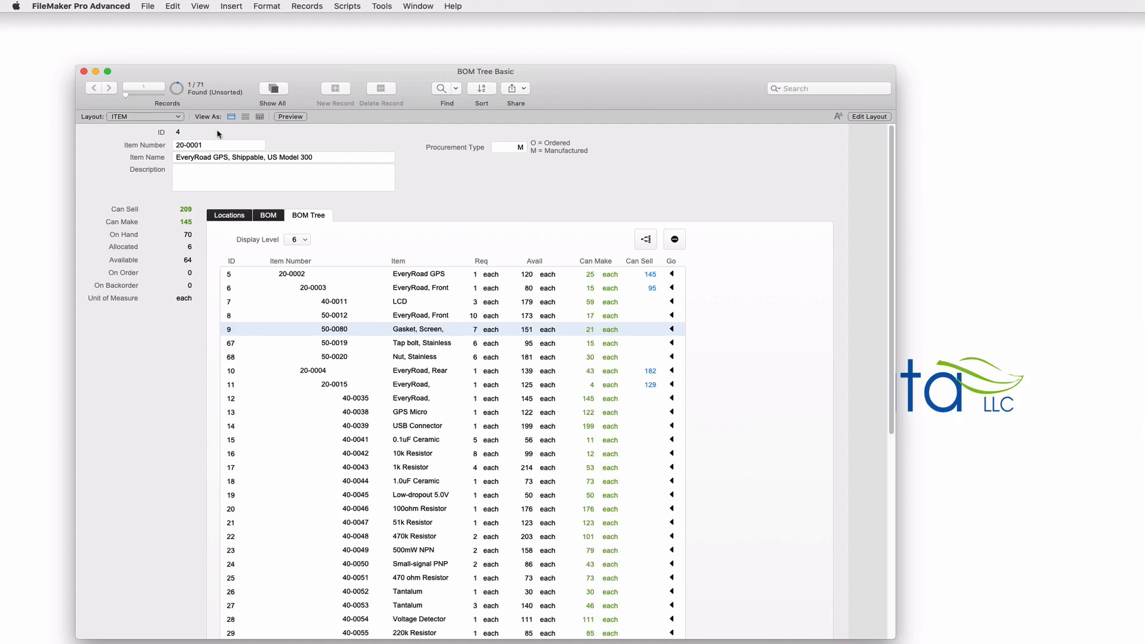
mouse_move(184, 131)
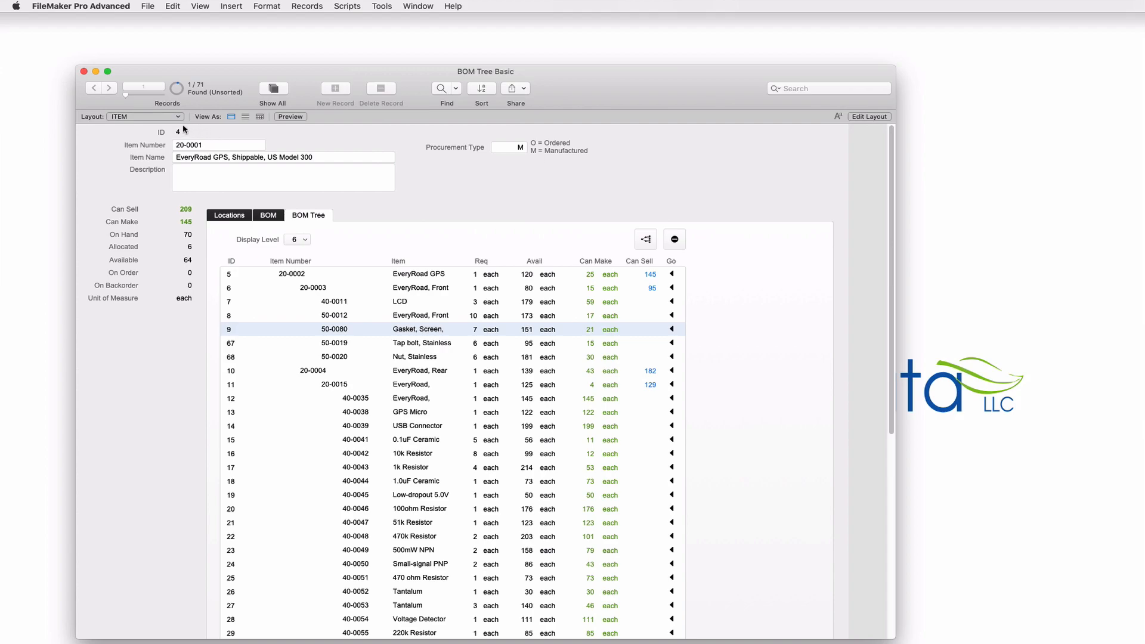
left_click(286, 158)
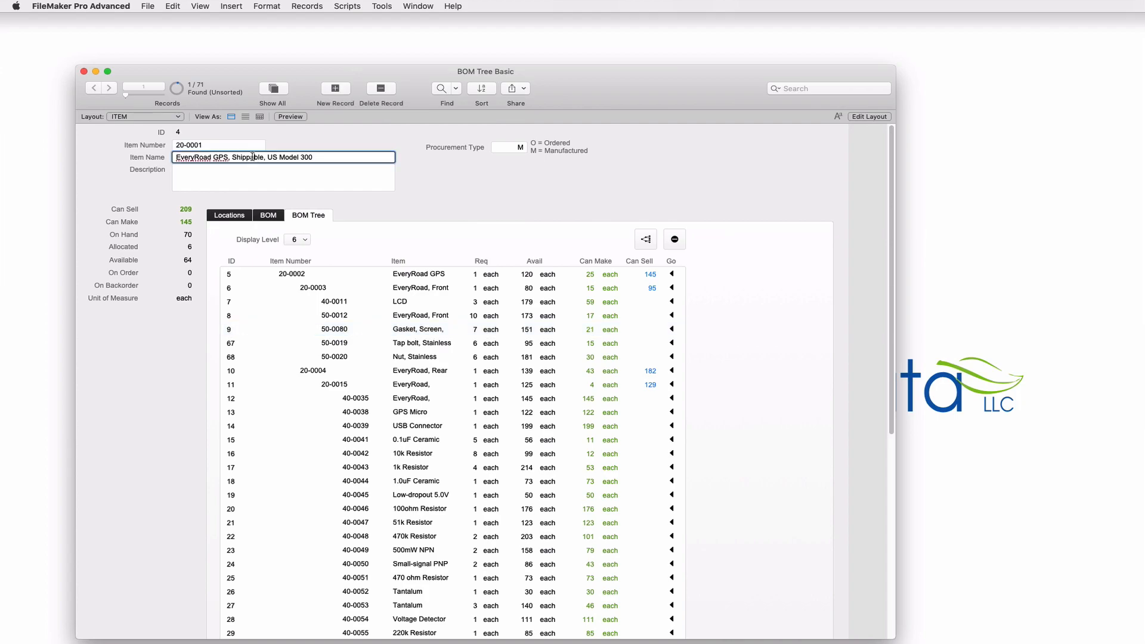
left_click(284, 177)
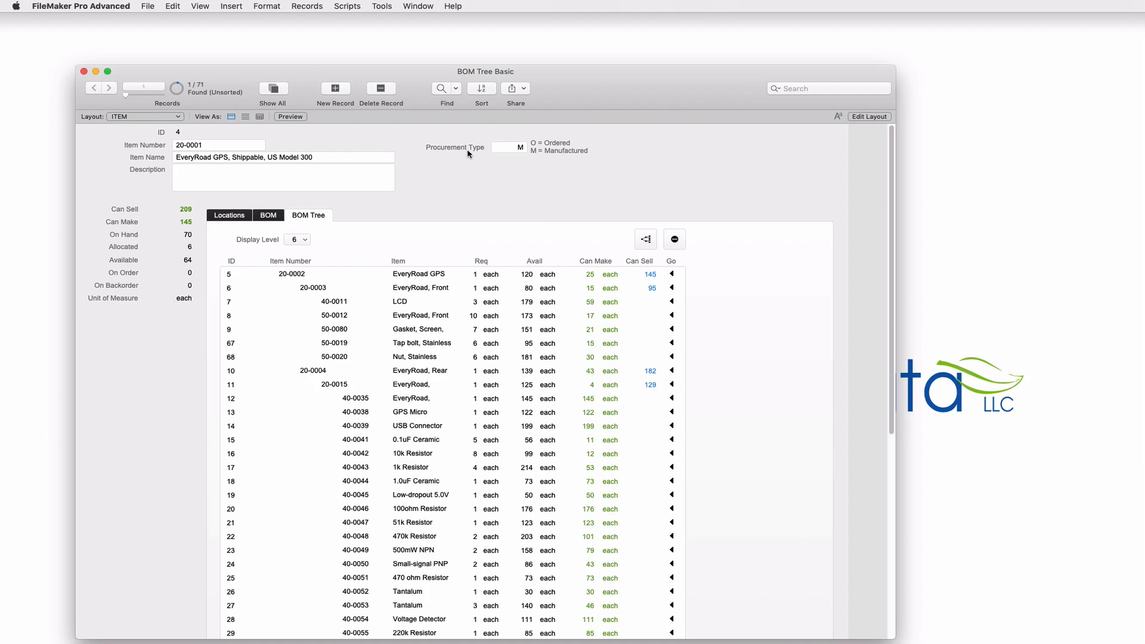
mouse_move(518, 154)
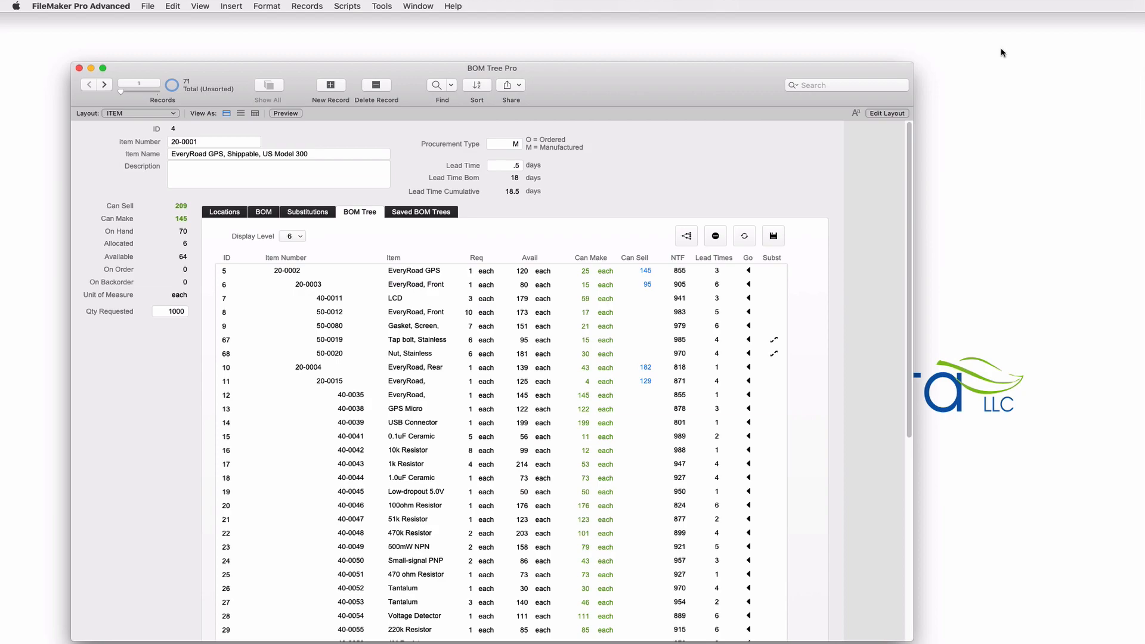
mouse_move(863, 108)
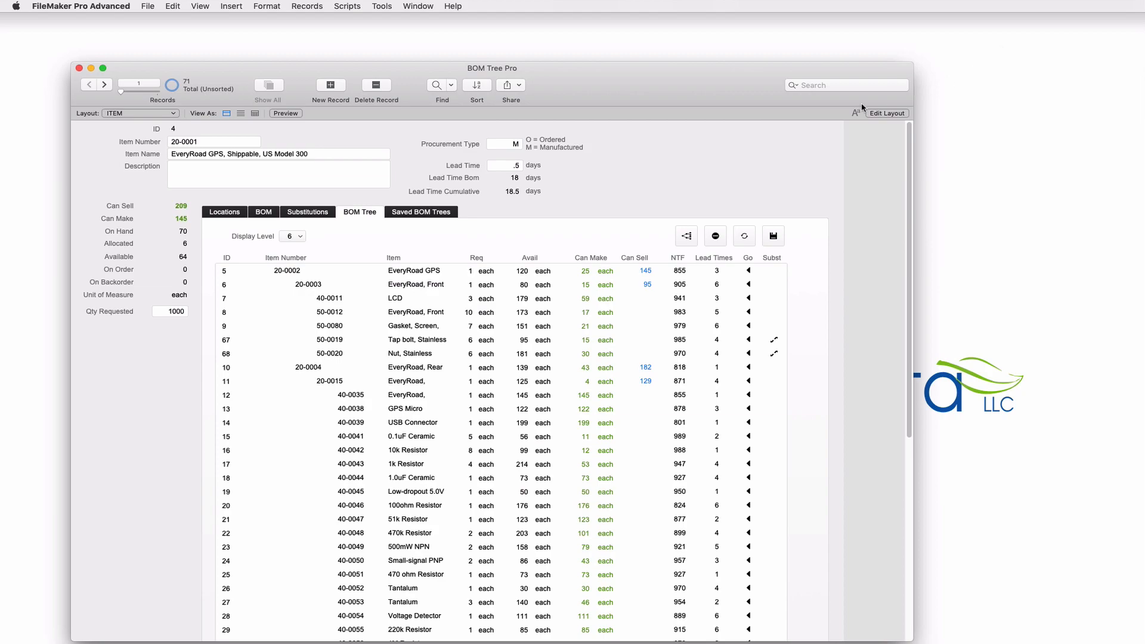
mouse_move(460, 174)
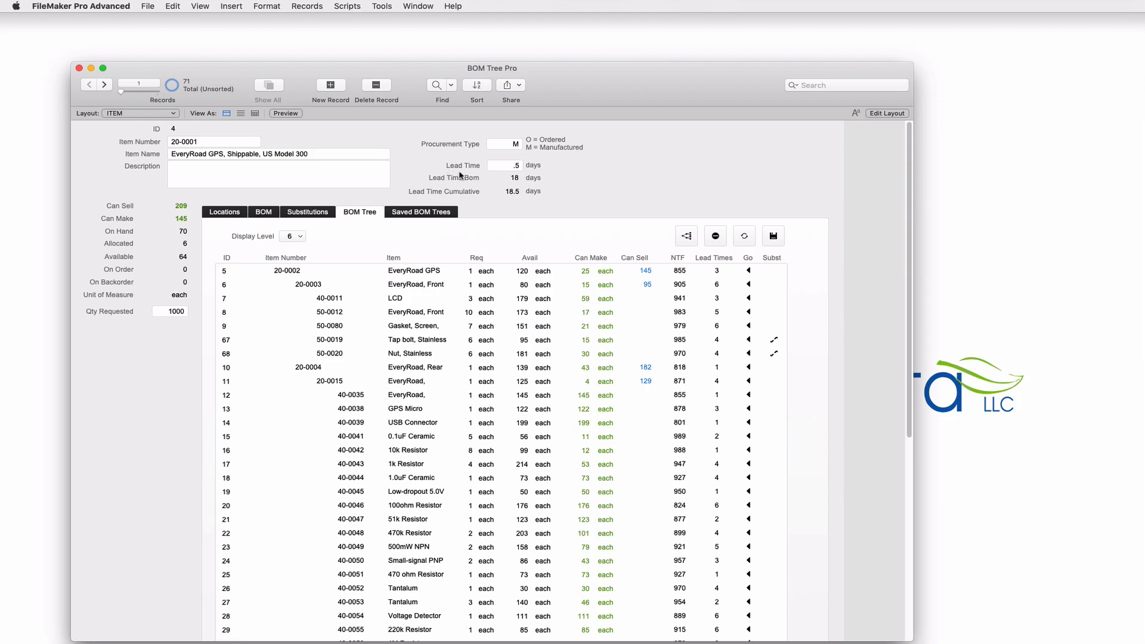
Switch to the BOM Tree Pro window showing item 20-0001 with lead times and substitutions
left_click(505, 165)
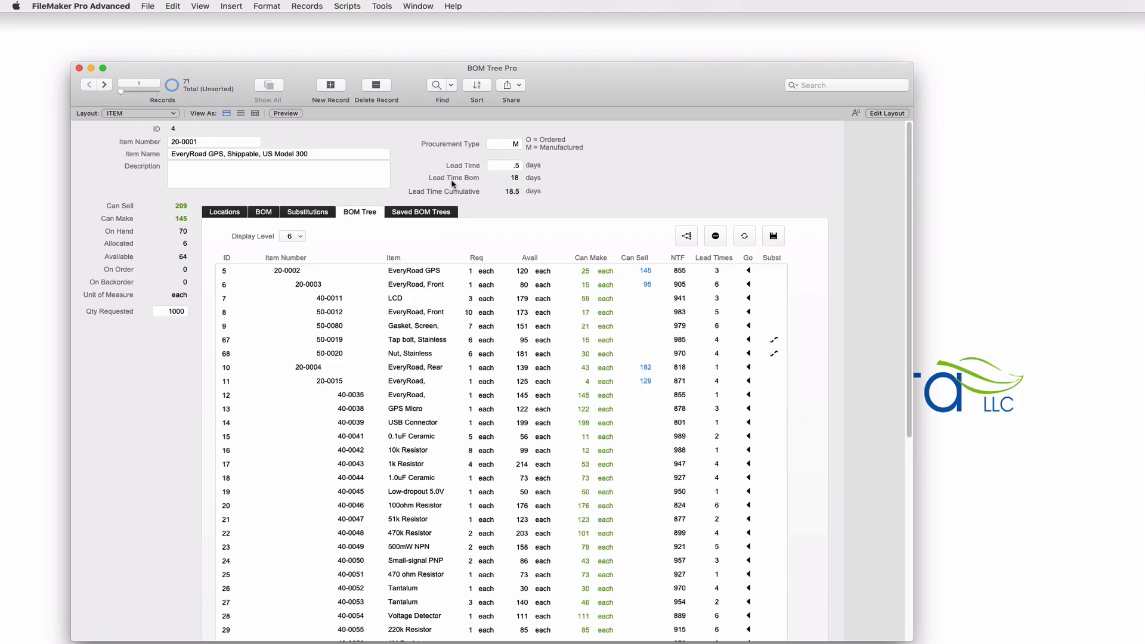
mouse_move(422, 363)
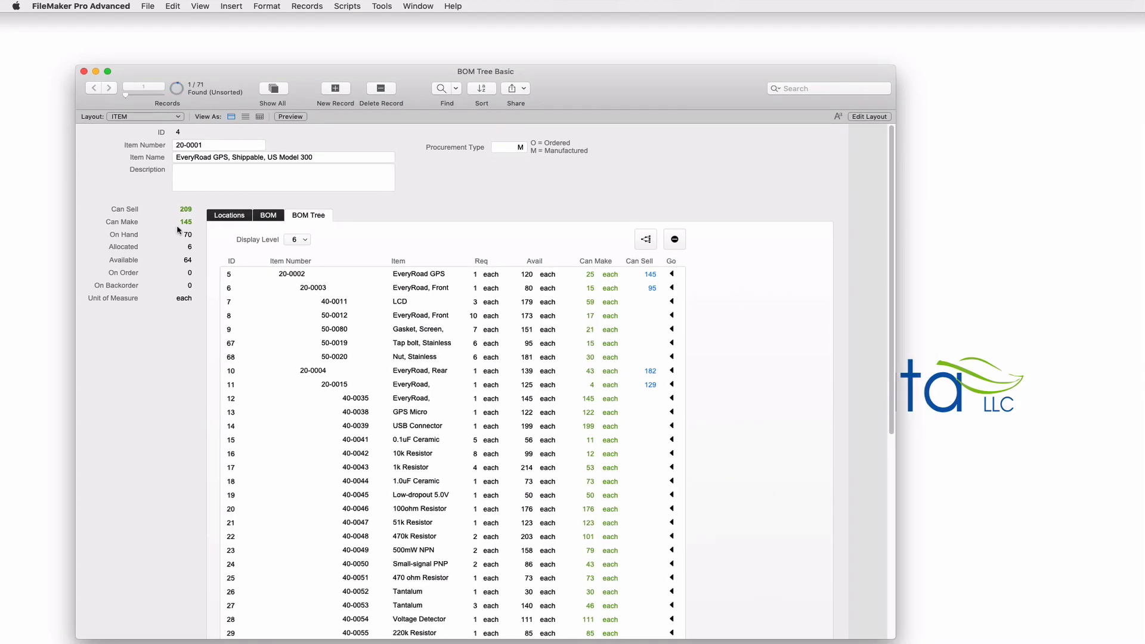
mouse_move(110, 241)
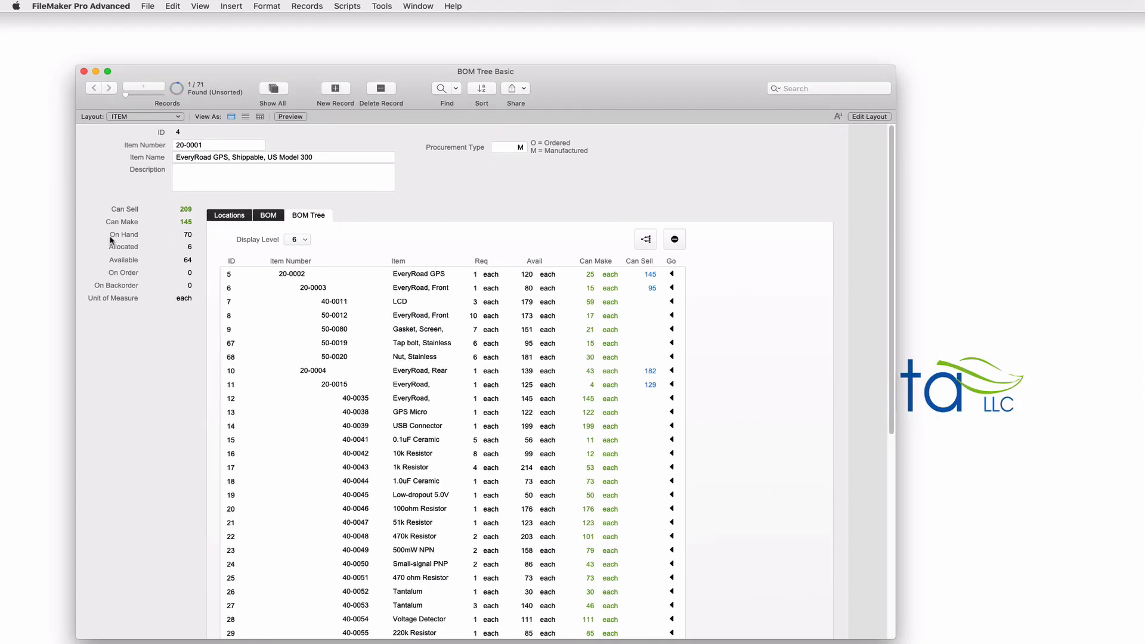
mouse_move(118, 240)
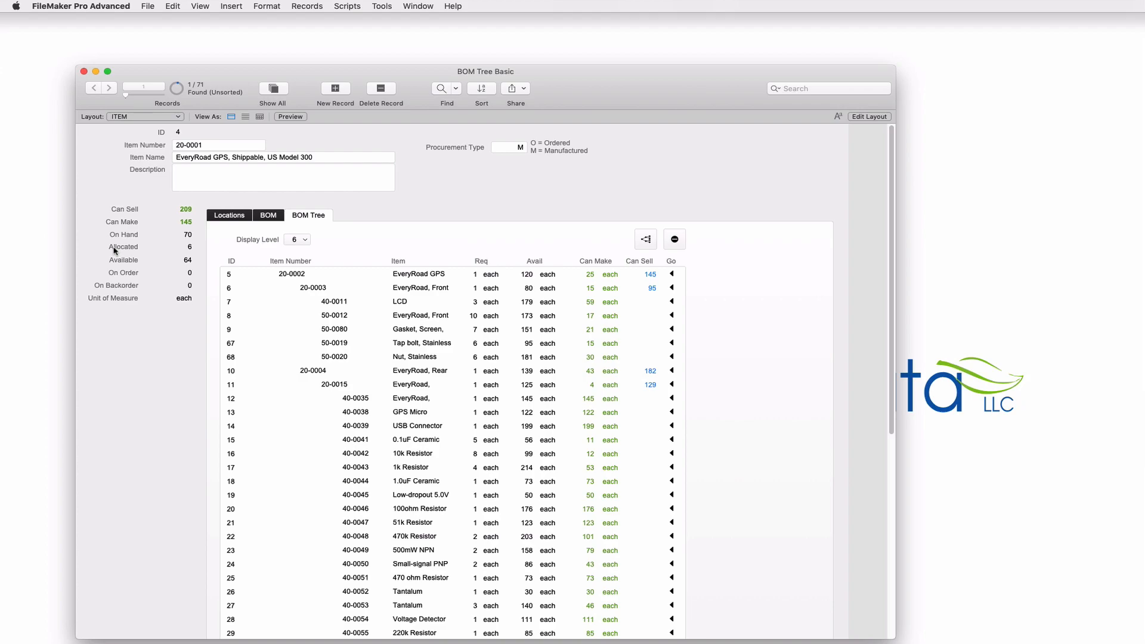
mouse_move(120, 258)
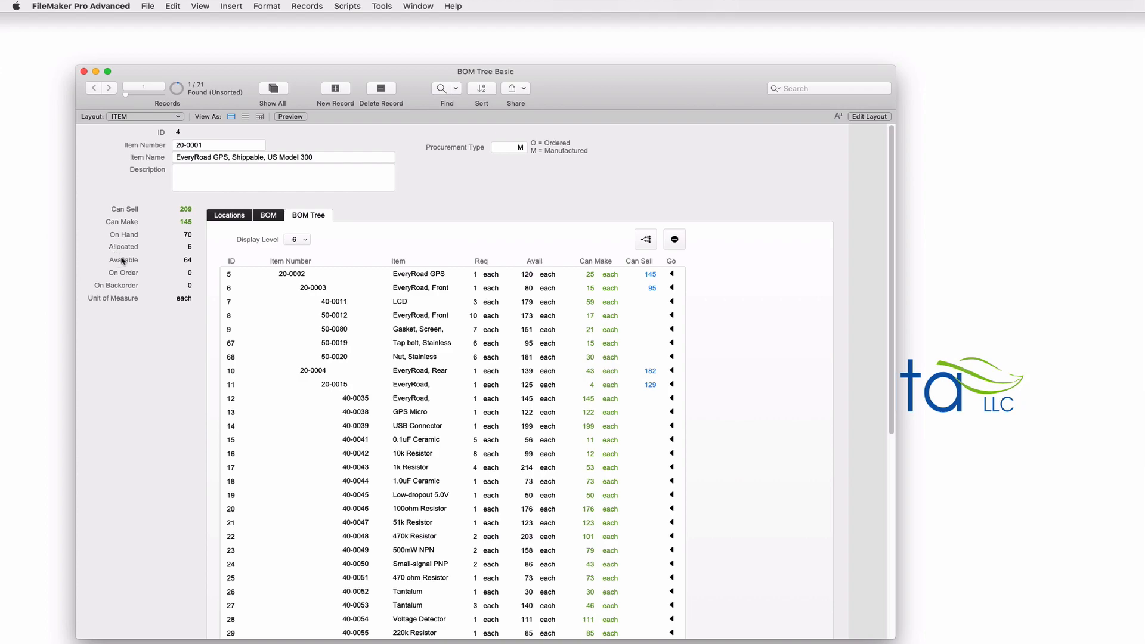
mouse_move(134, 261)
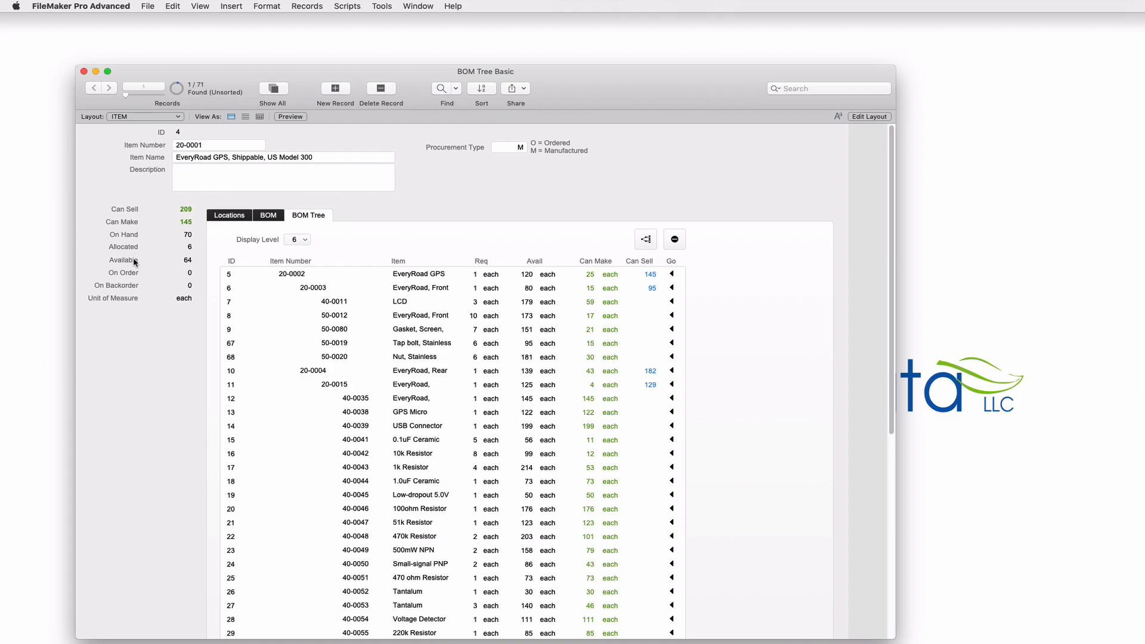
mouse_move(132, 274)
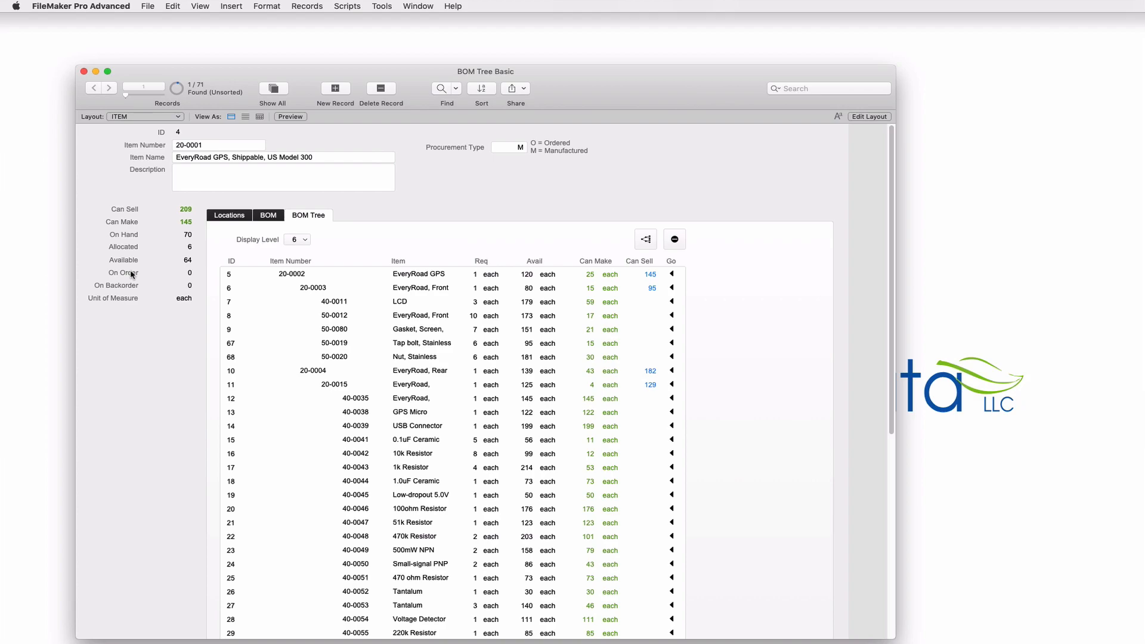
mouse_move(129, 285)
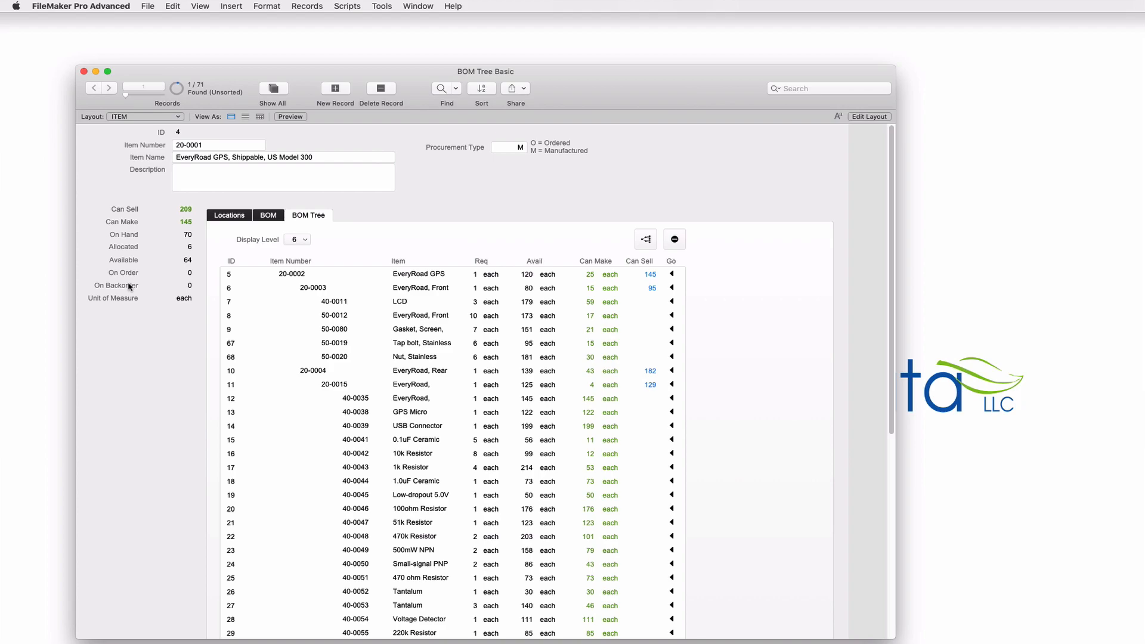
mouse_move(176, 289)
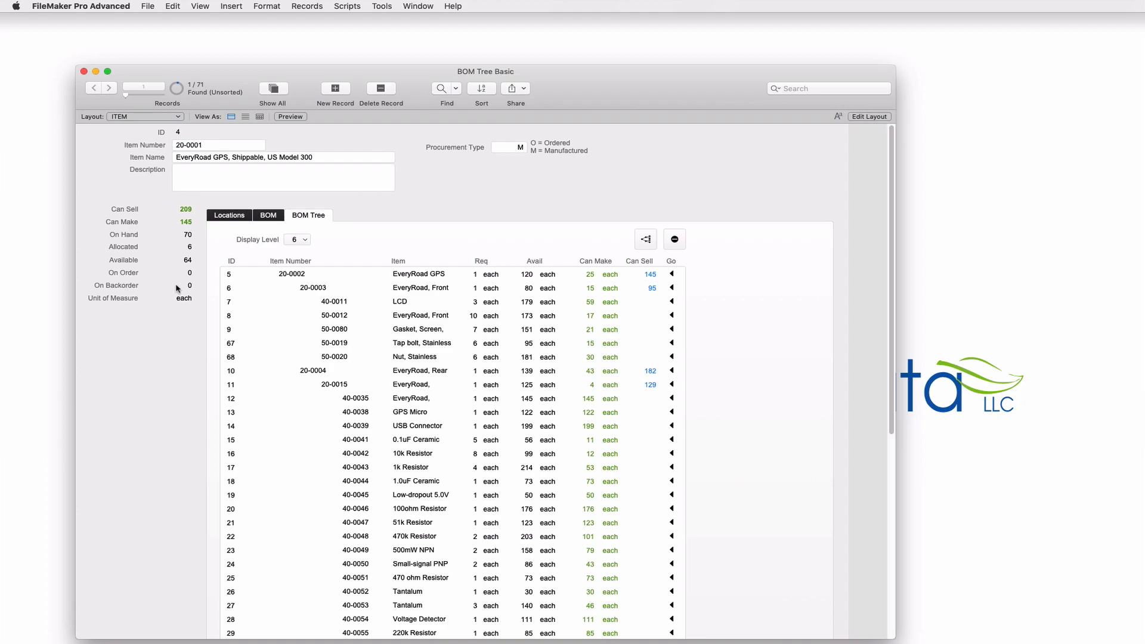
mouse_move(182, 290)
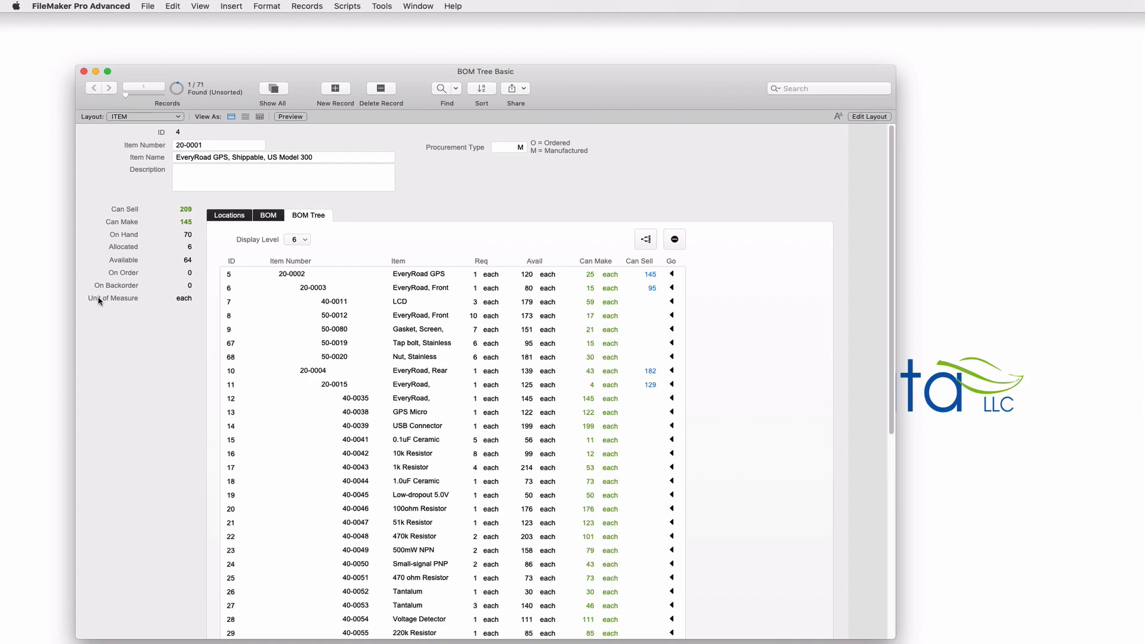
mouse_move(114, 300)
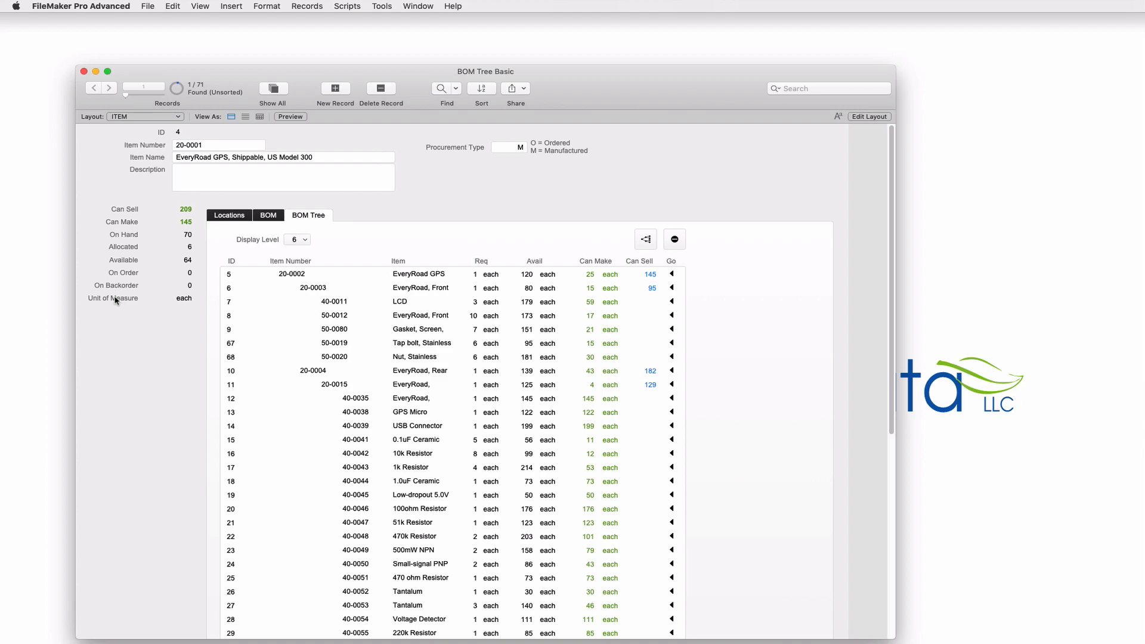
mouse_move(154, 241)
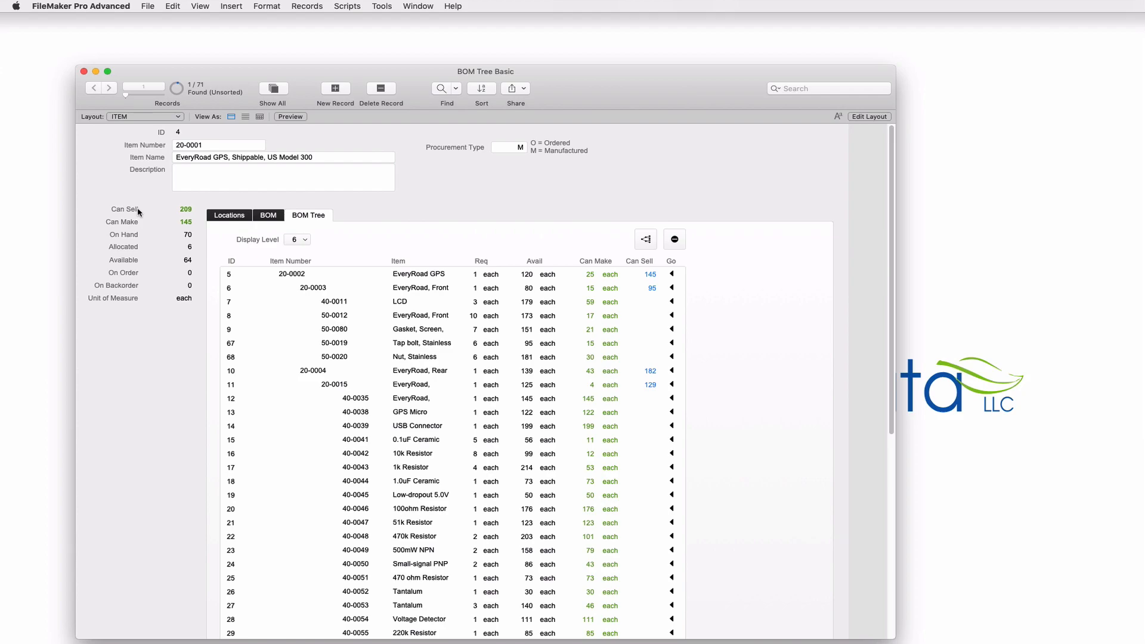
mouse_move(134, 204)
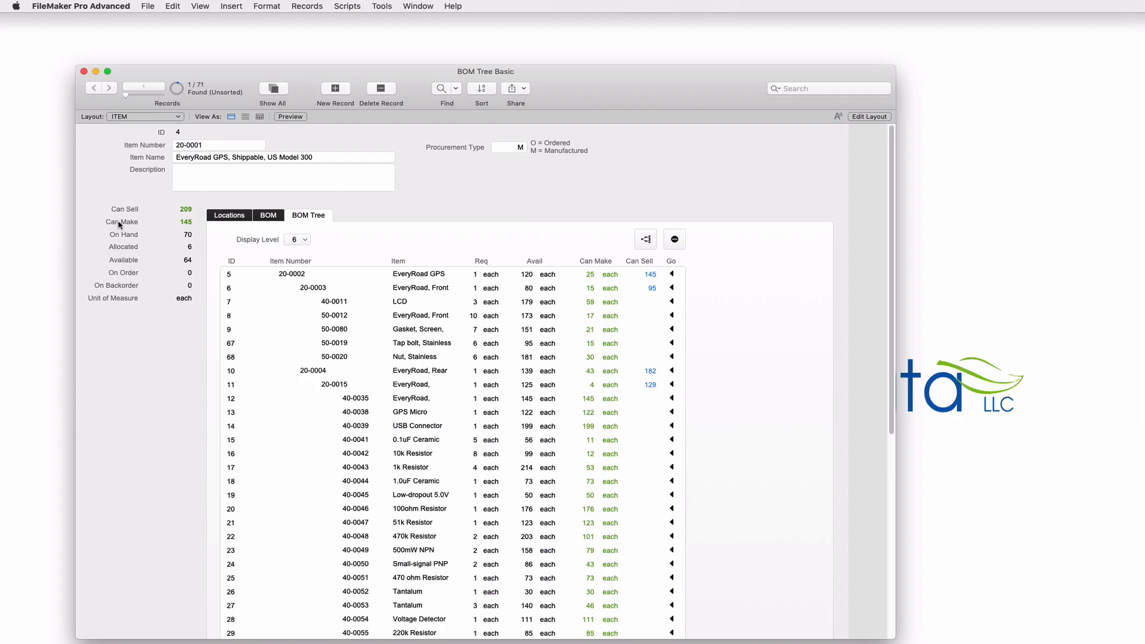
mouse_move(513, 337)
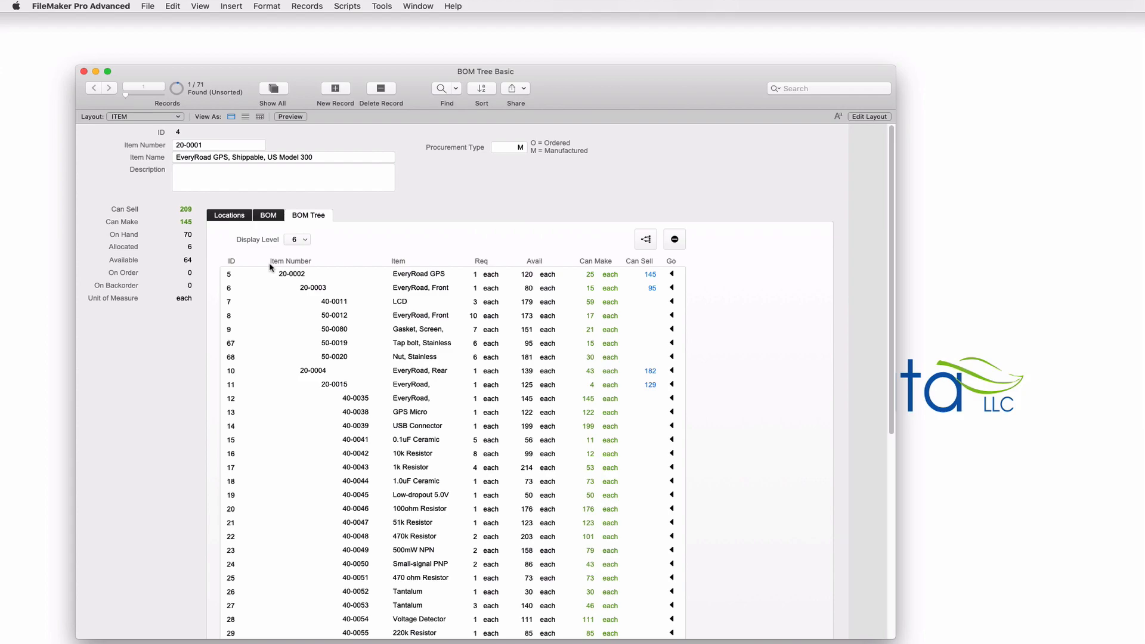
mouse_move(187, 237)
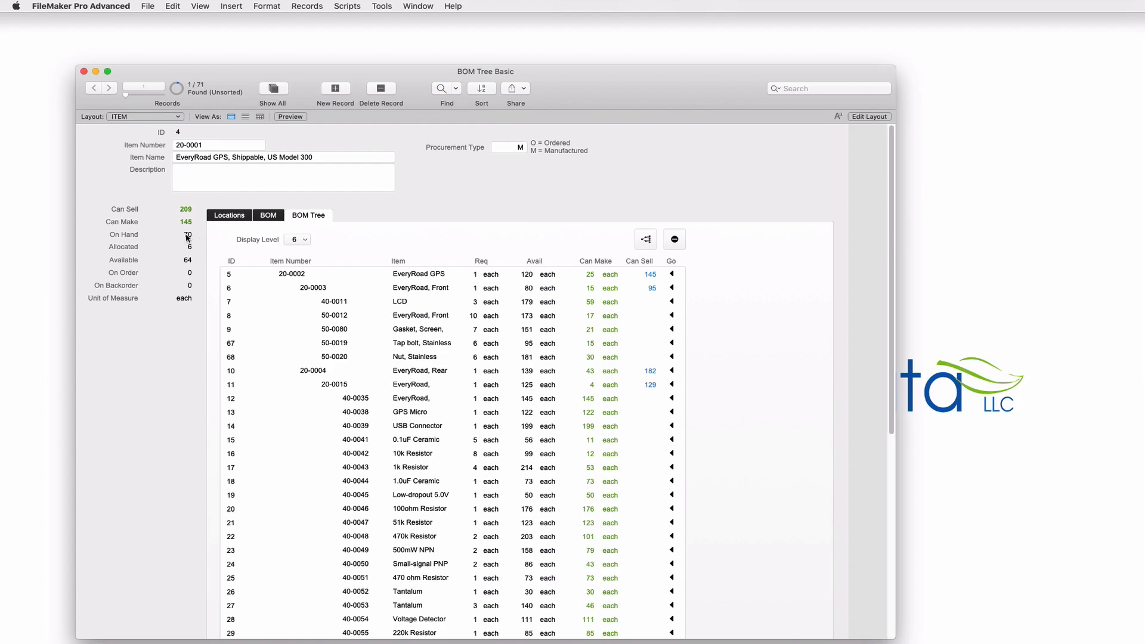
mouse_move(187, 260)
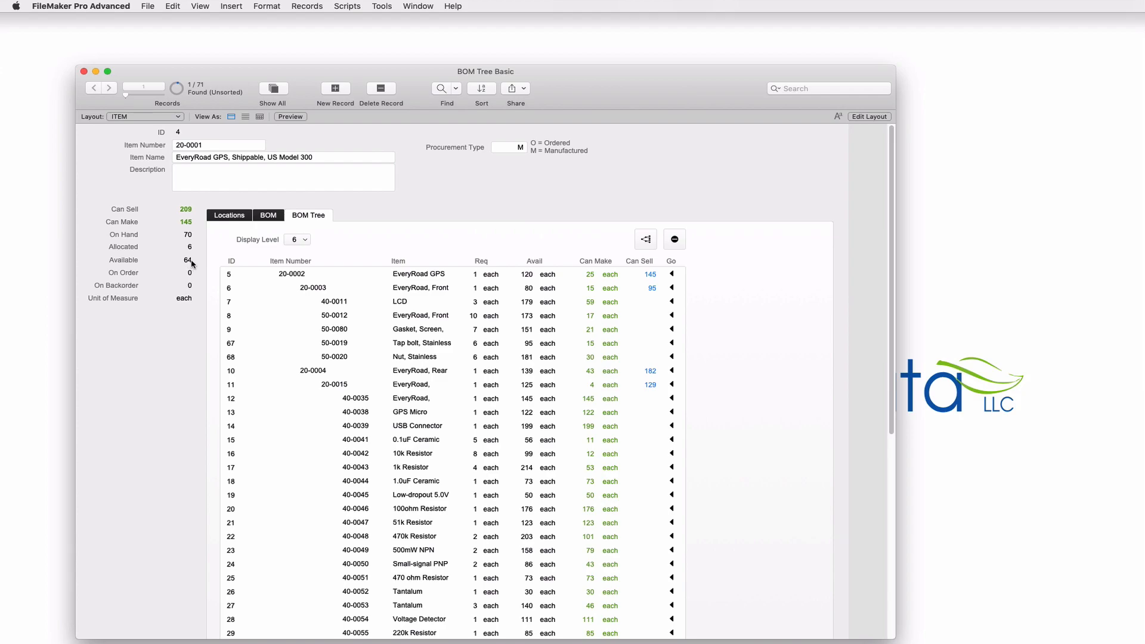
mouse_move(193, 265)
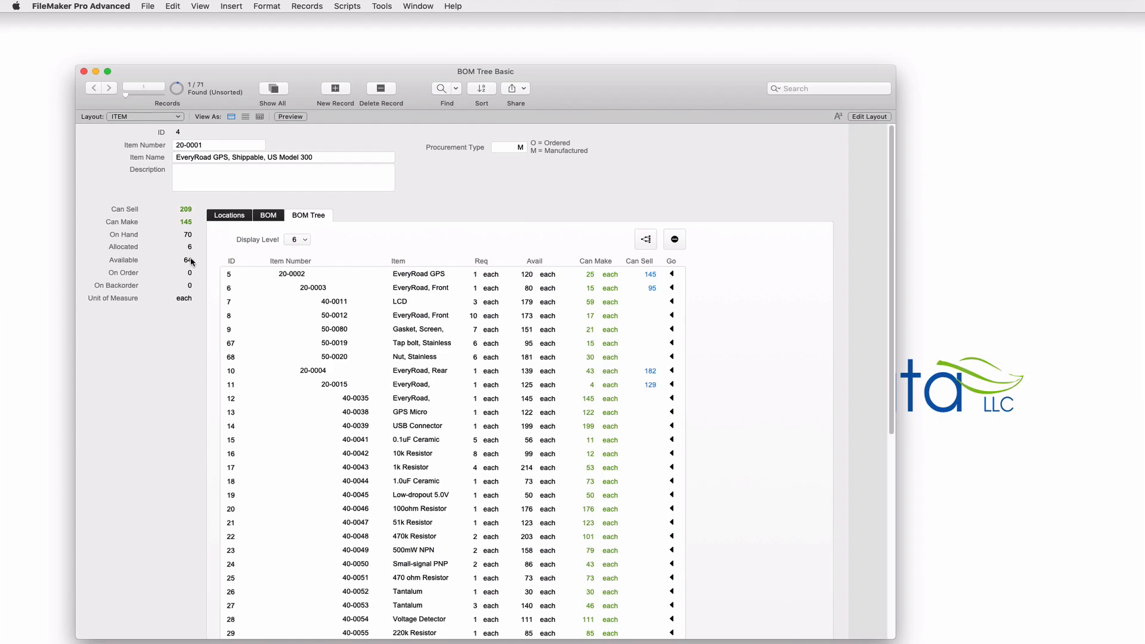
mouse_move(193, 241)
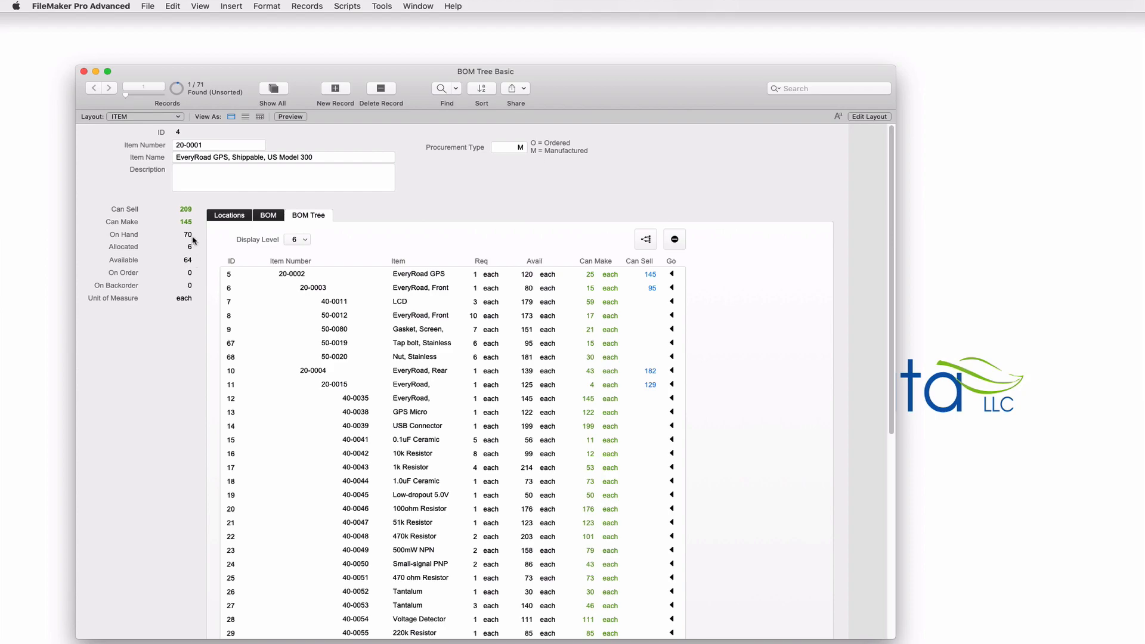
mouse_move(196, 241)
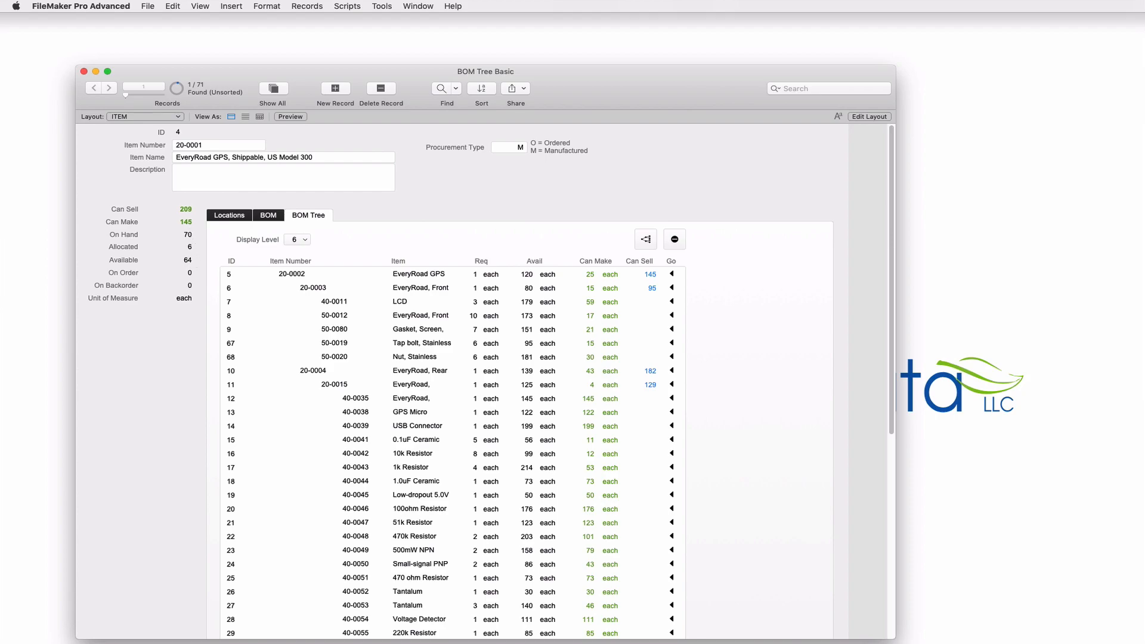
mouse_move(255, 257)
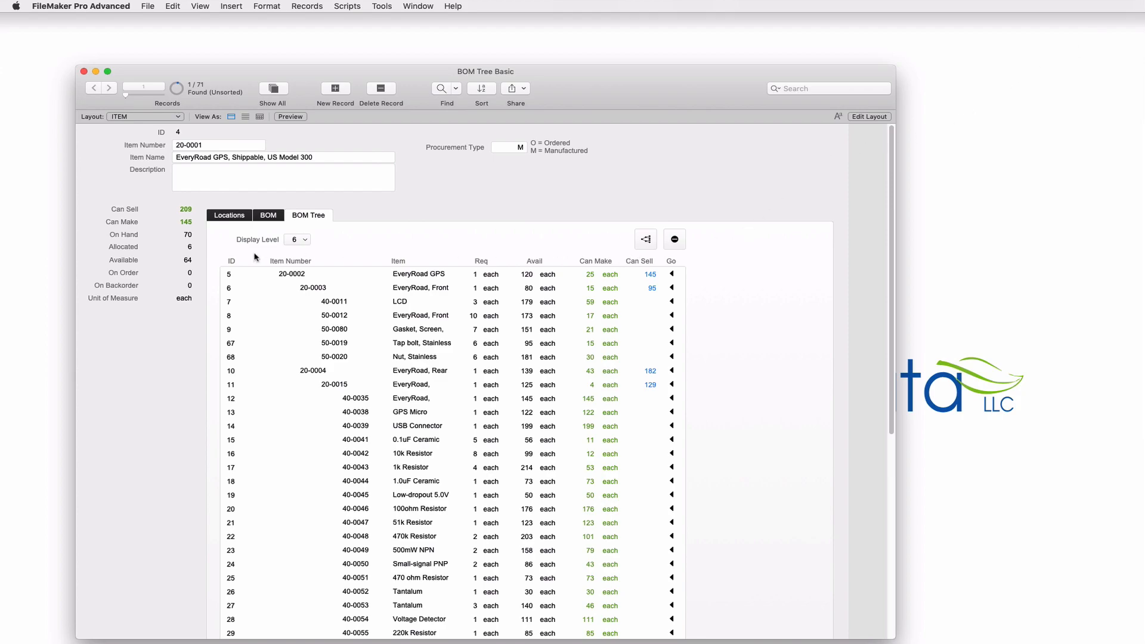
mouse_move(302, 241)
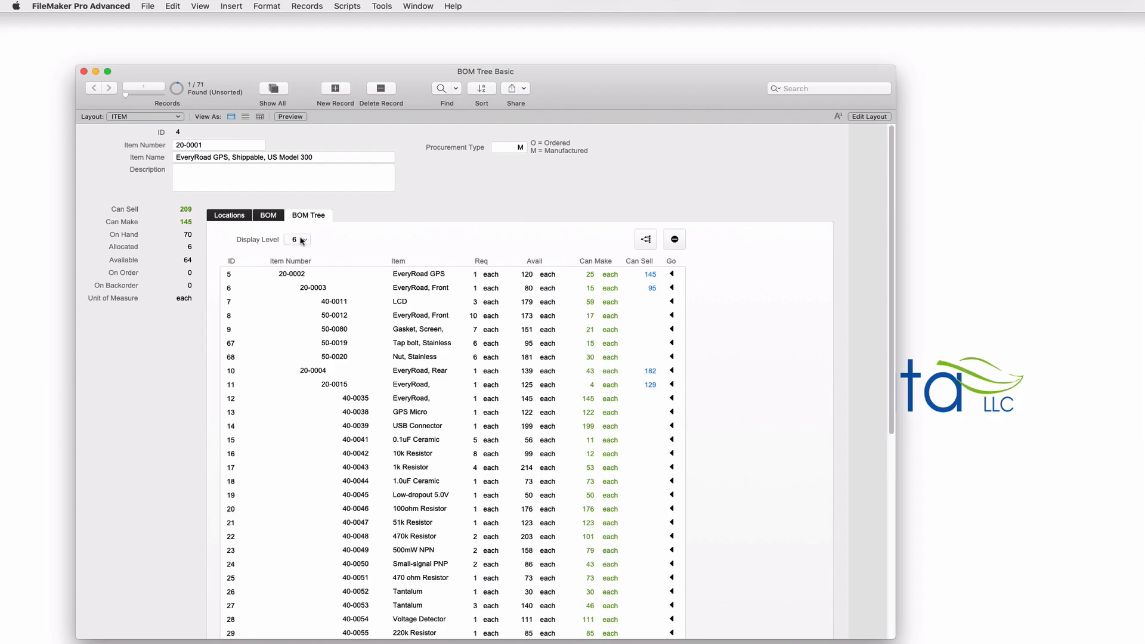
left_click(297, 240)
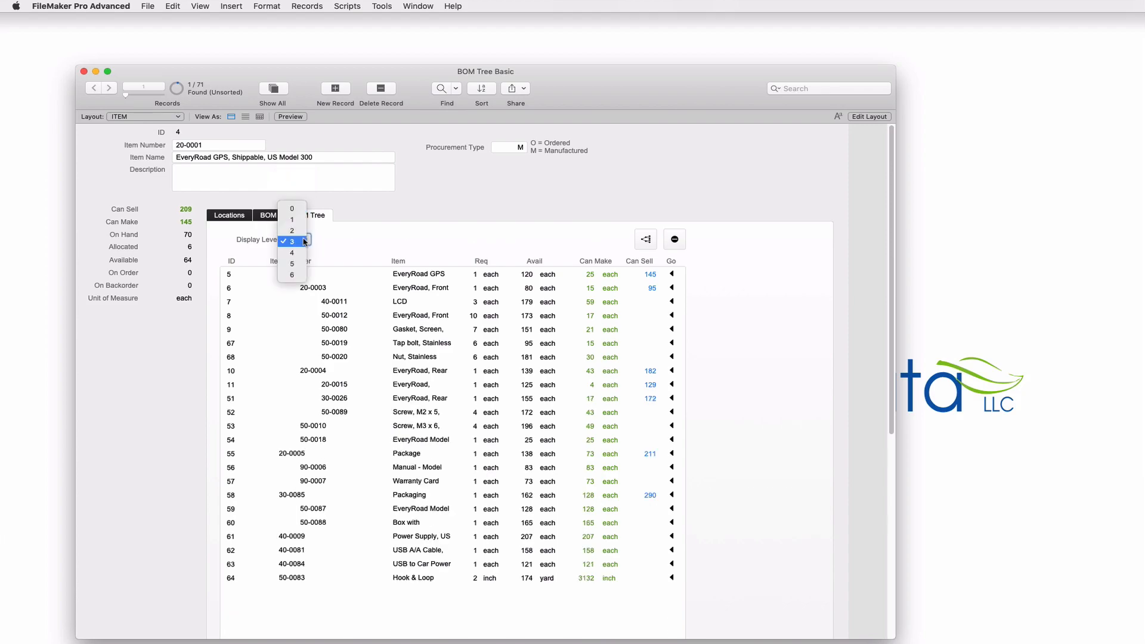
left_click(291, 230)
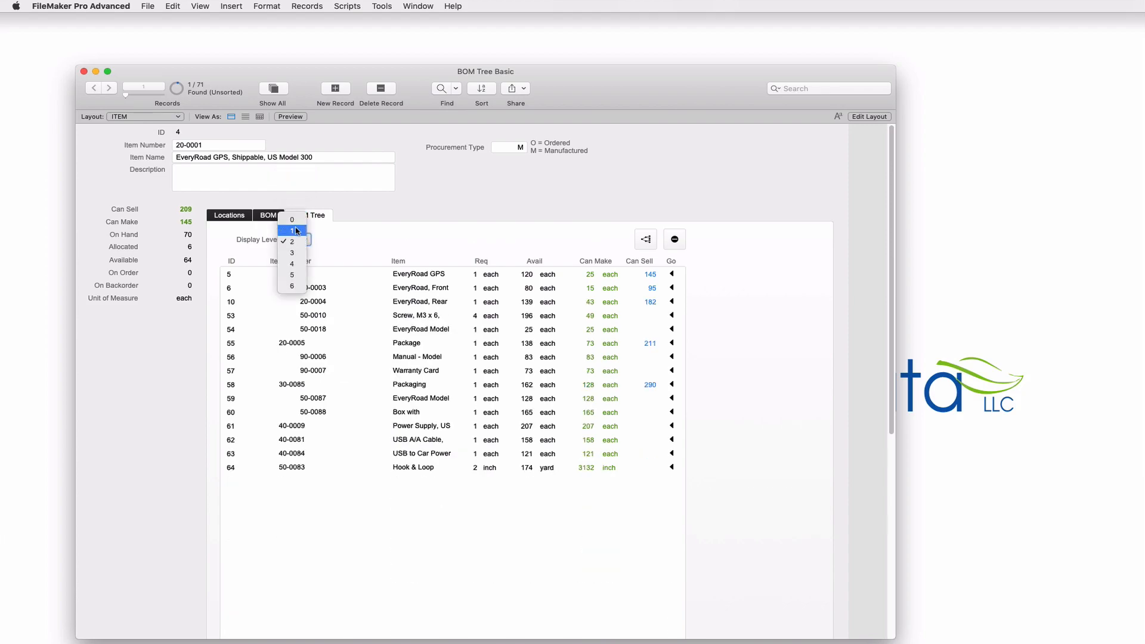
left_click(291, 241)
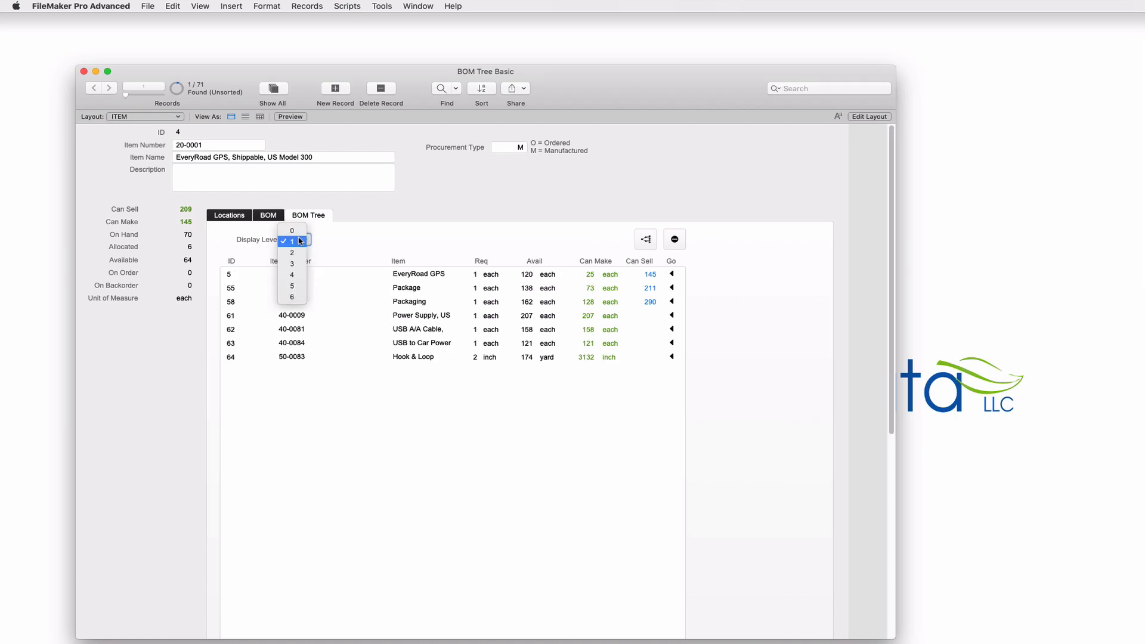
left_click(291, 252)
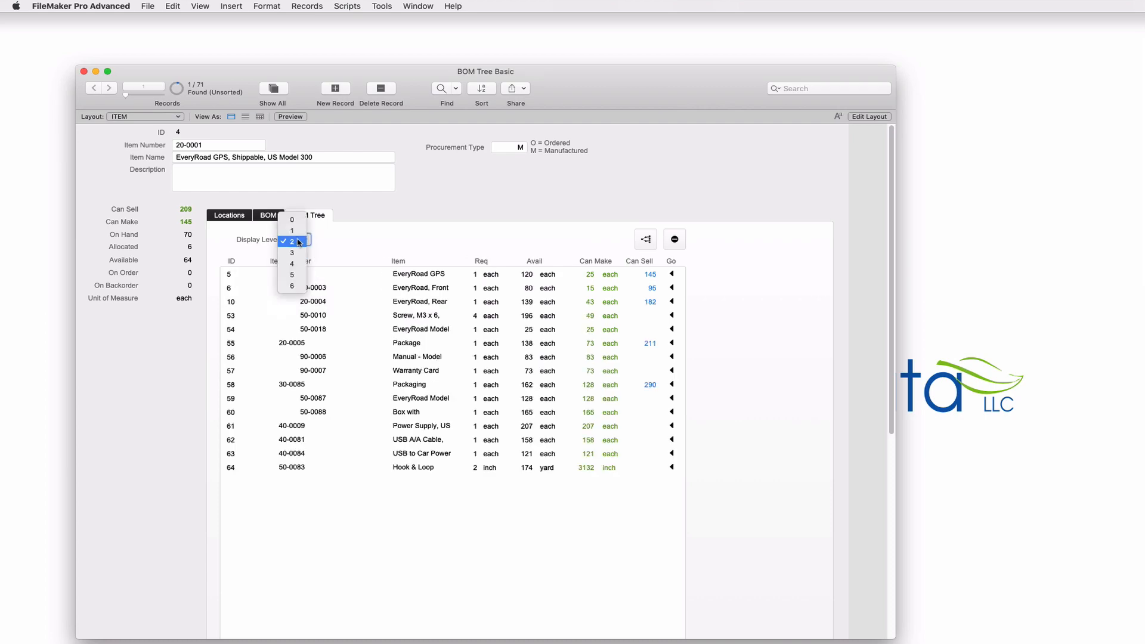
left_click(291, 285)
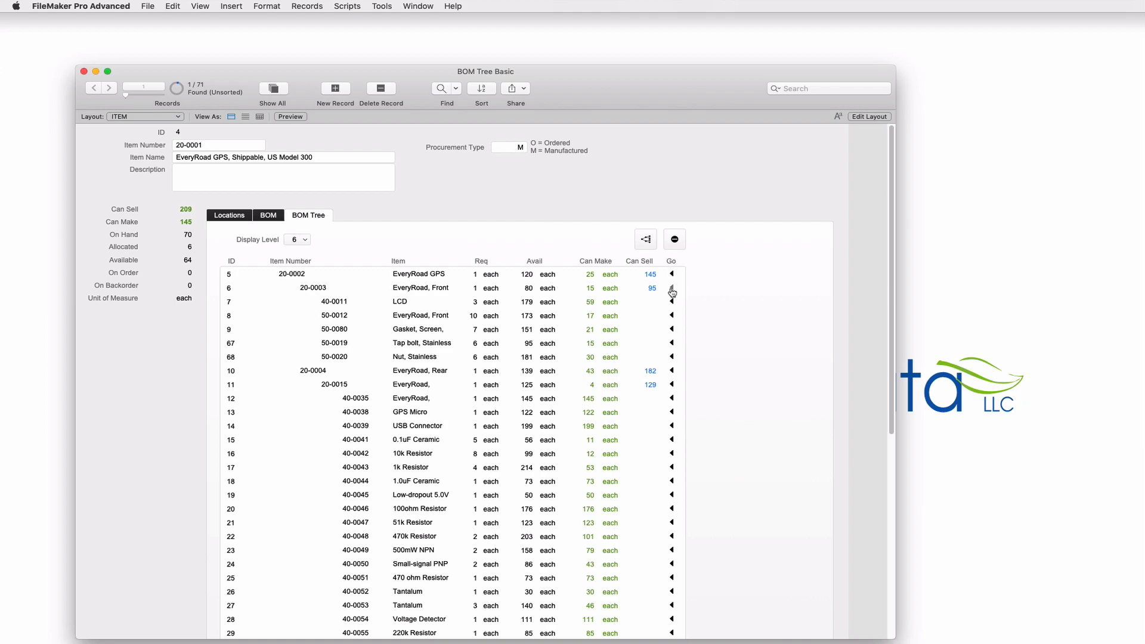
Jump to sub-assembly 20-0003, load its default BOM tree, clear it, and reload it
left_click(670, 288)
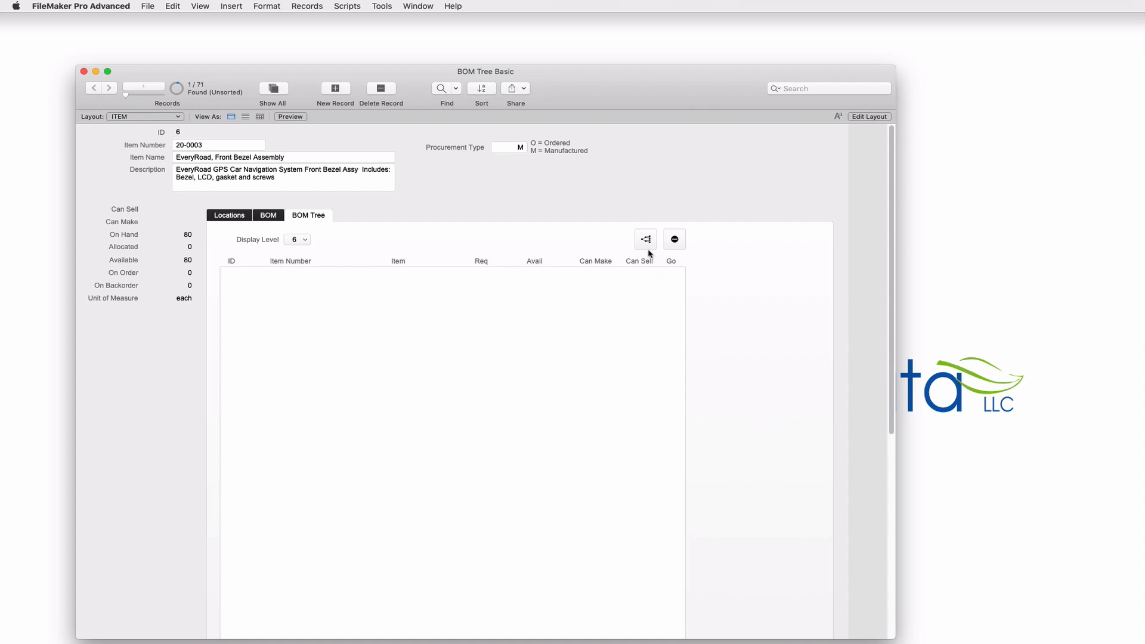
mouse_move(645, 239)
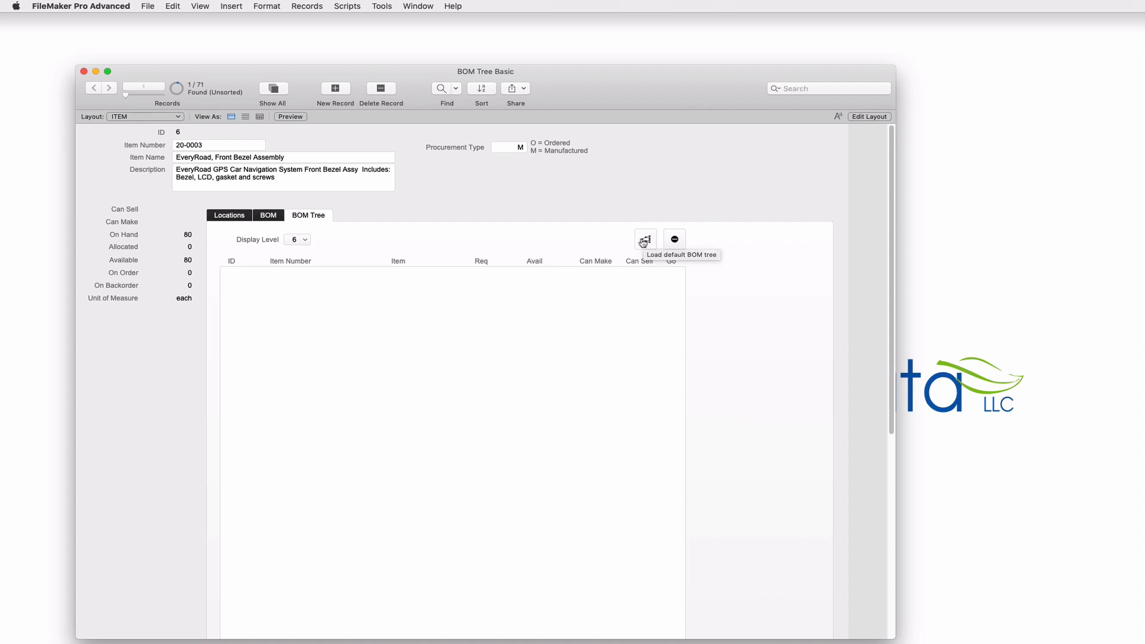
left_click(645, 239)
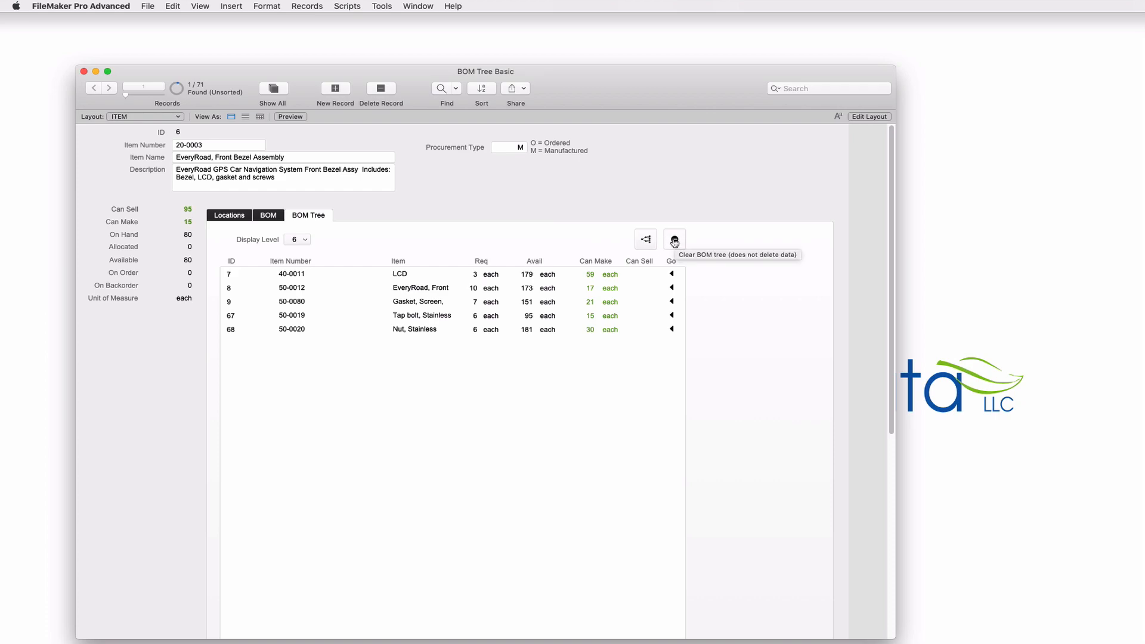
left_click(673, 238)
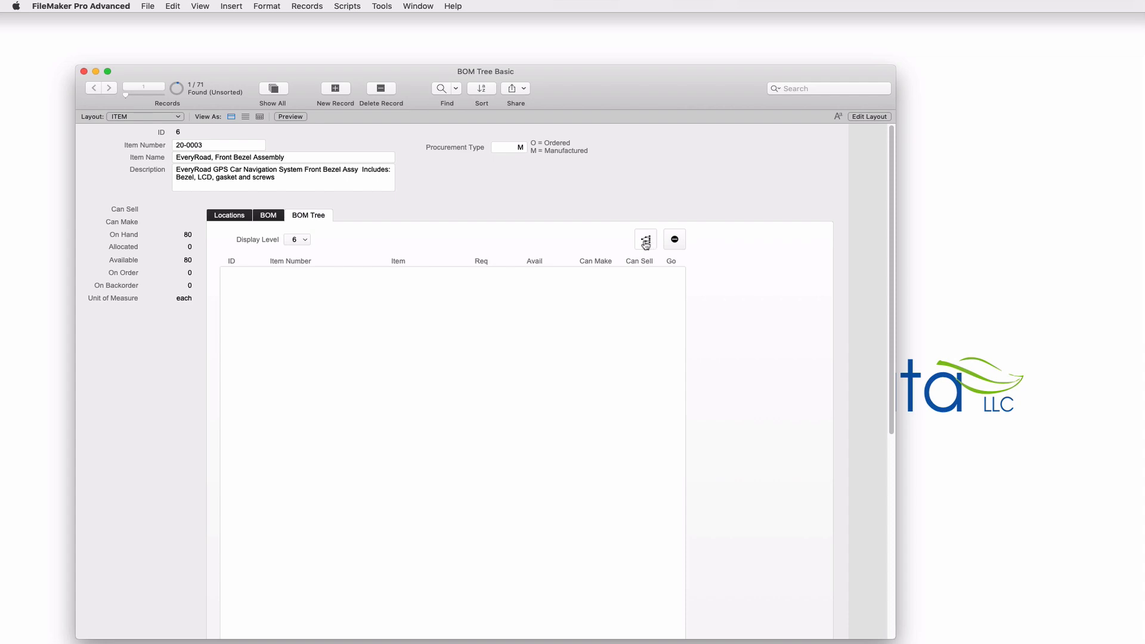
left_click(645, 239)
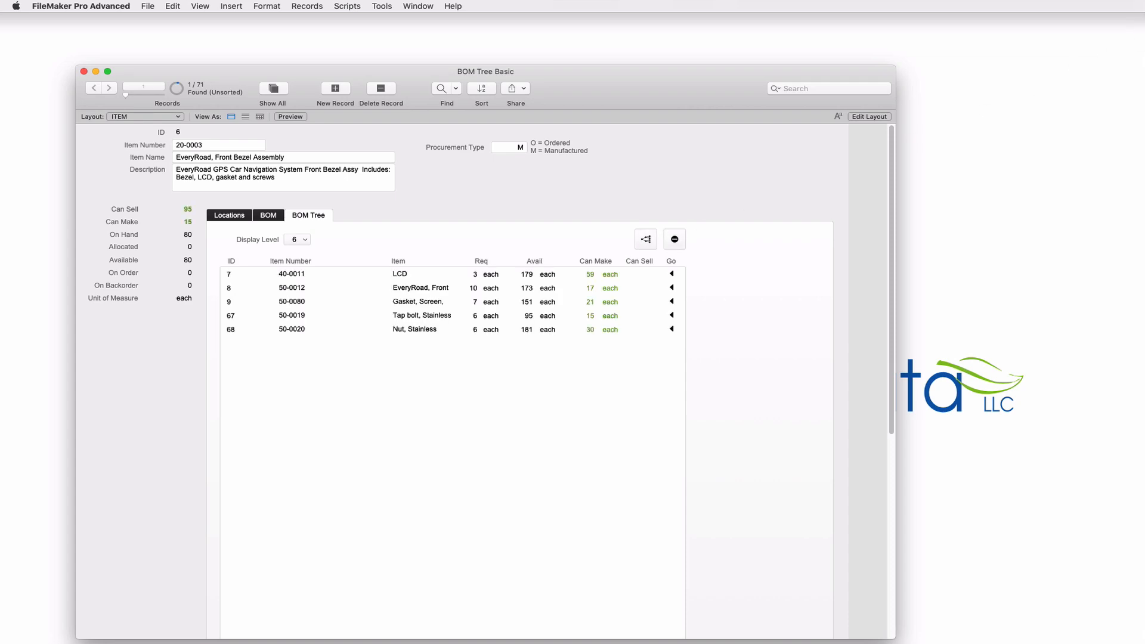
mouse_move(538, 366)
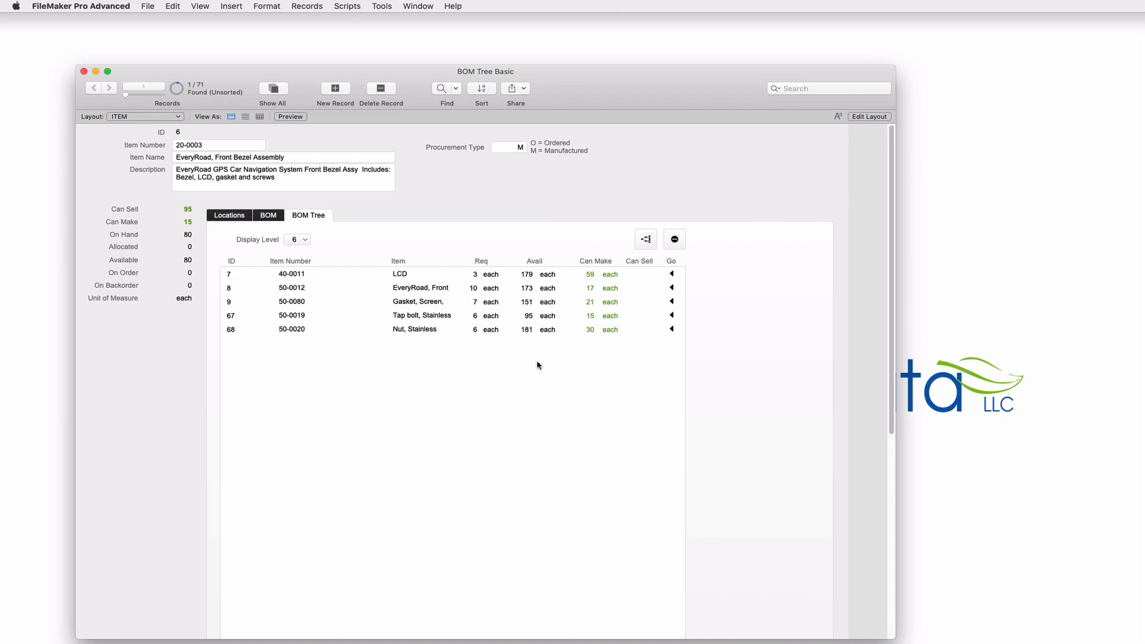
mouse_move(234, 272)
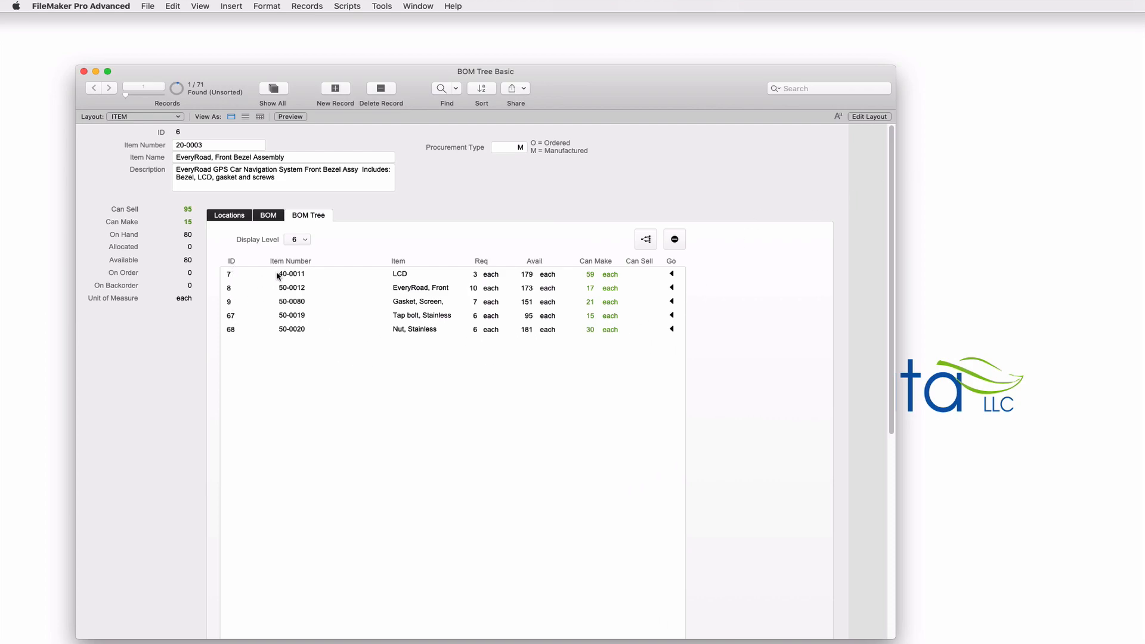
mouse_move(396, 287)
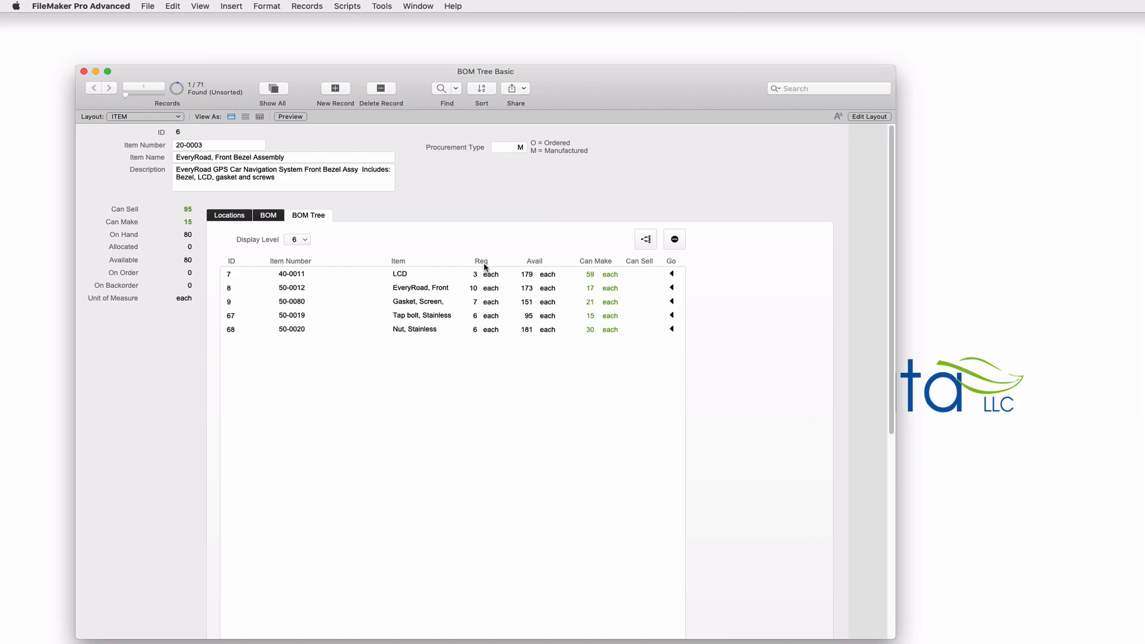
mouse_move(483, 278)
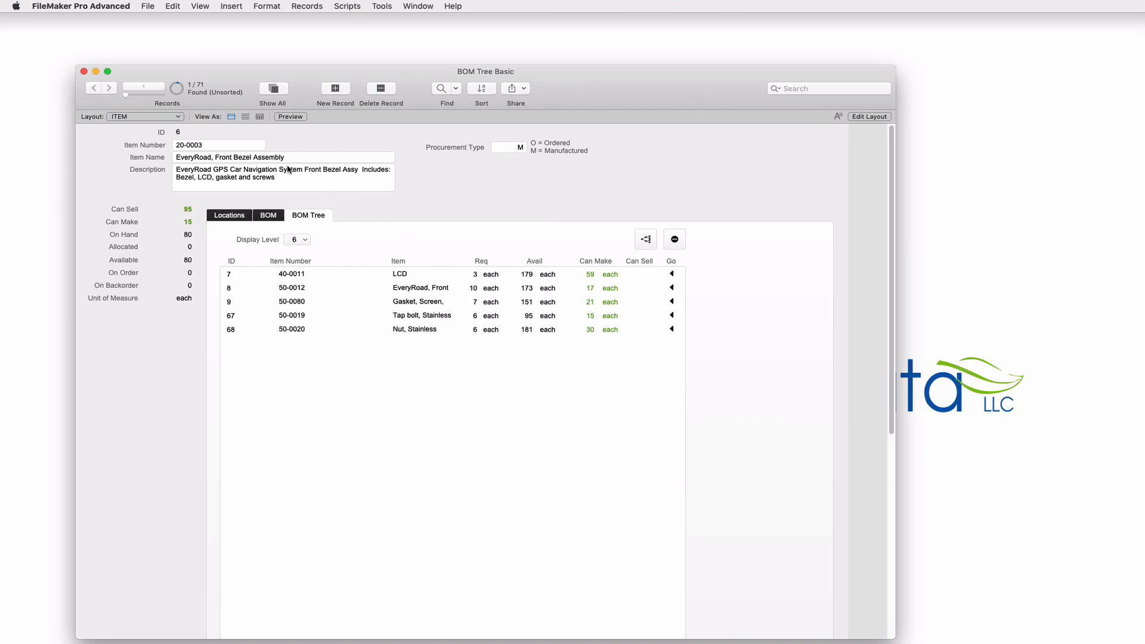
left_click(219, 145)
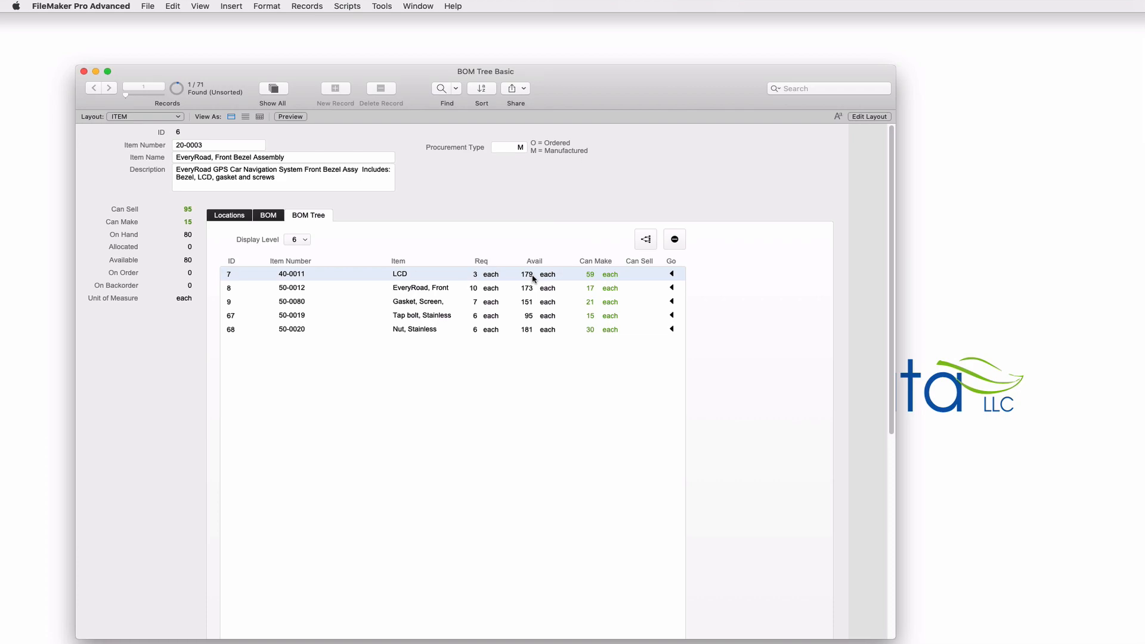
mouse_move(589, 279)
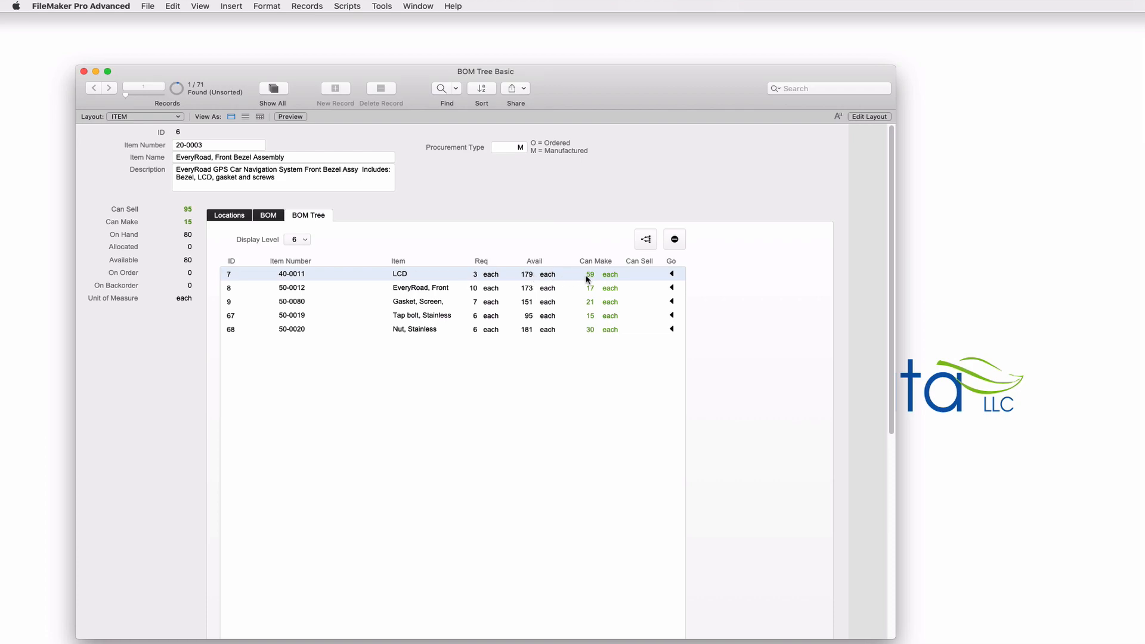
mouse_move(447, 278)
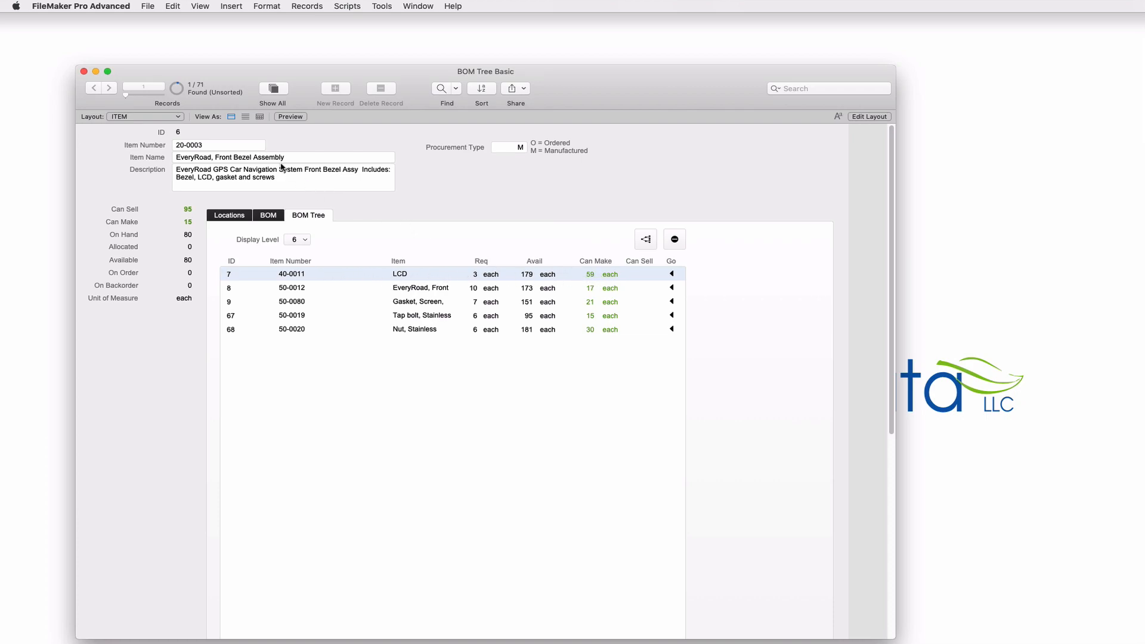
left_click(218, 144)
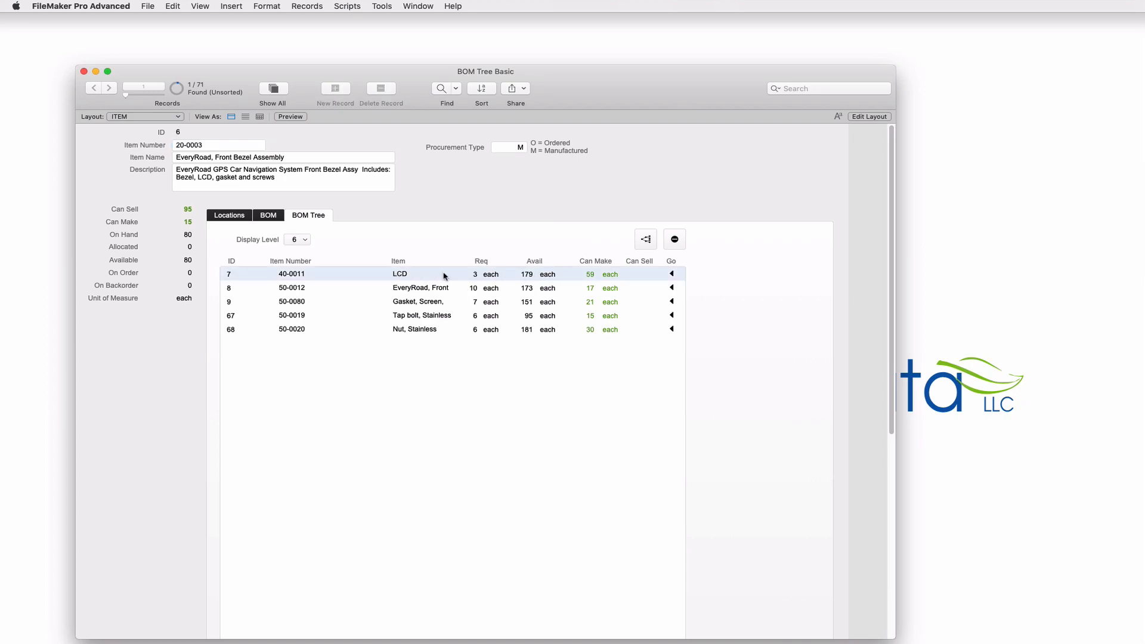
mouse_move(469, 279)
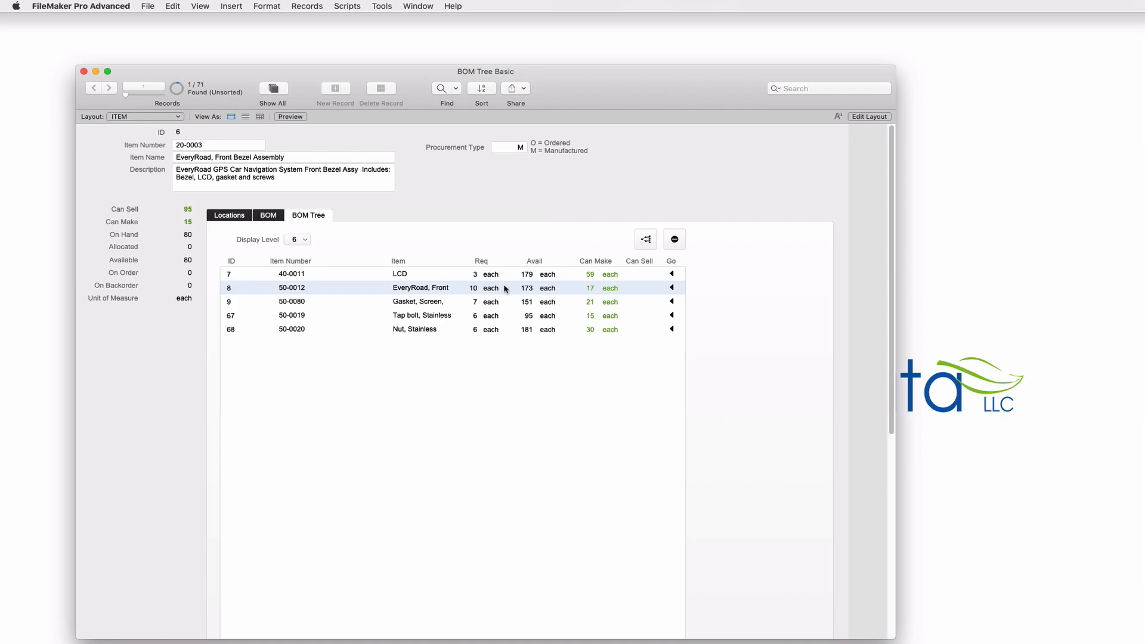
mouse_move(506, 289)
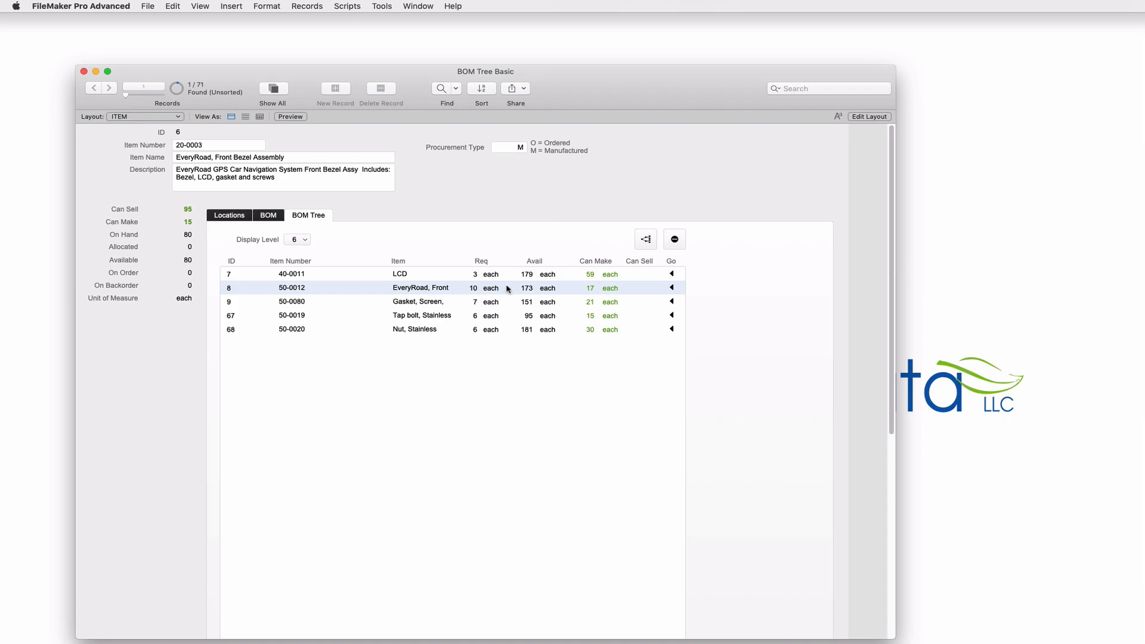
mouse_move(599, 292)
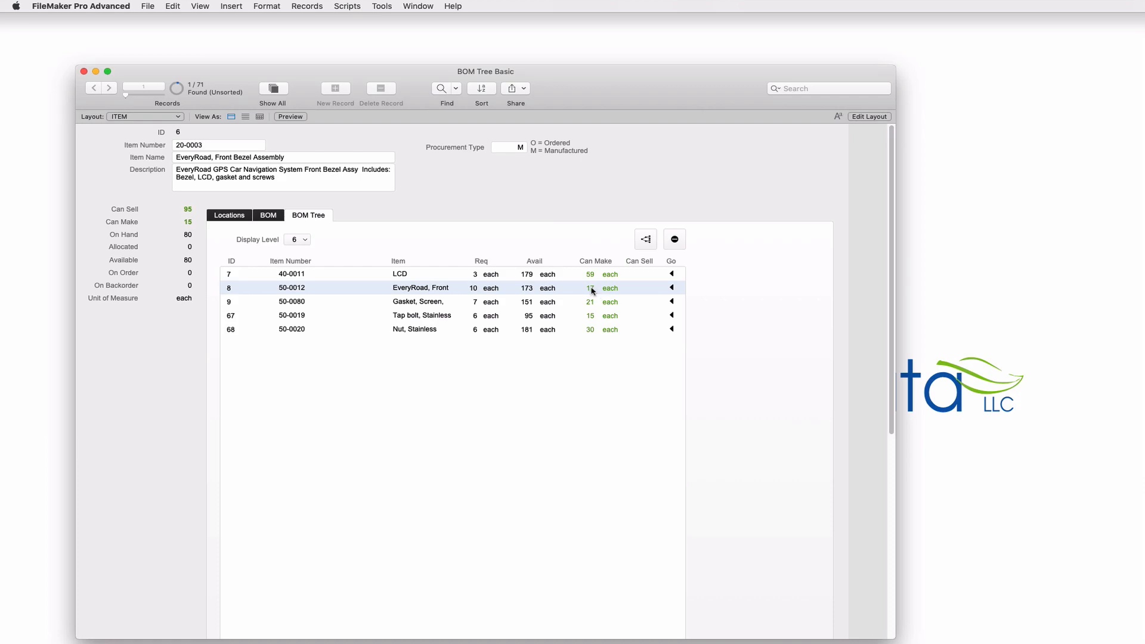
mouse_move(594, 291)
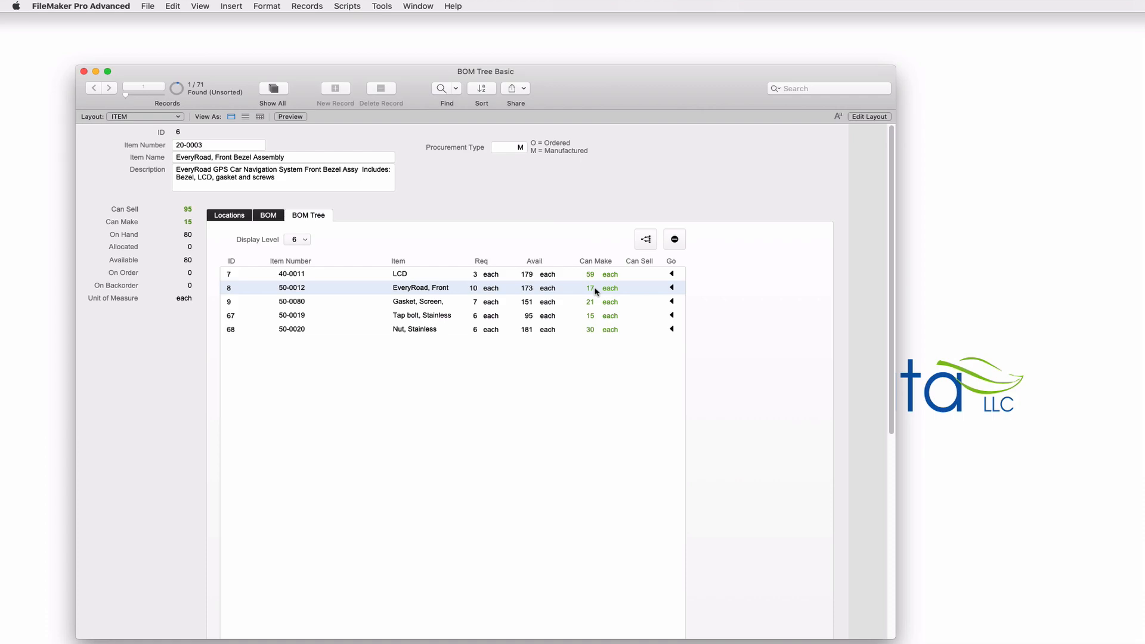
left_click(217, 144)
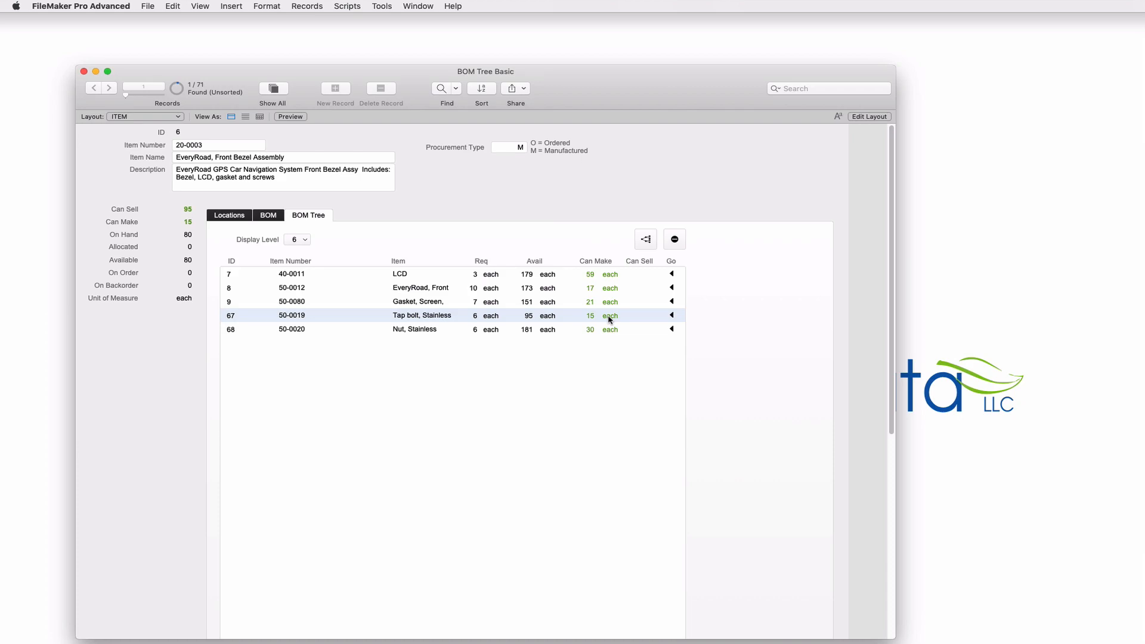
mouse_move(592, 320)
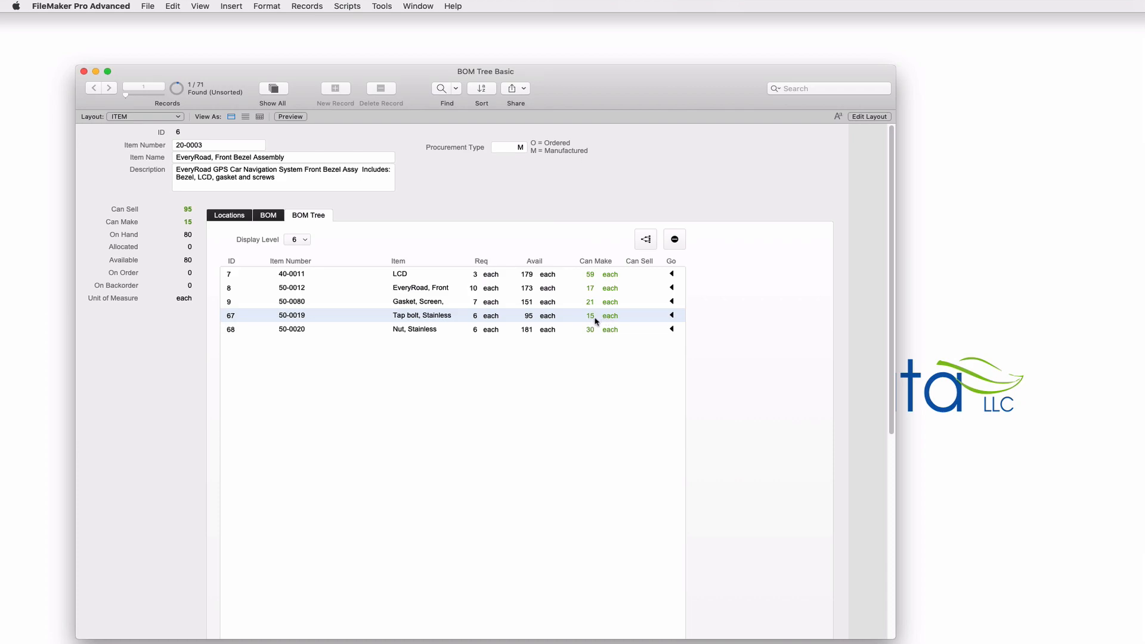
mouse_move(164, 230)
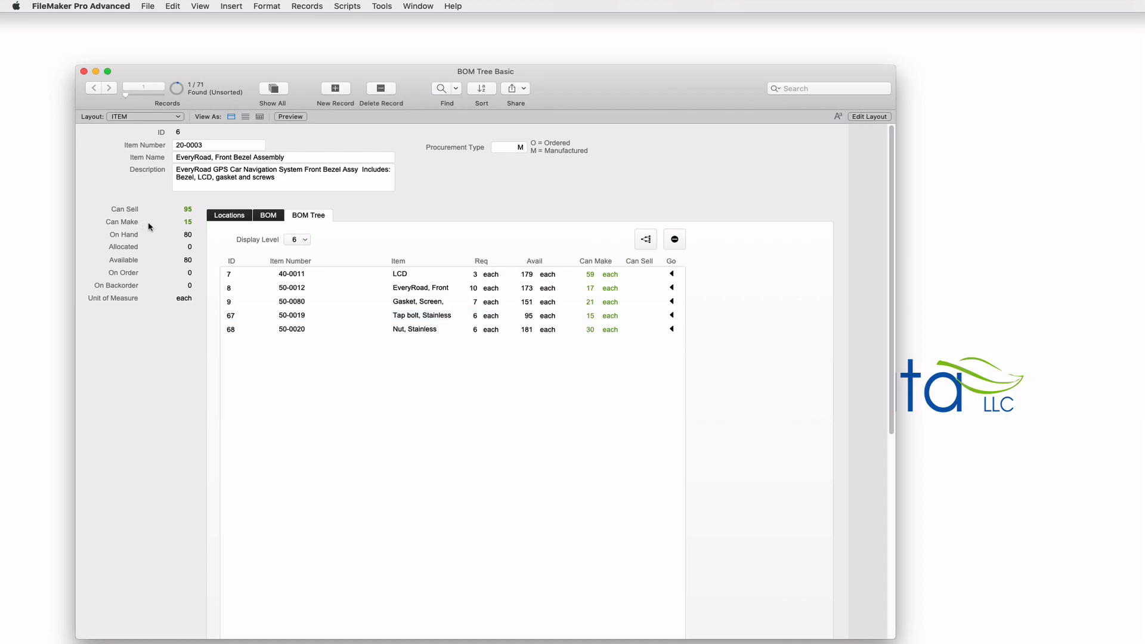
mouse_move(187, 223)
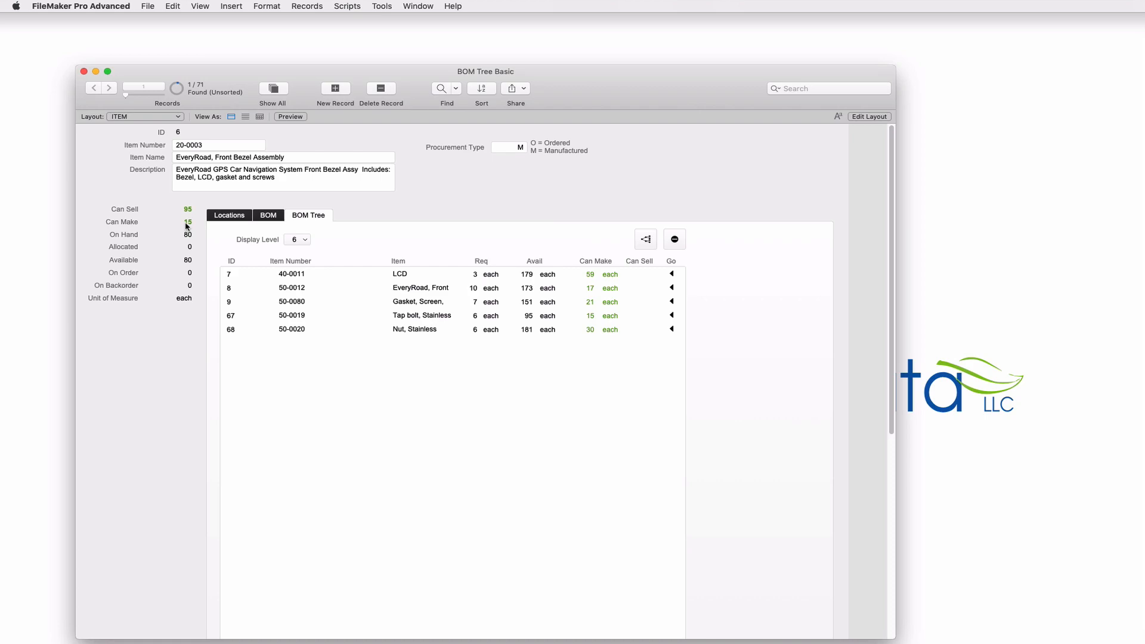
mouse_move(174, 235)
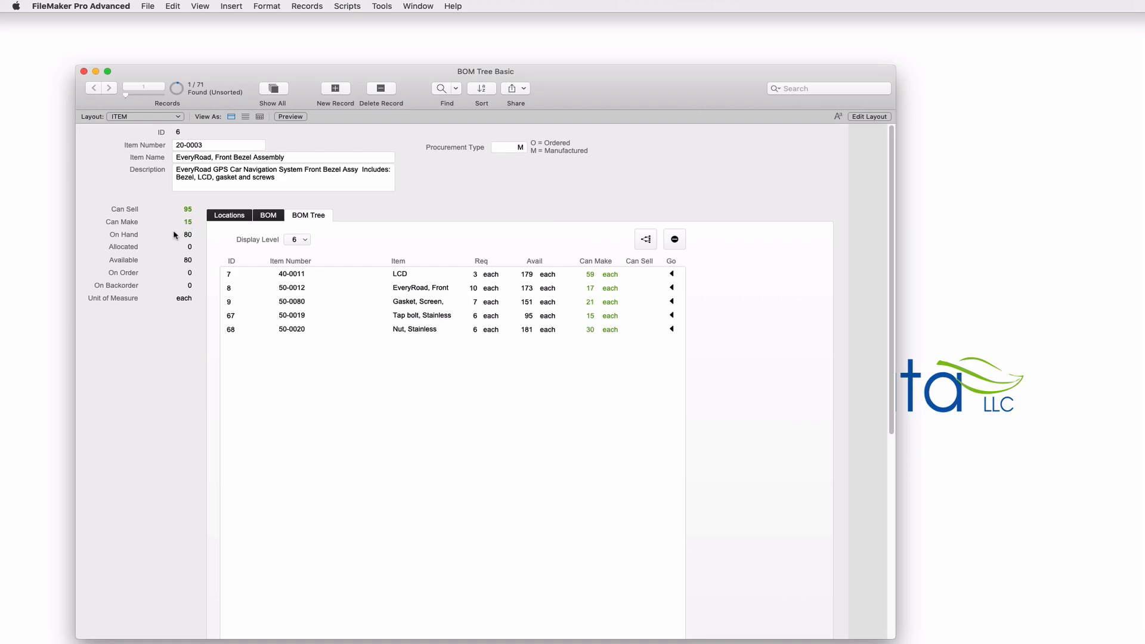
mouse_move(173, 264)
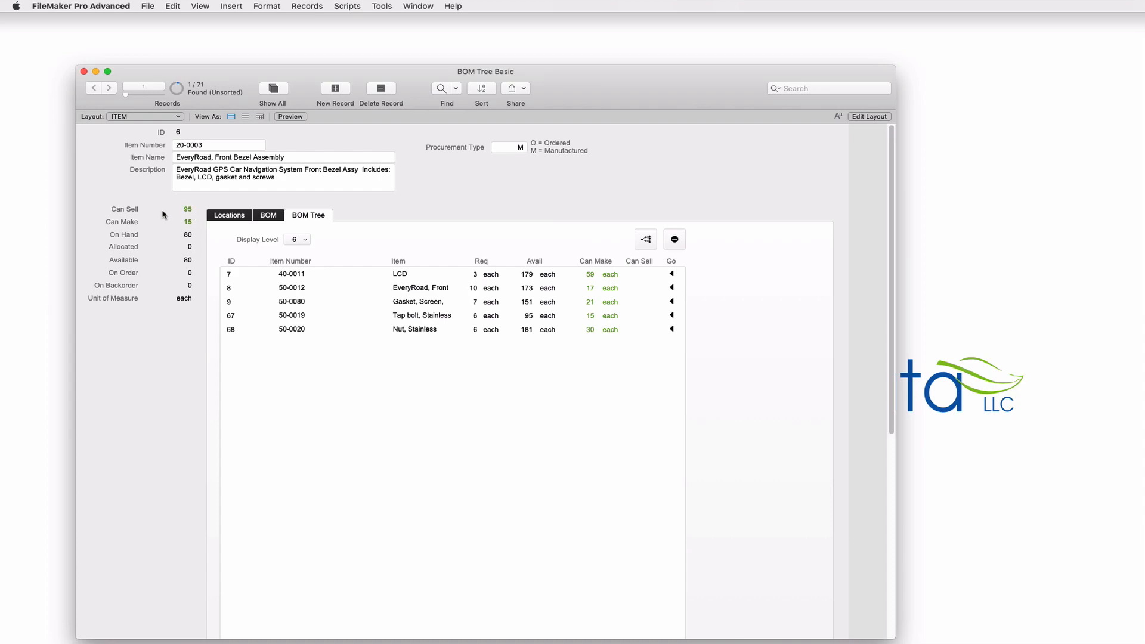
mouse_move(131, 210)
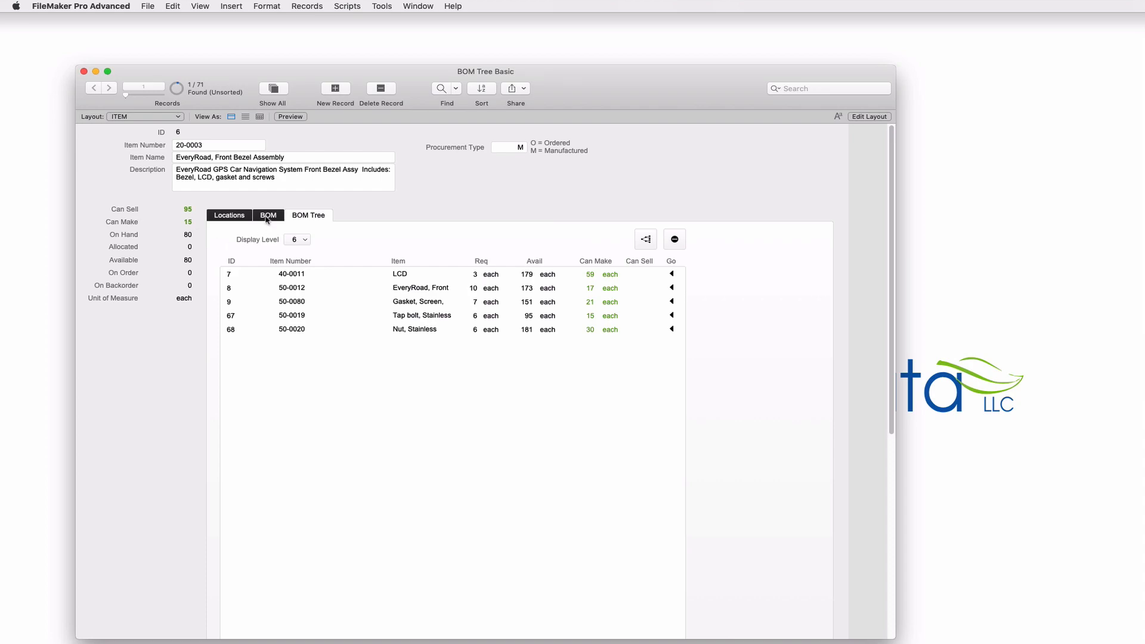
Follow Where Used up to the shippable US Model 300 record and load its component tree
left_click(268, 215)
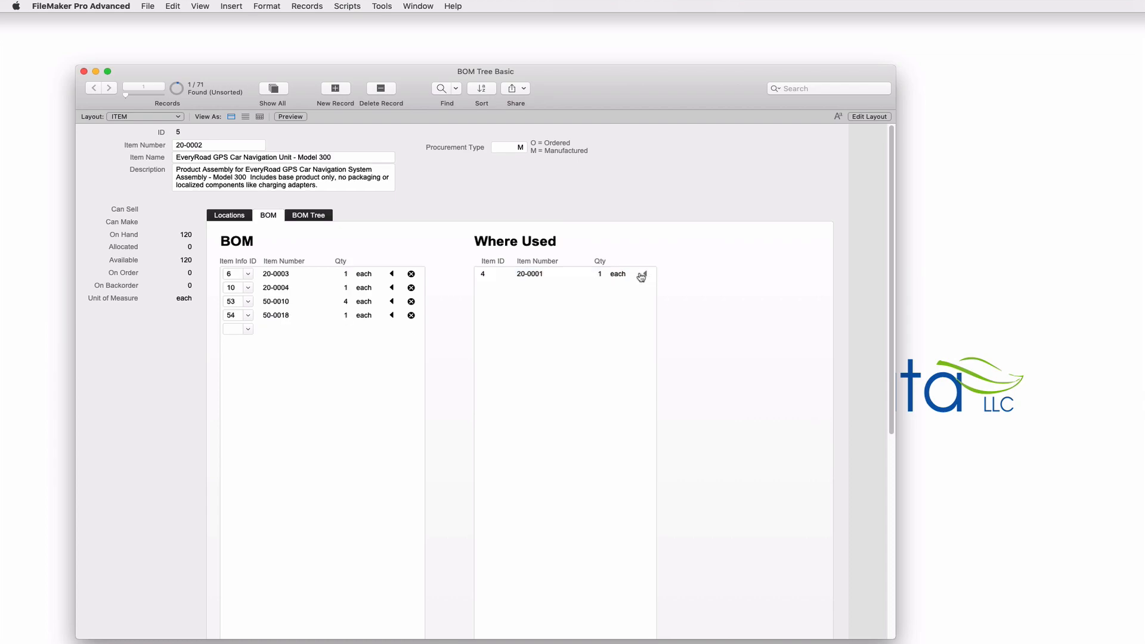
left_click(308, 215)
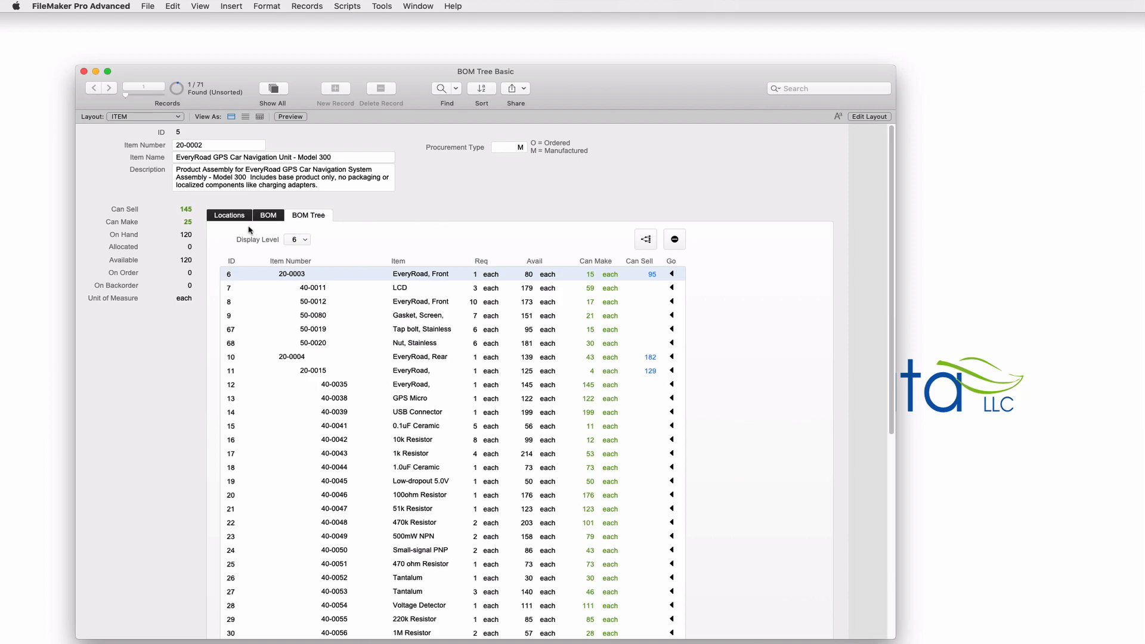
left_click(268, 215)
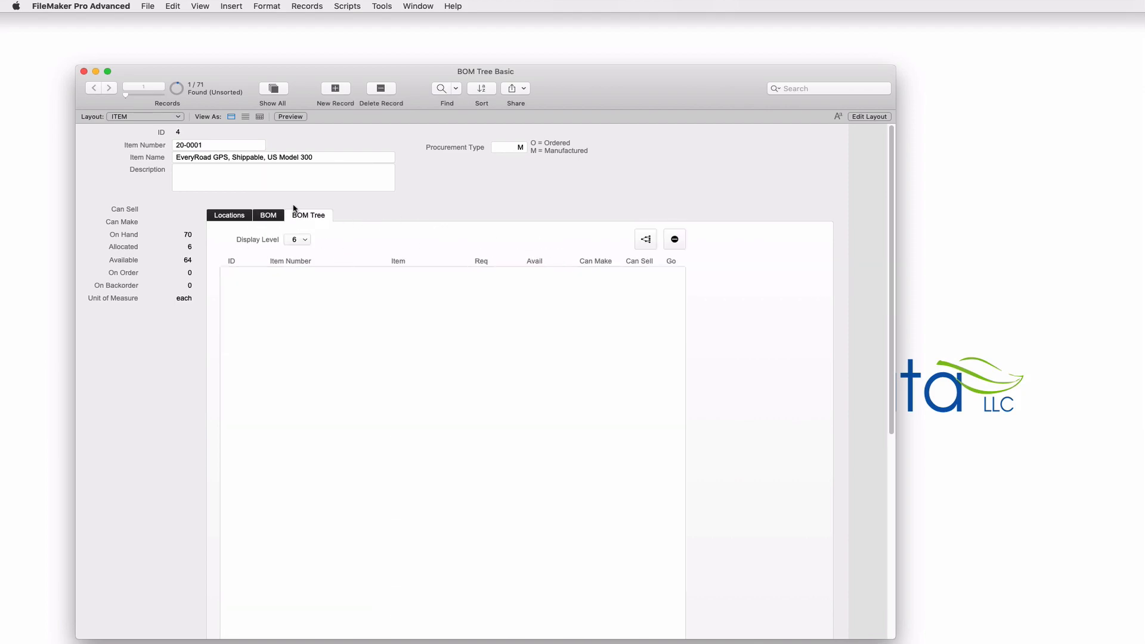
left_click(646, 240)
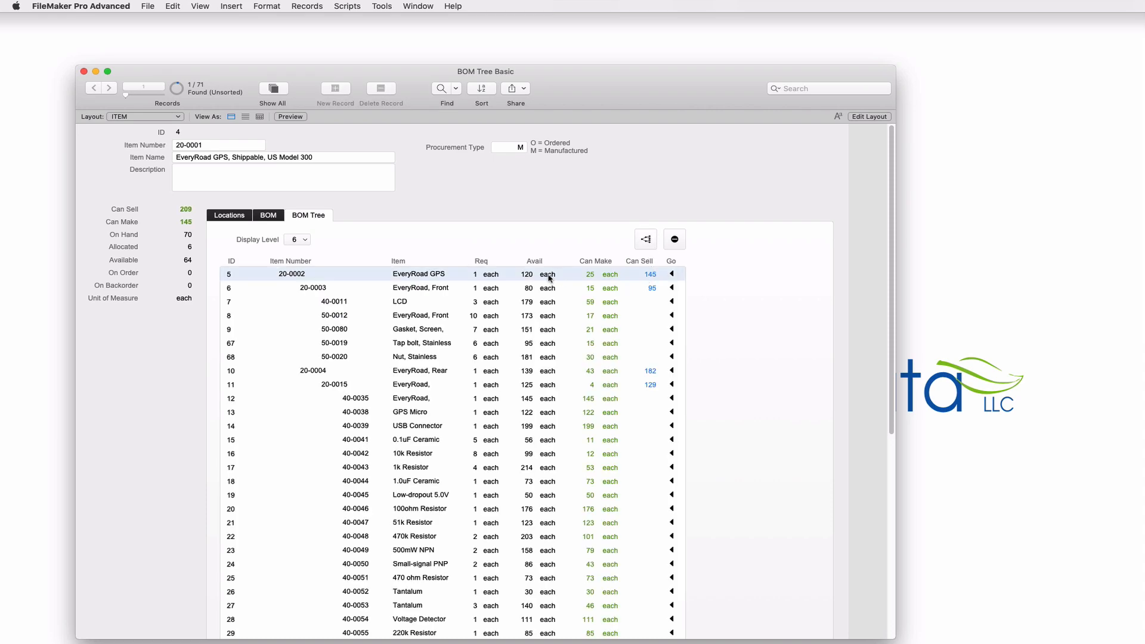
mouse_move(626, 333)
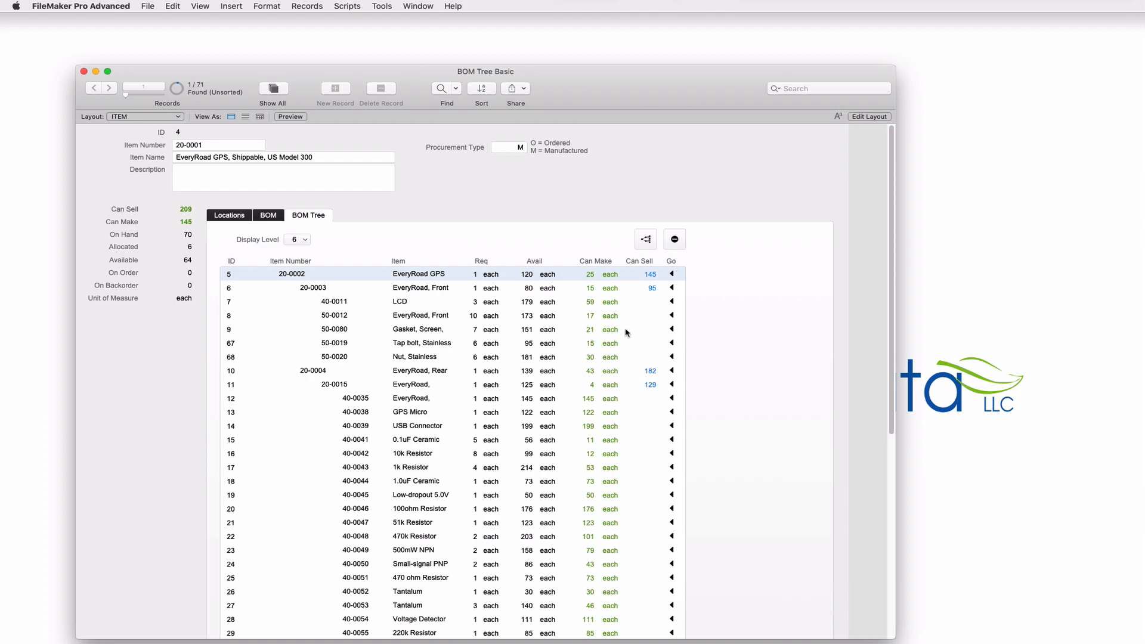
mouse_move(650, 279)
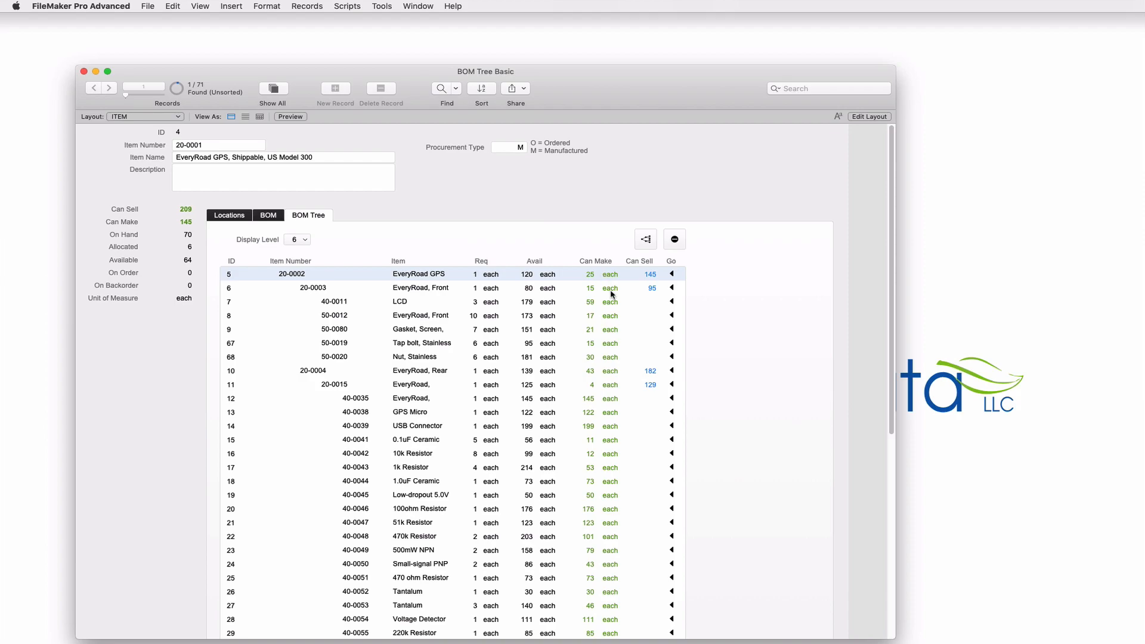
scroll("down", 3)
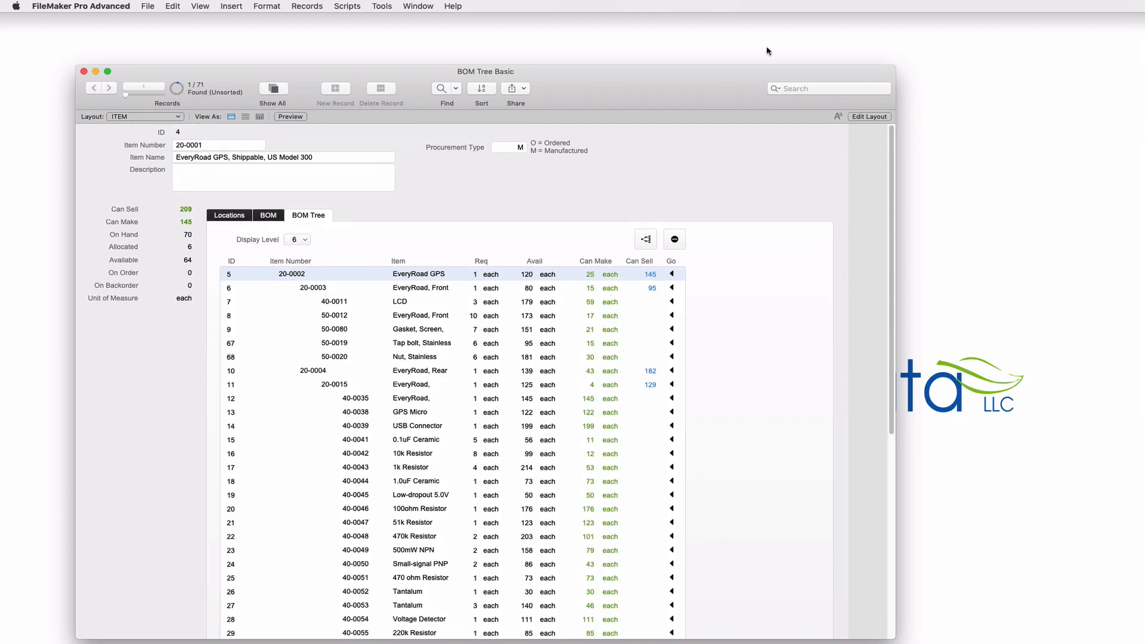
Show item 20-0001's stock by warehouse on the Locations tab
left_click(229, 215)
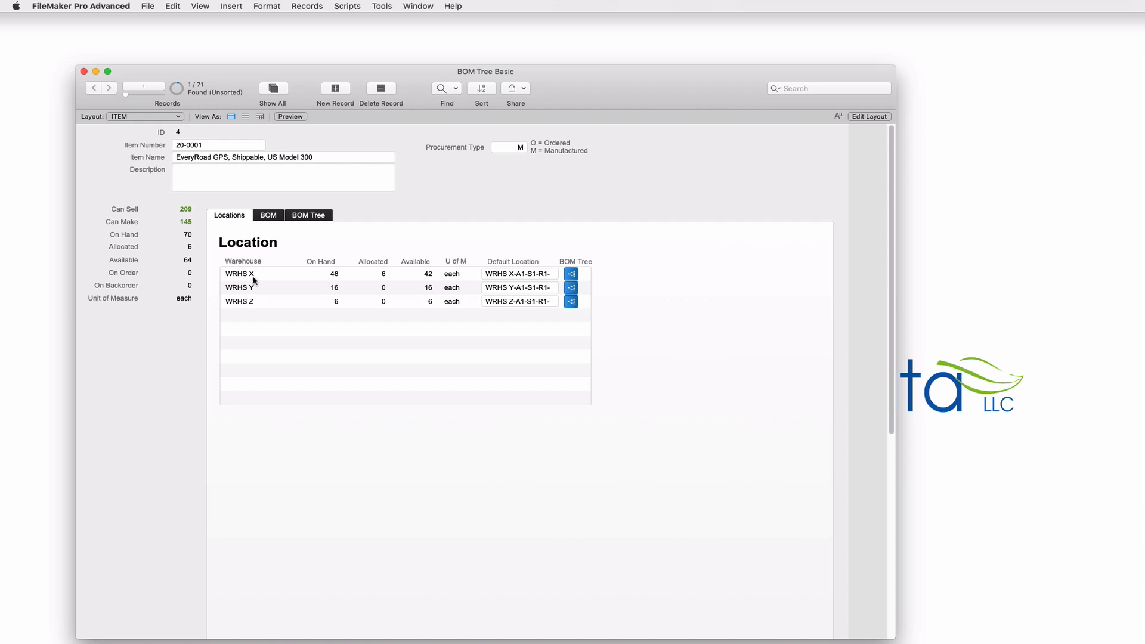
mouse_move(351, 280)
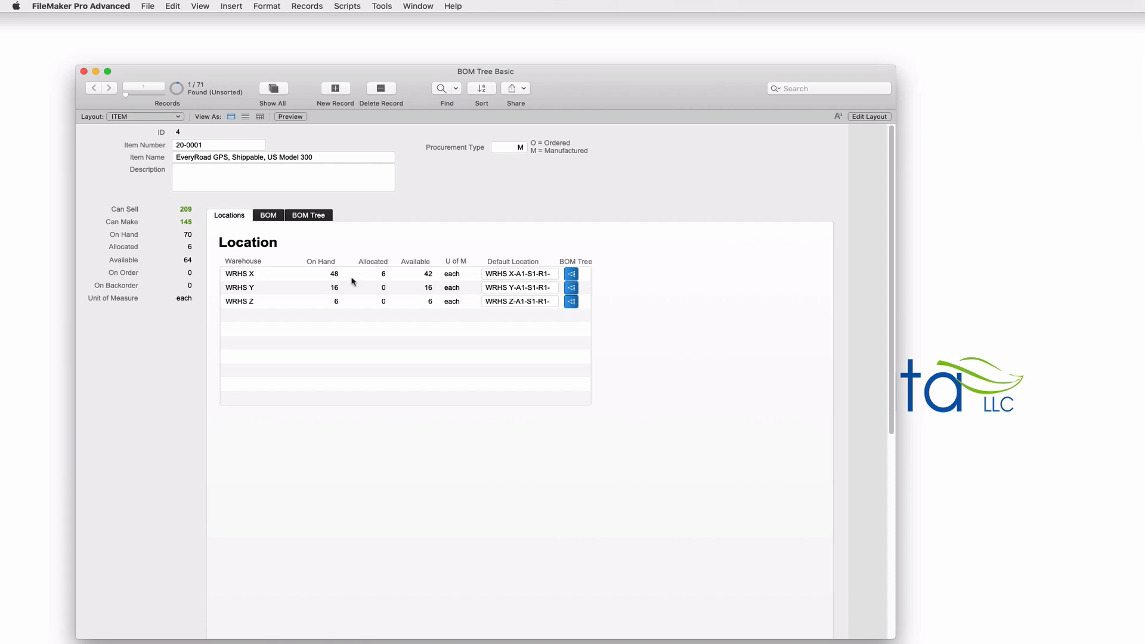
mouse_move(437, 288)
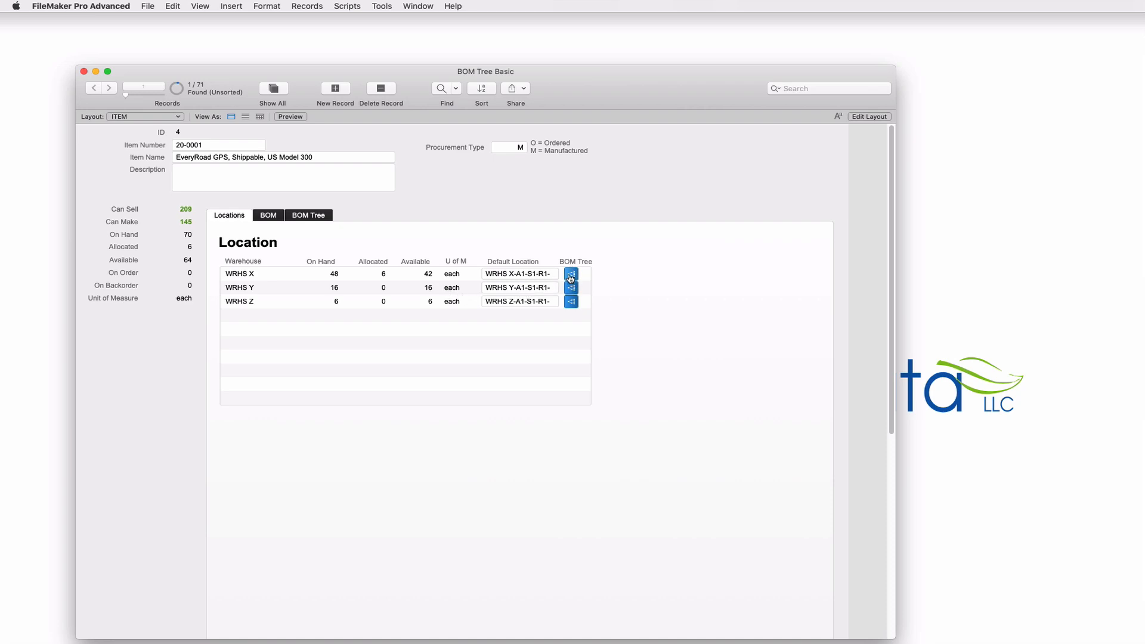
mouse_move(571, 288)
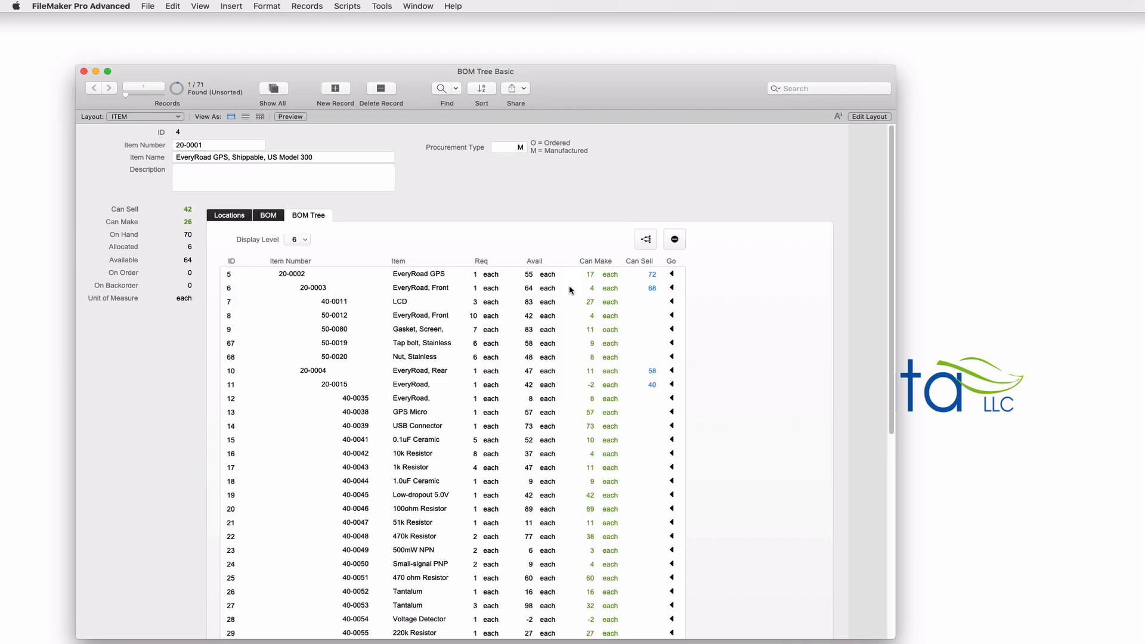
mouse_move(195, 232)
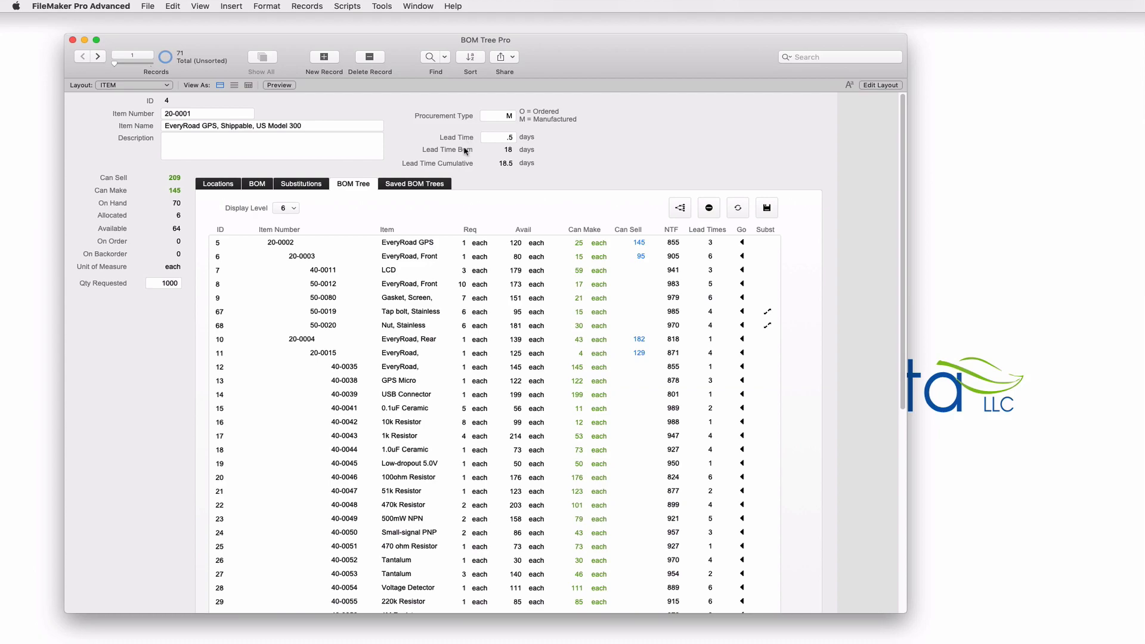
mouse_move(467, 152)
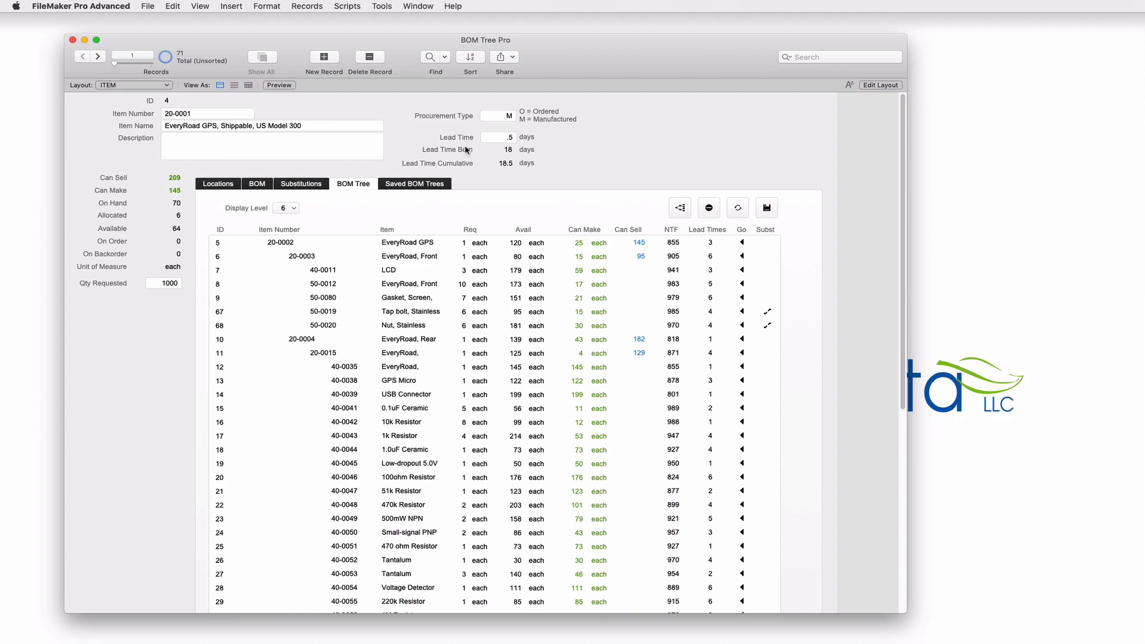
mouse_move(473, 155)
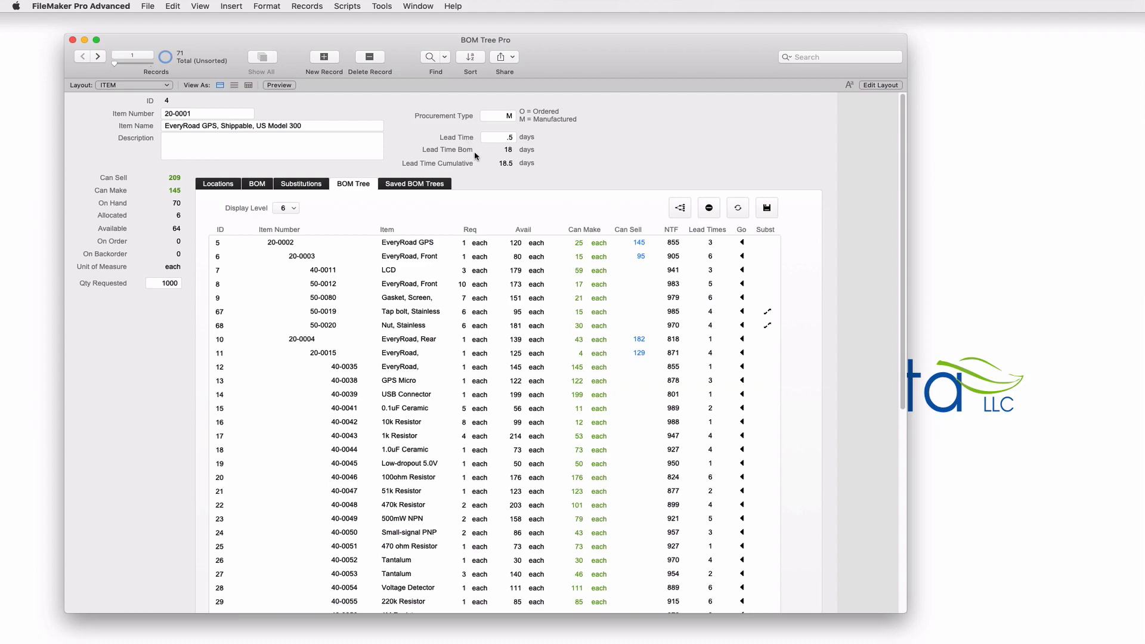
mouse_move(598, 241)
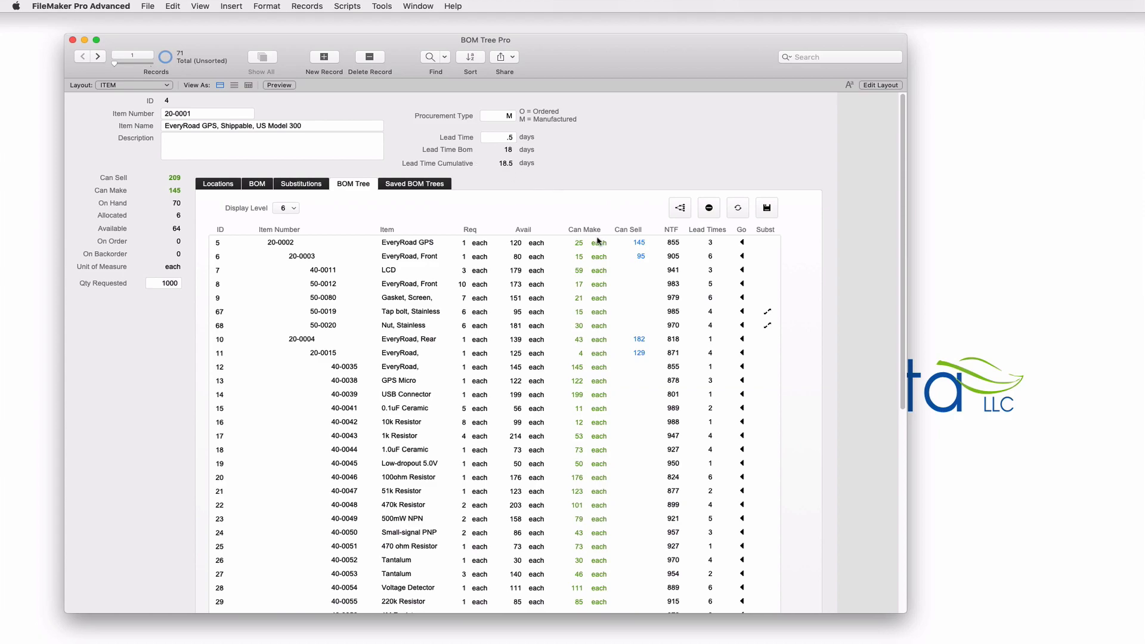
left_click(279, 242)
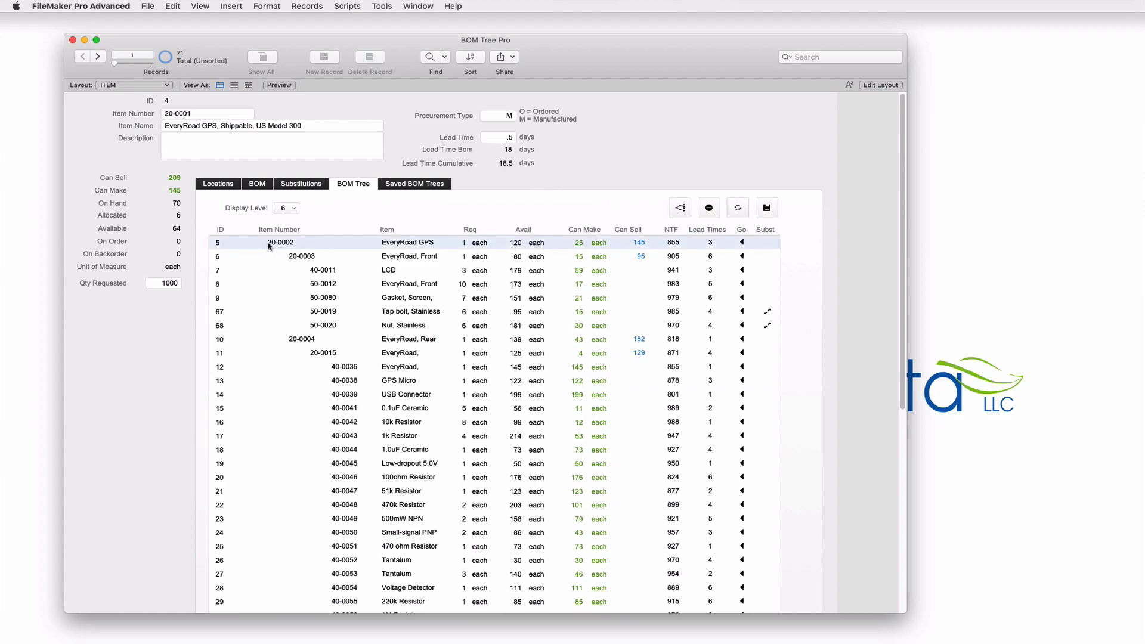
mouse_move(509, 247)
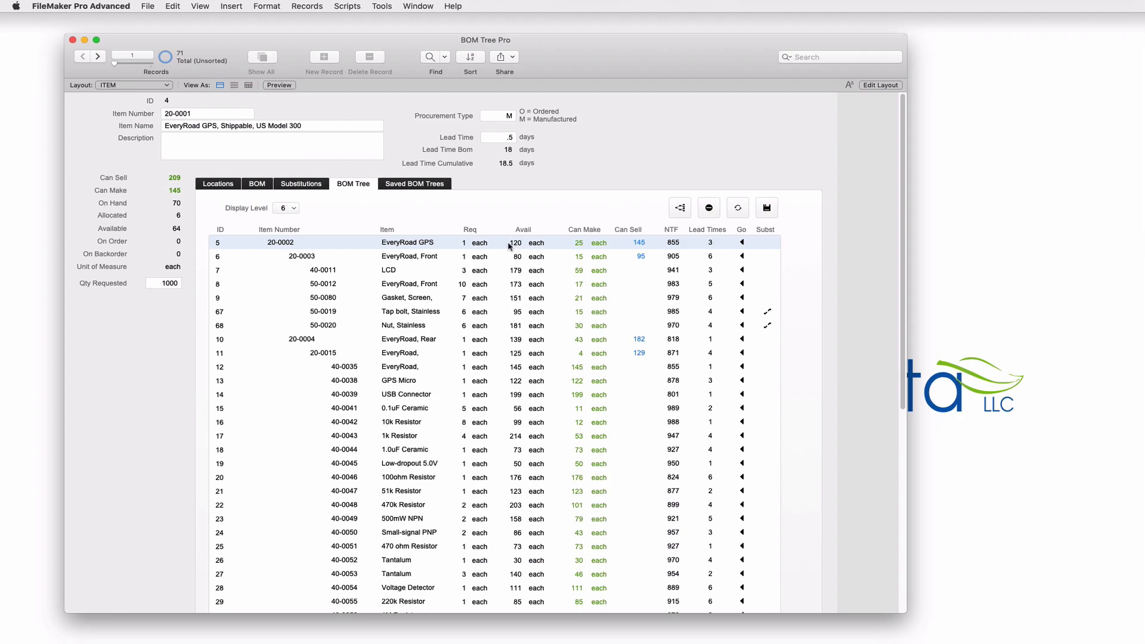
mouse_move(530, 247)
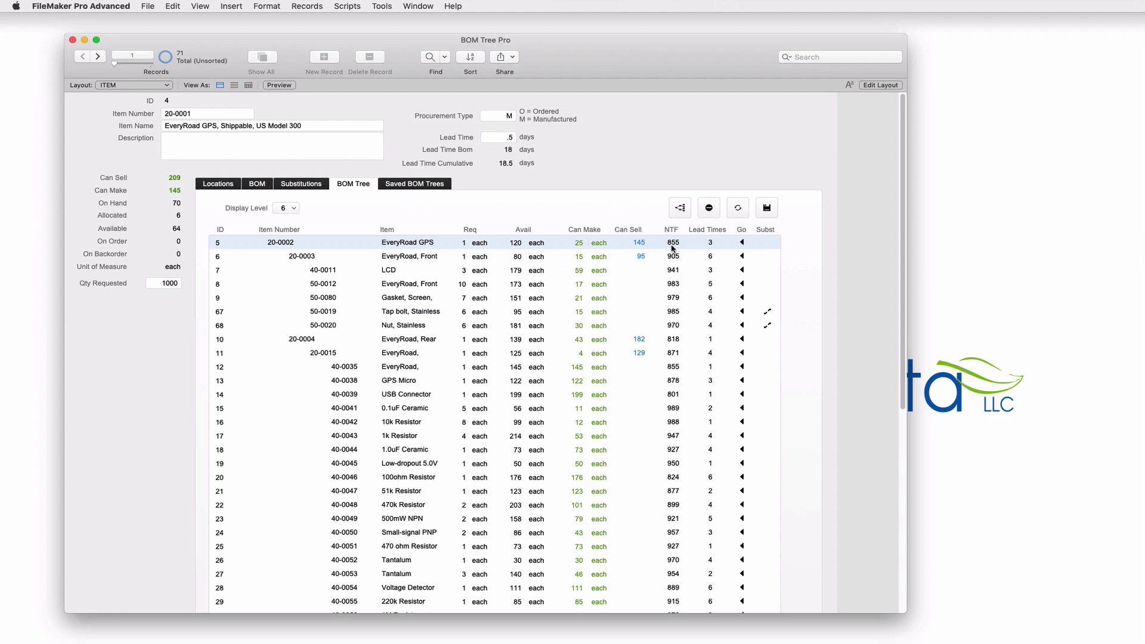
mouse_move(670, 247)
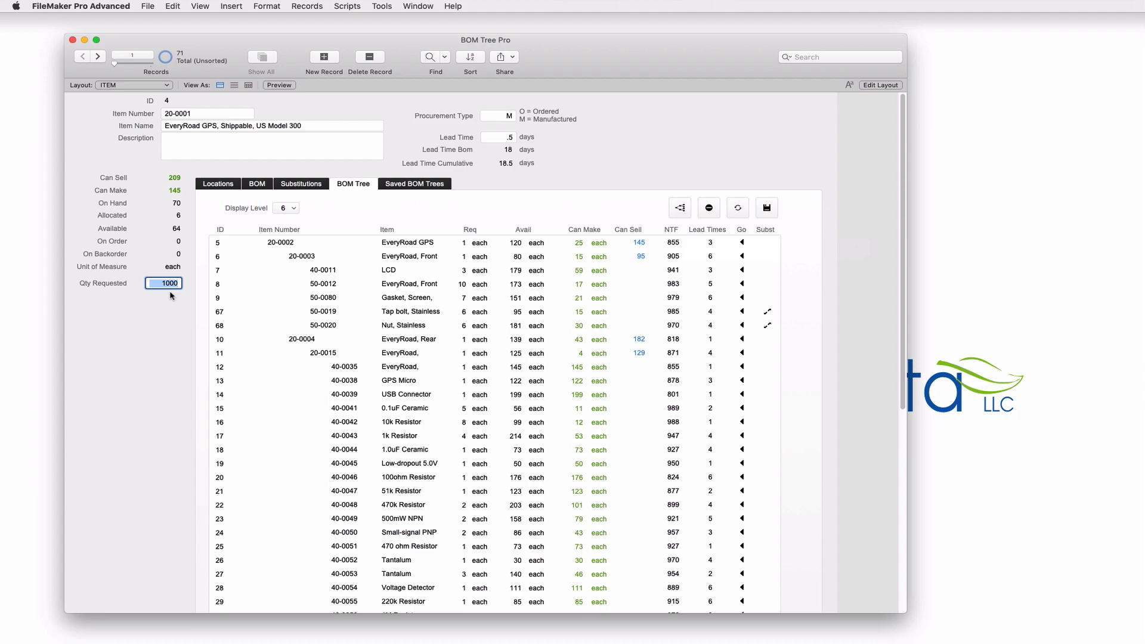
mouse_move(534, 247)
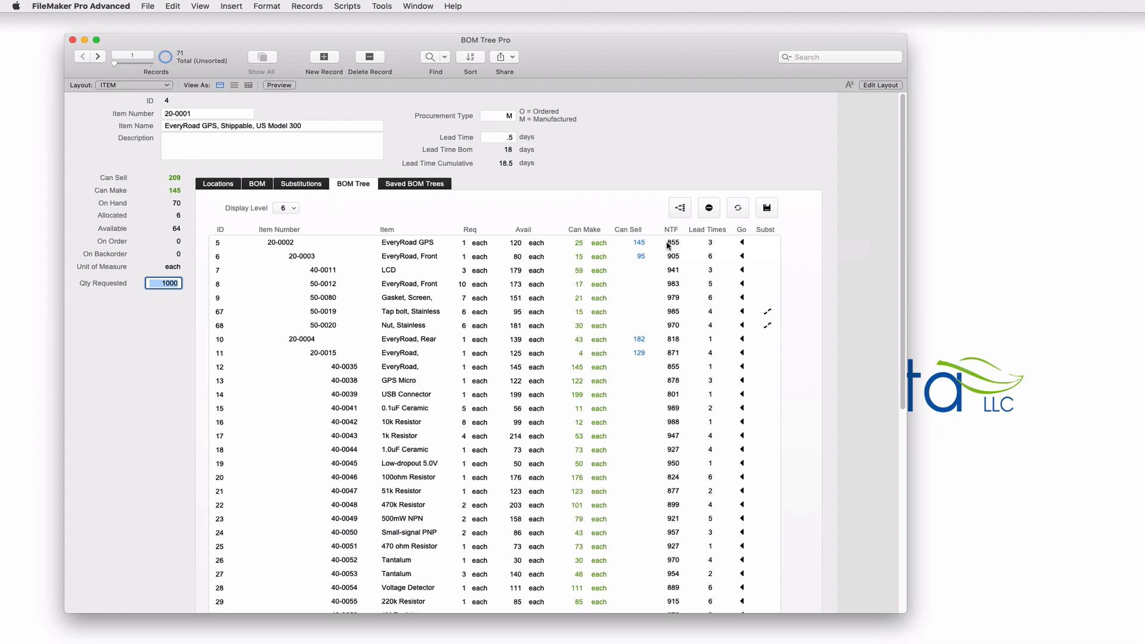
mouse_move(670, 248)
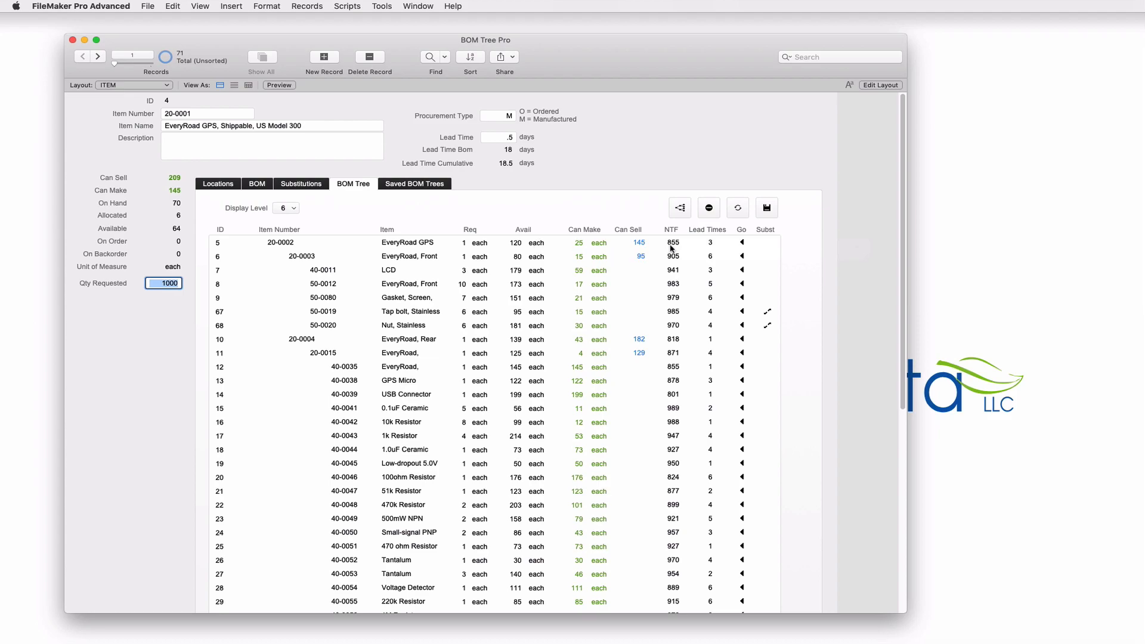
mouse_move(666, 323)
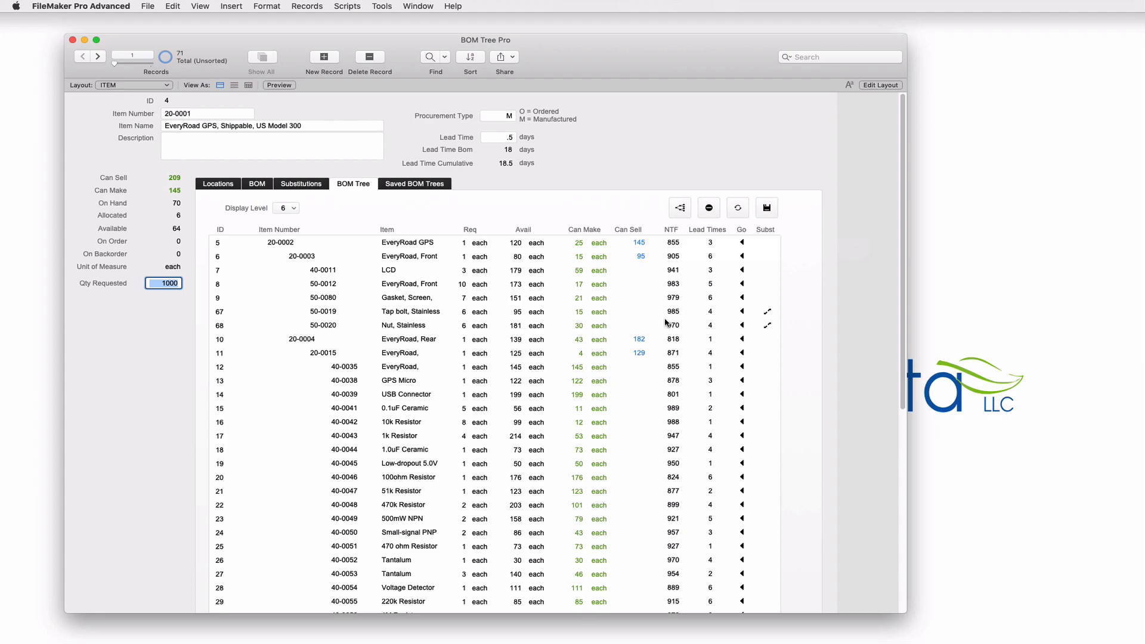
scroll("down", 3)
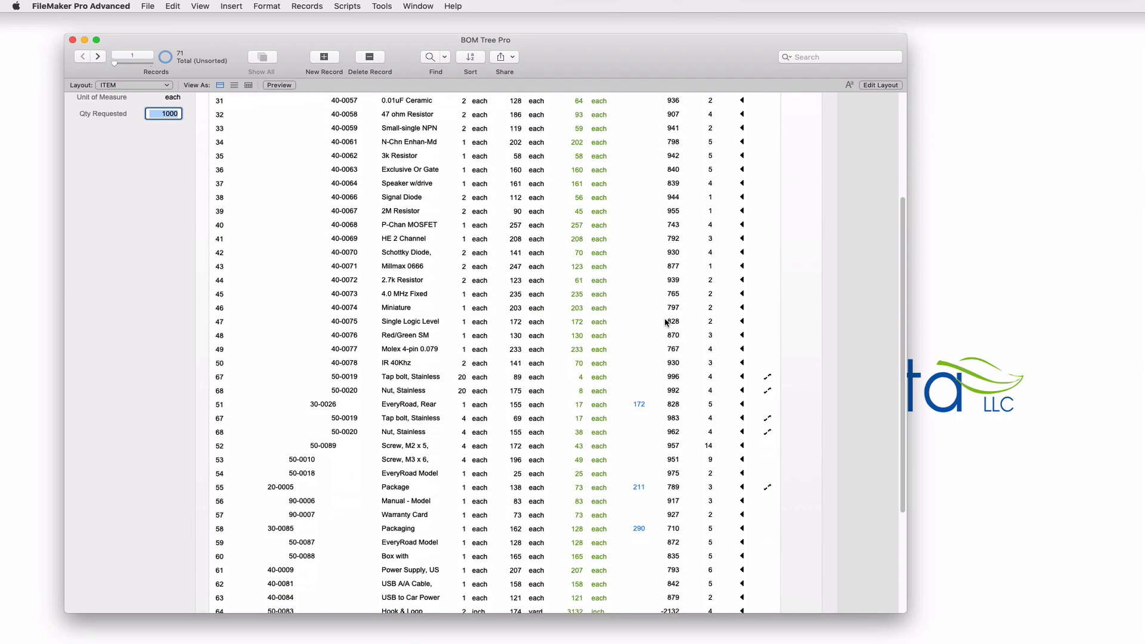
scroll("down", 3)
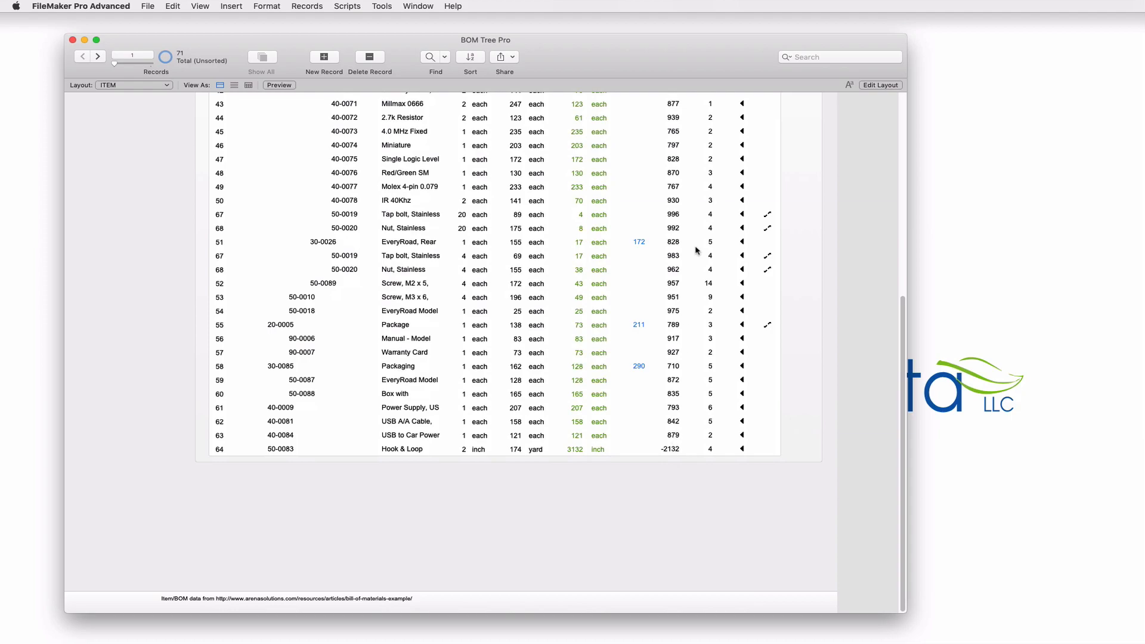
left_click(529, 450)
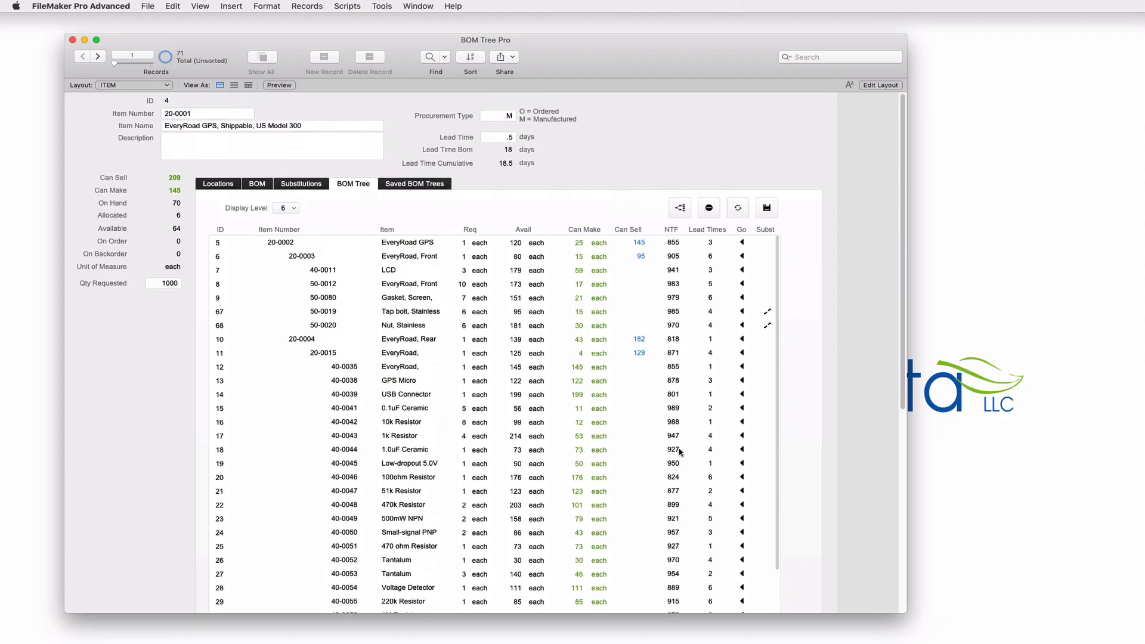
mouse_move(705, 253)
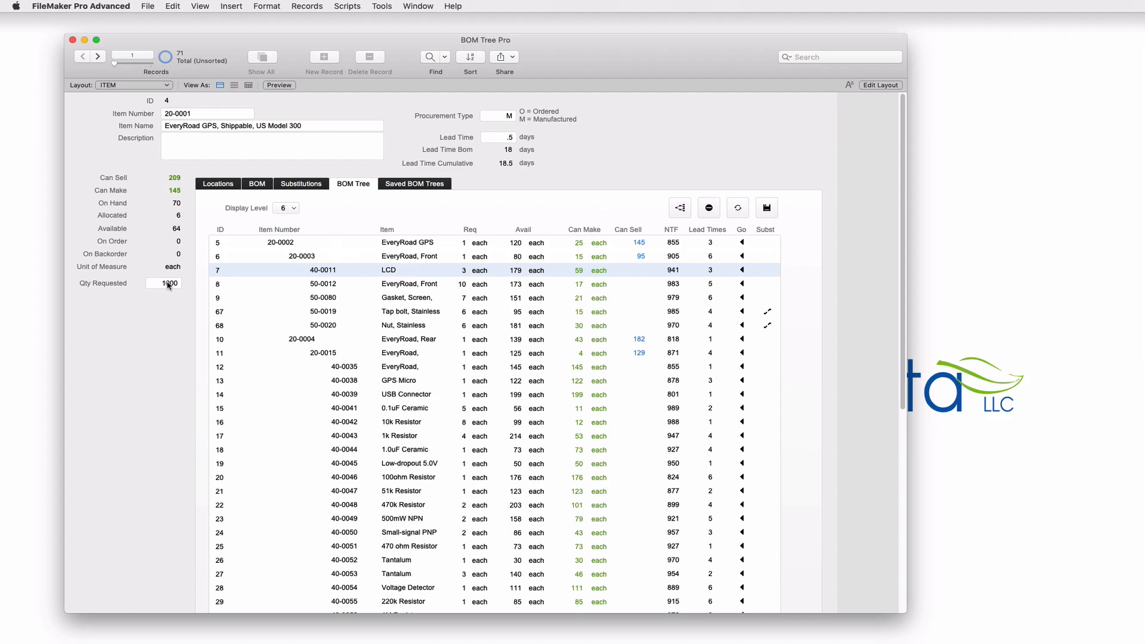
Set Qty Requested to 50 and commit so the NTF figures recalculate
left_click(164, 284)
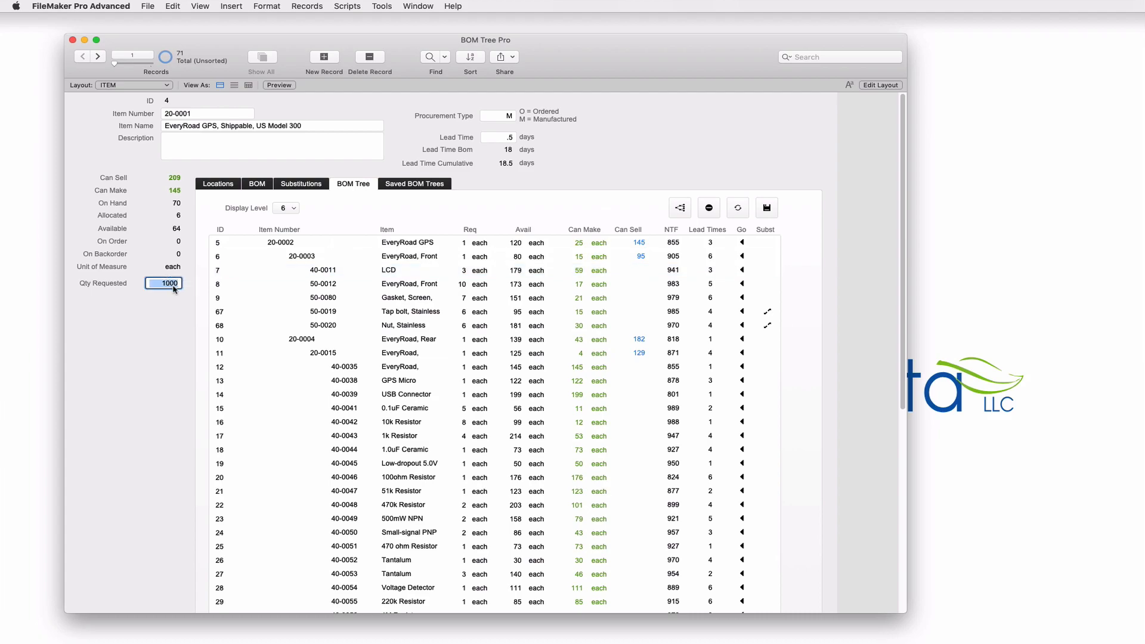
type("50")
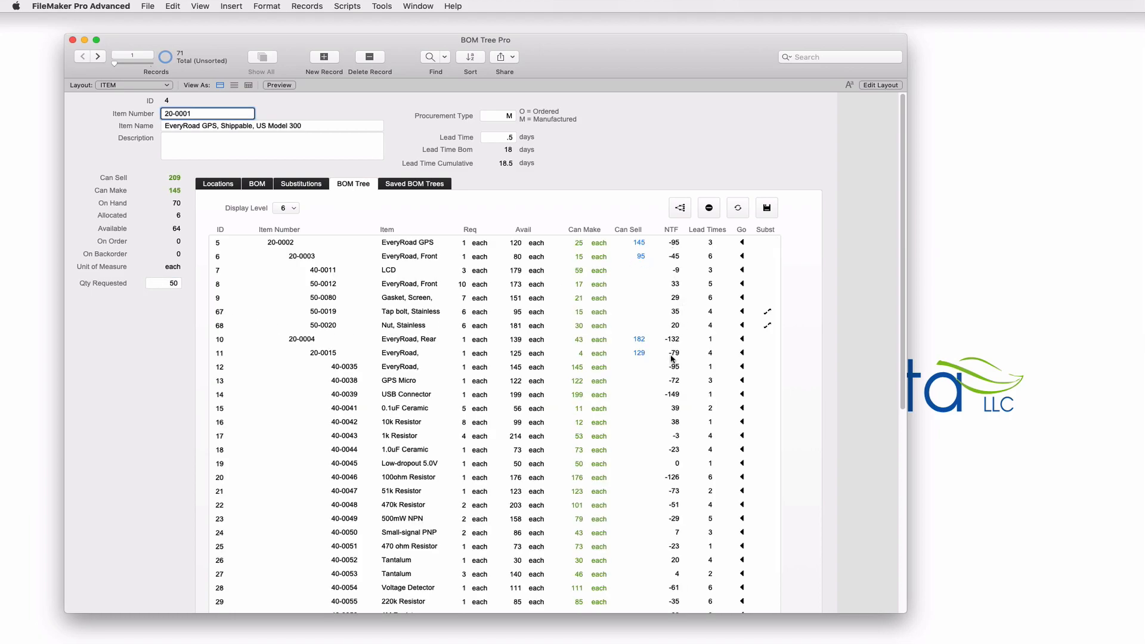
left_click(672, 242)
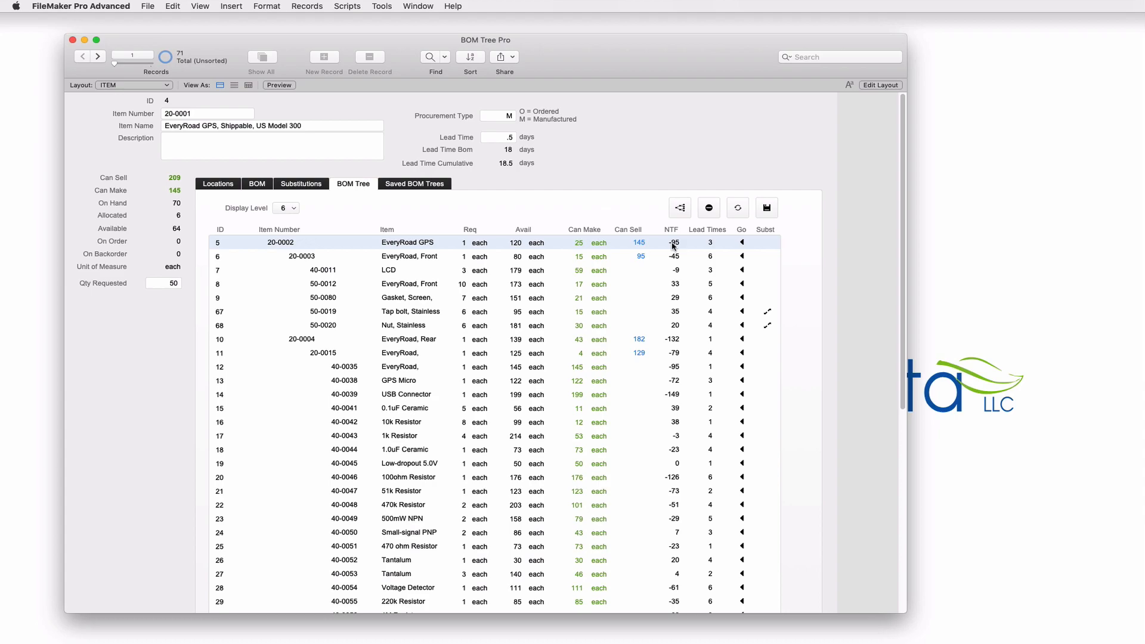
mouse_move(676, 248)
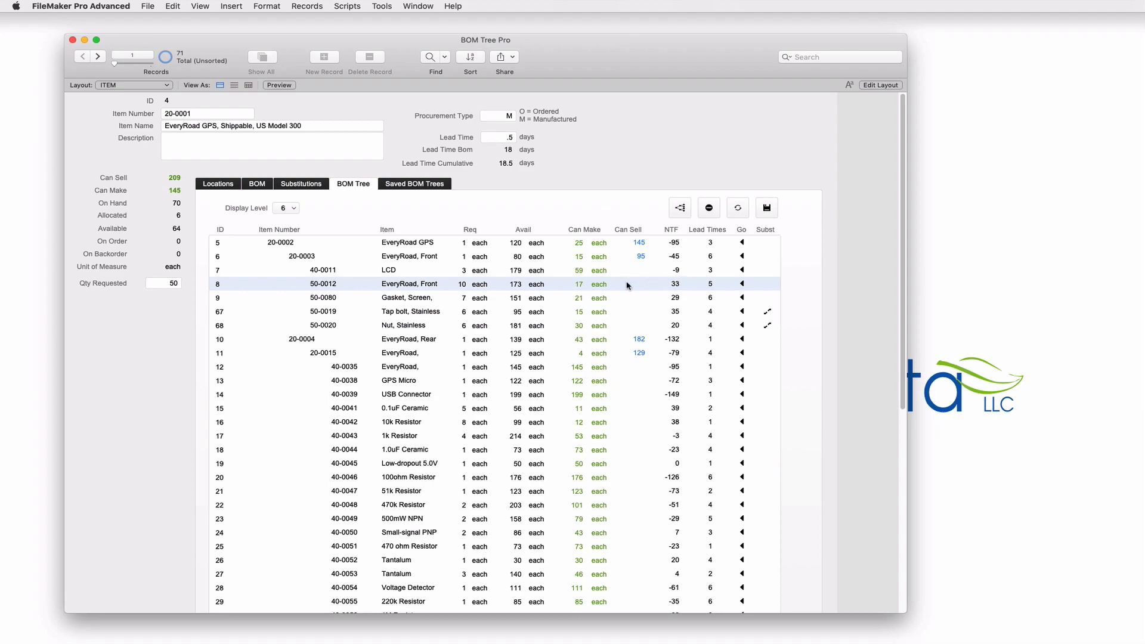
mouse_move(706, 287)
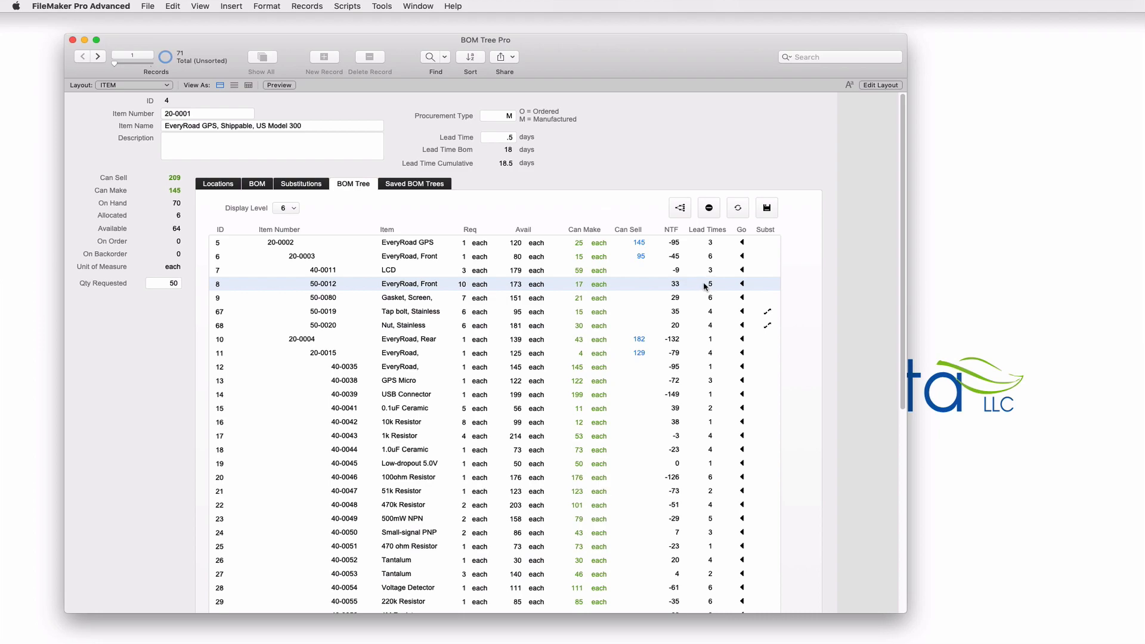
mouse_move(719, 279)
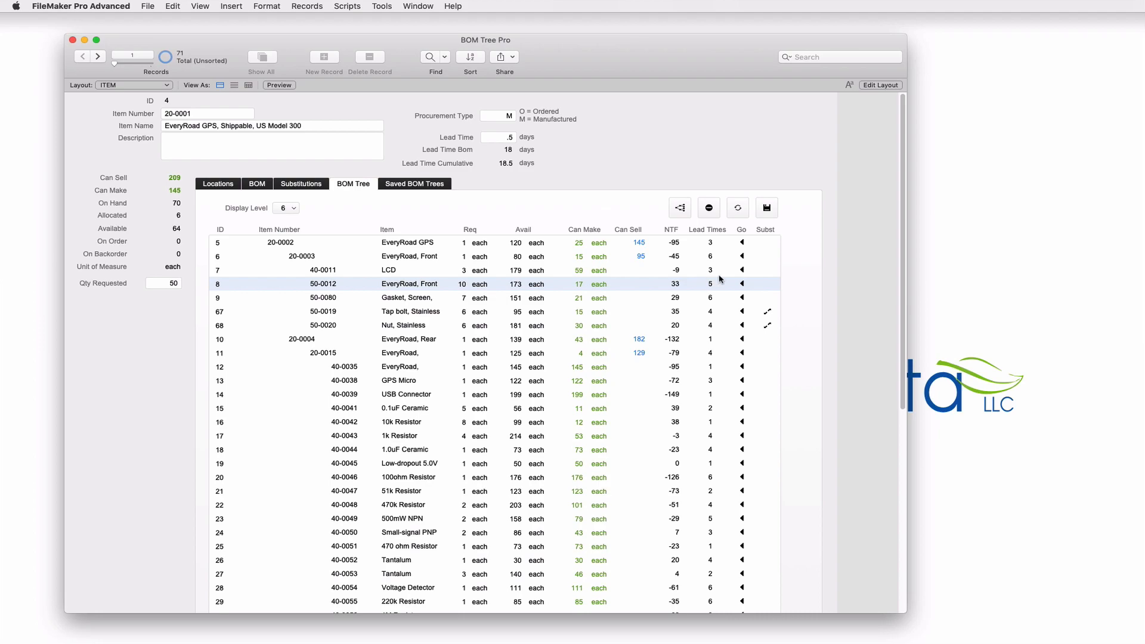
mouse_move(738, 156)
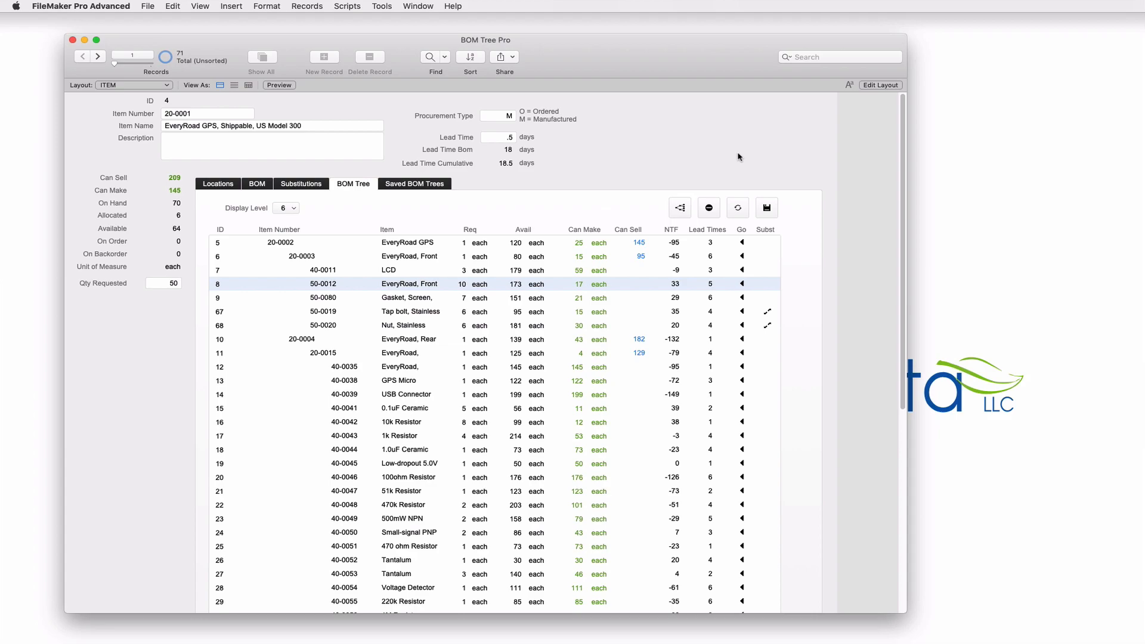
mouse_move(737, 172)
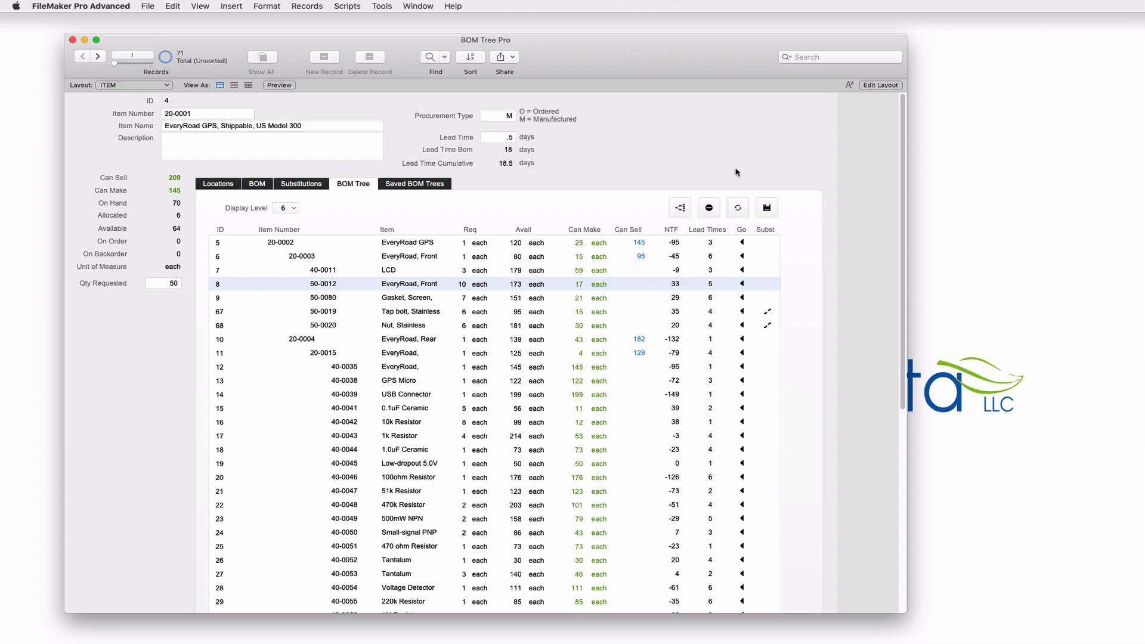
mouse_move(767, 314)
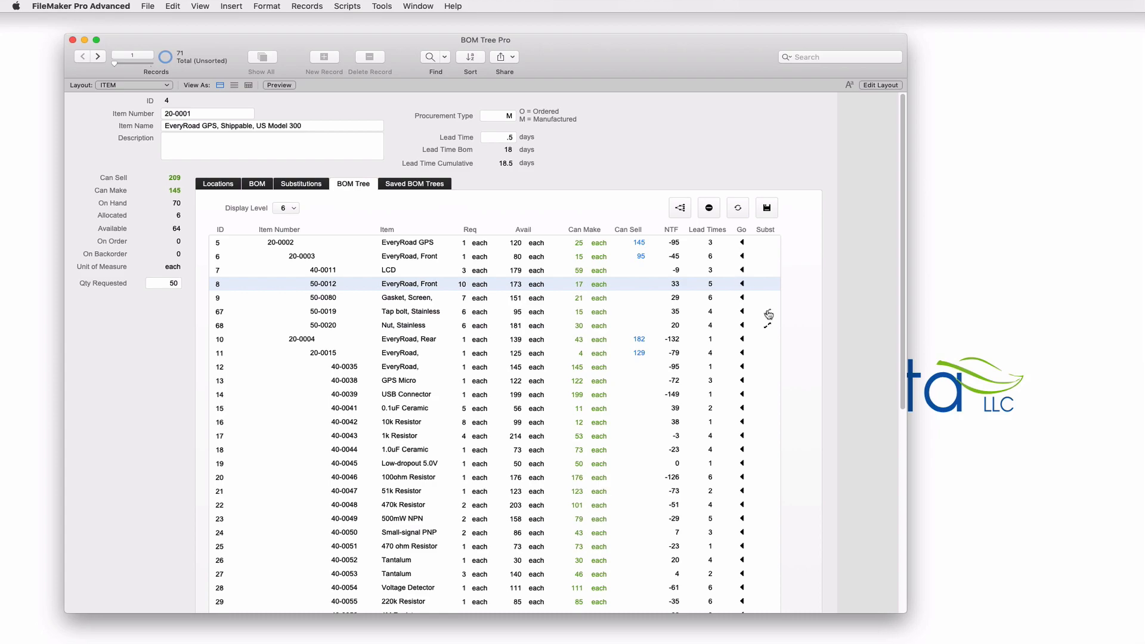
mouse_move(767, 315)
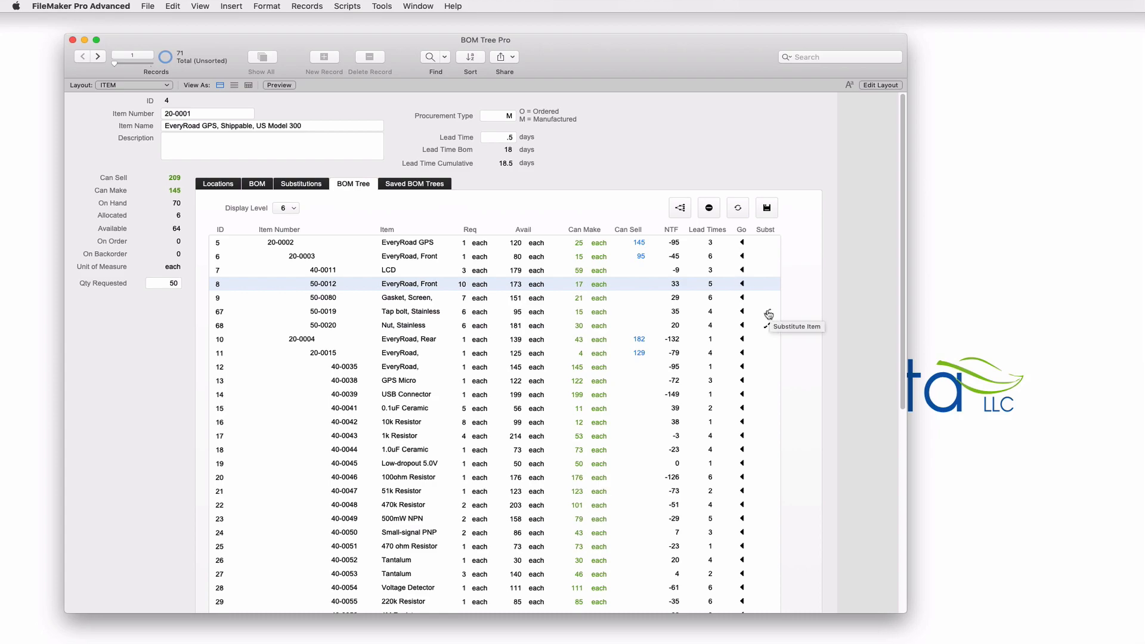
left_click(410, 311)
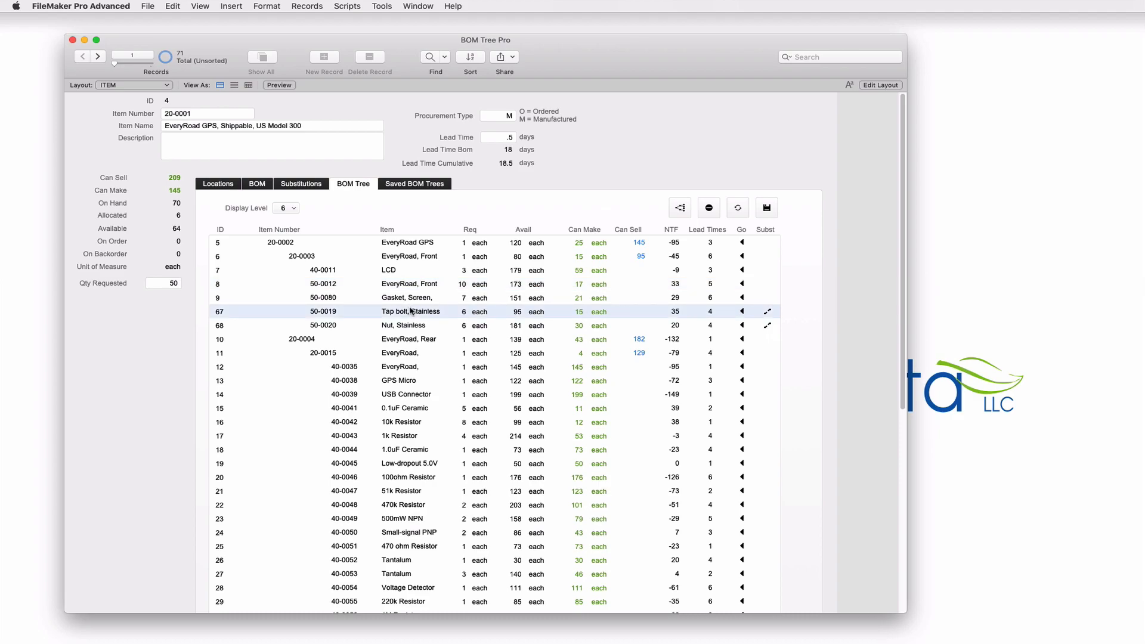
mouse_move(713, 314)
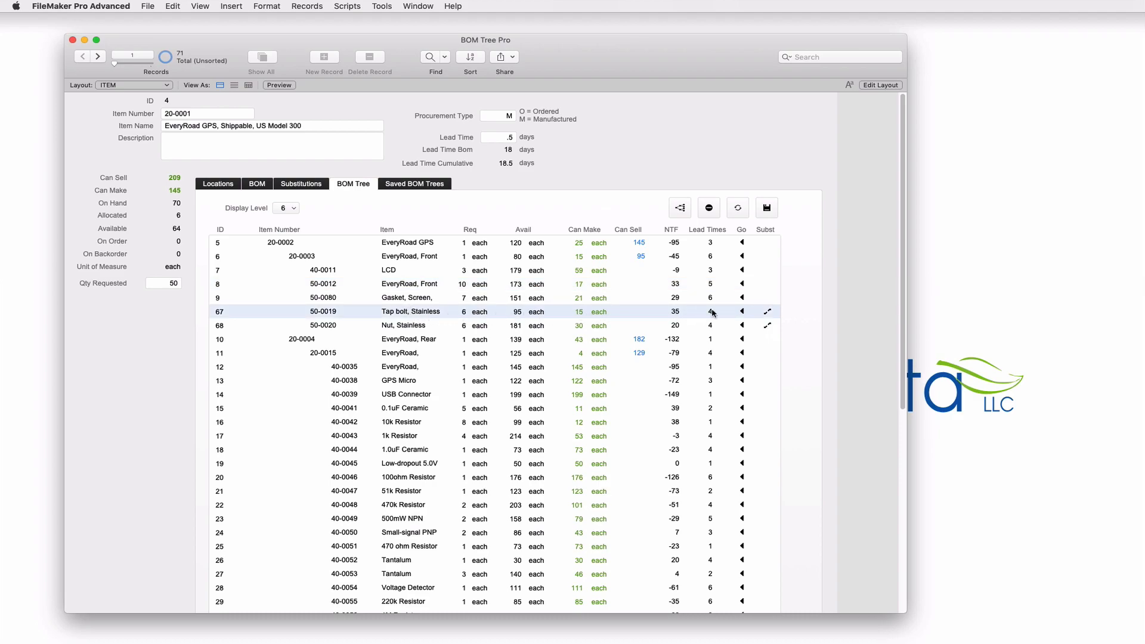
left_click(768, 311)
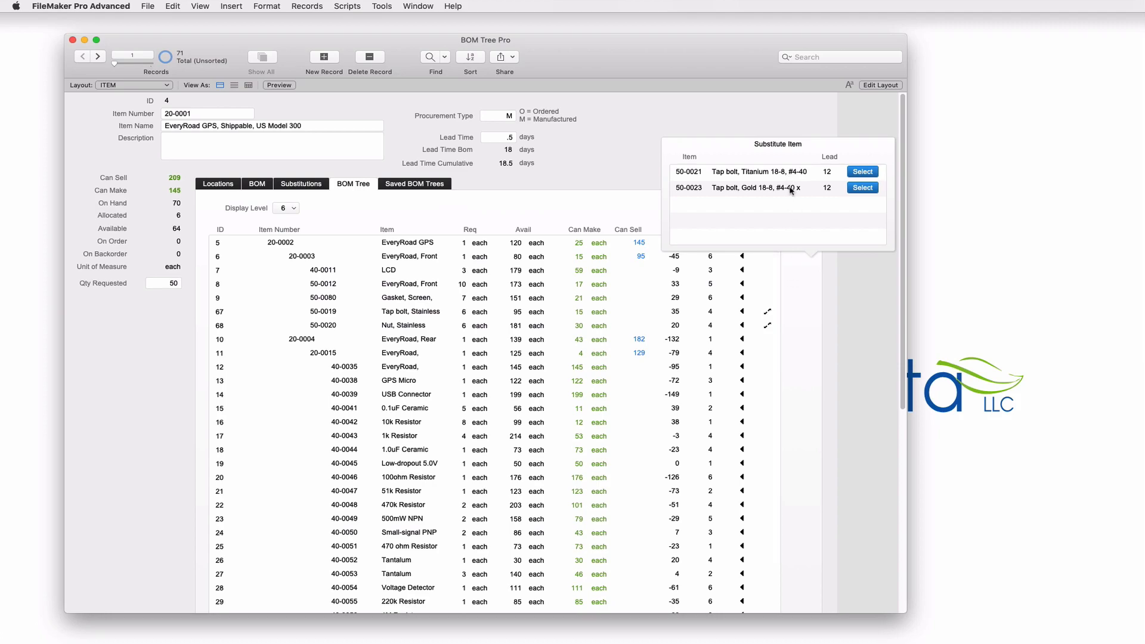
mouse_move(779, 194)
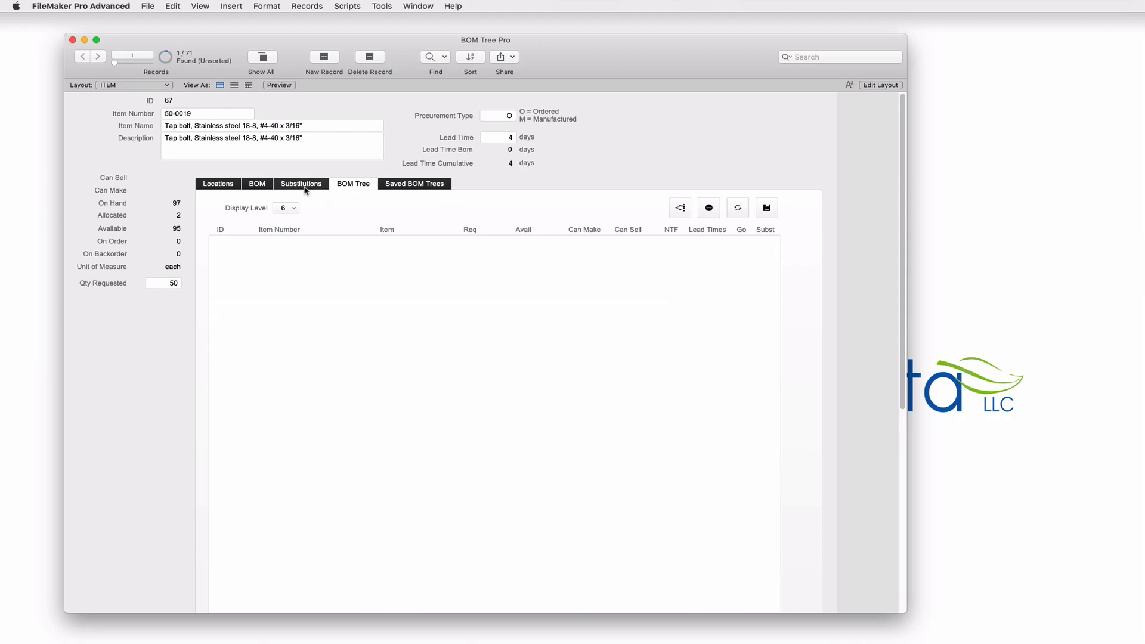
left_click(301, 184)
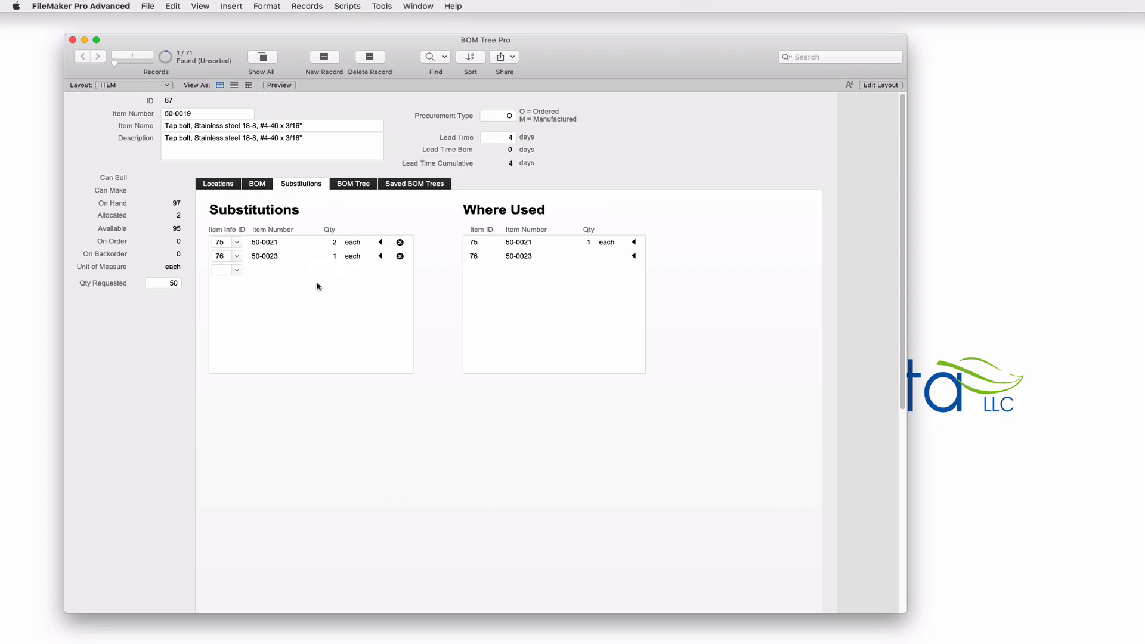
mouse_move(321, 288)
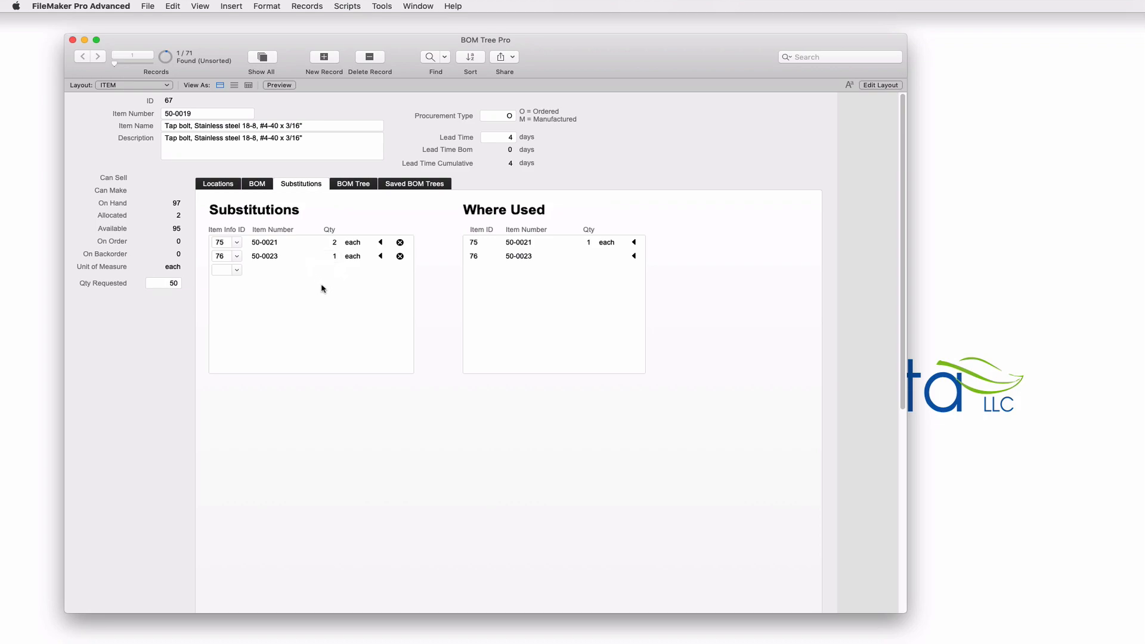
left_click(353, 184)
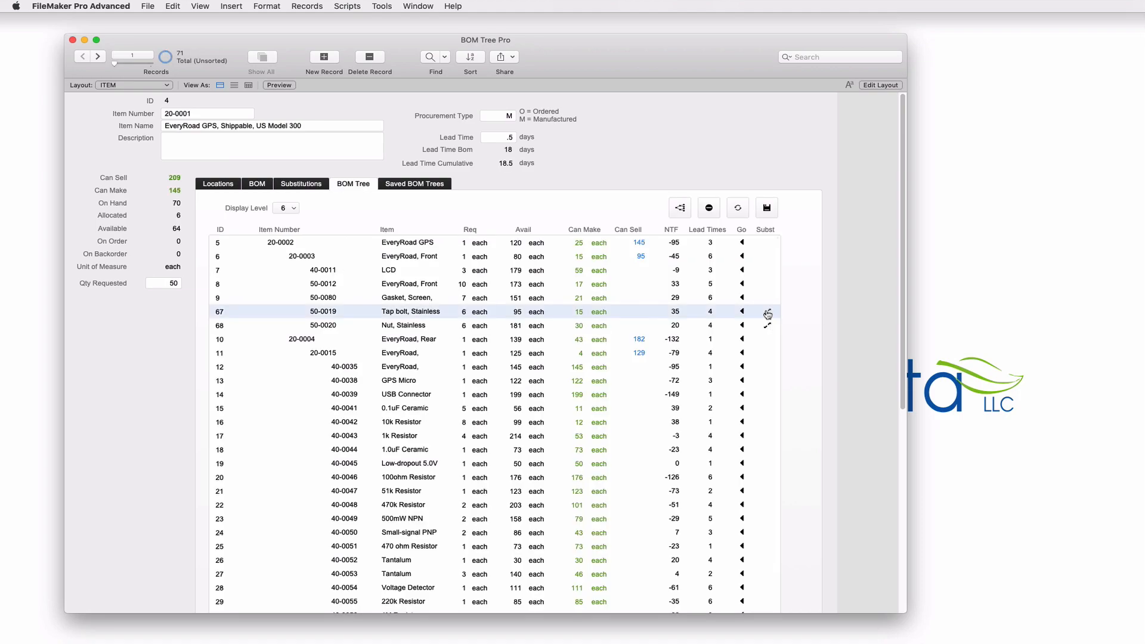
Substitute the first stainless tap bolt 50-0019 with gold tap bolt 50-0023
left_click(768, 311)
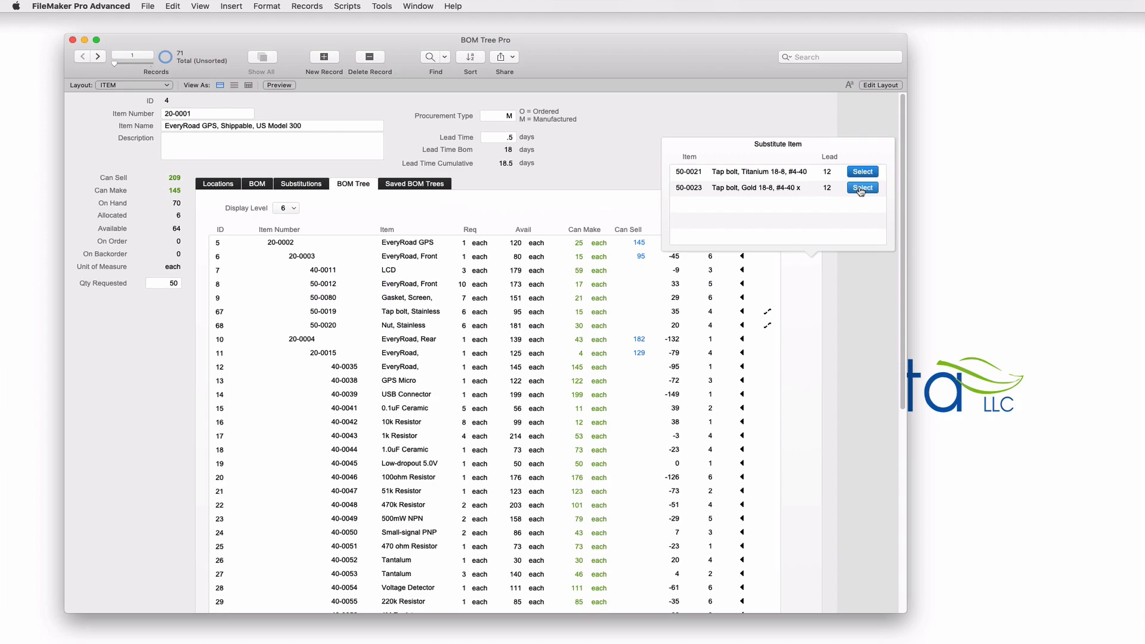
left_click(863, 188)
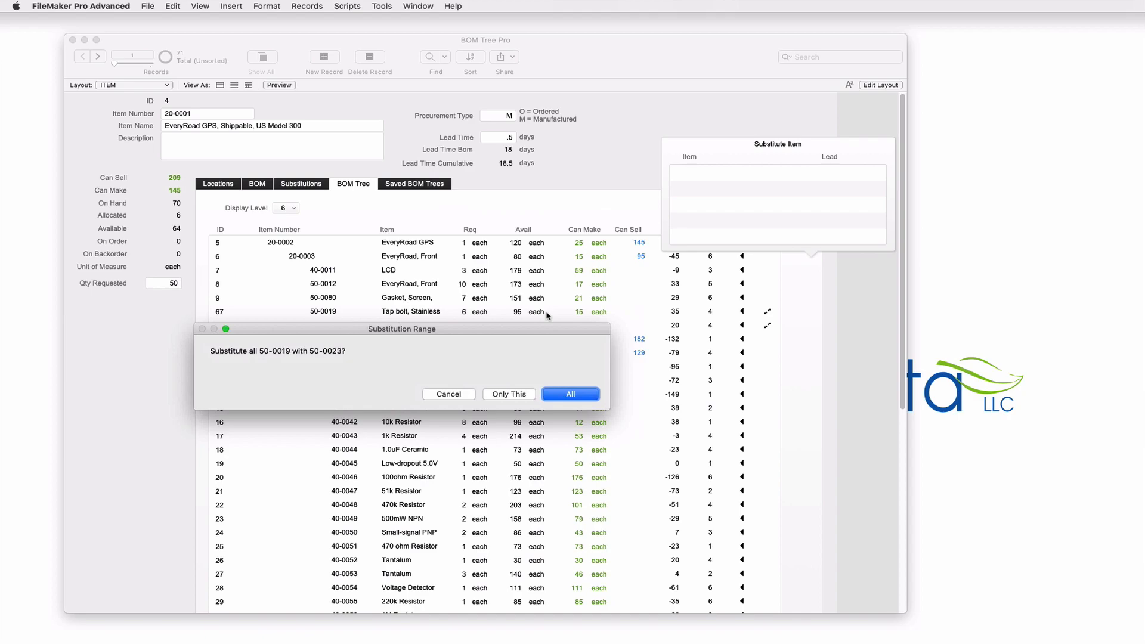
mouse_move(475, 375)
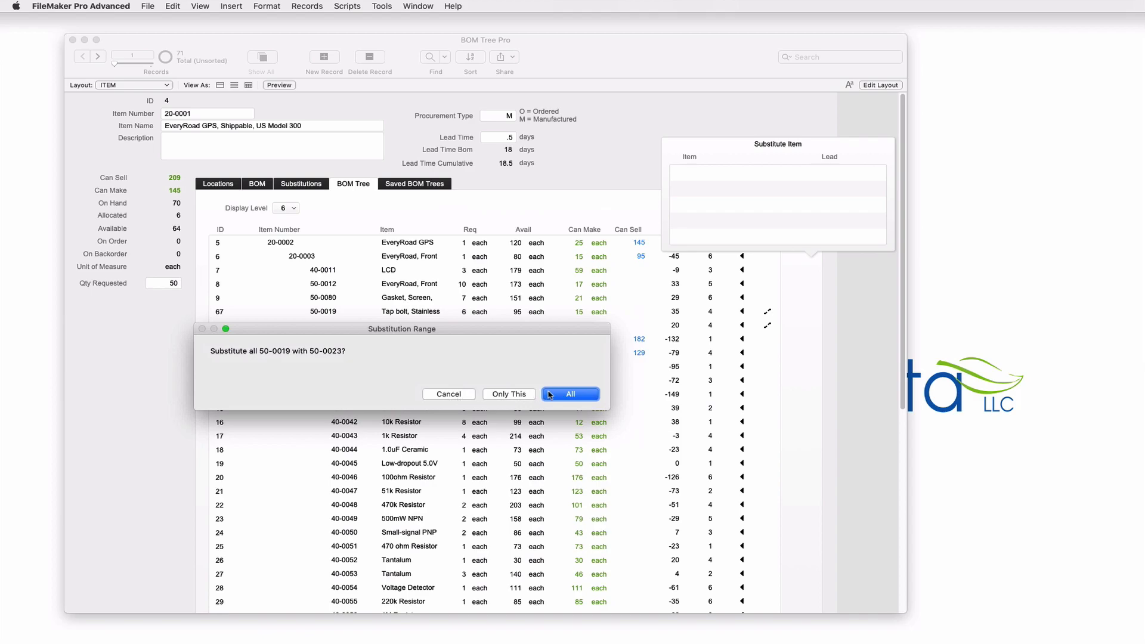
left_click(570, 395)
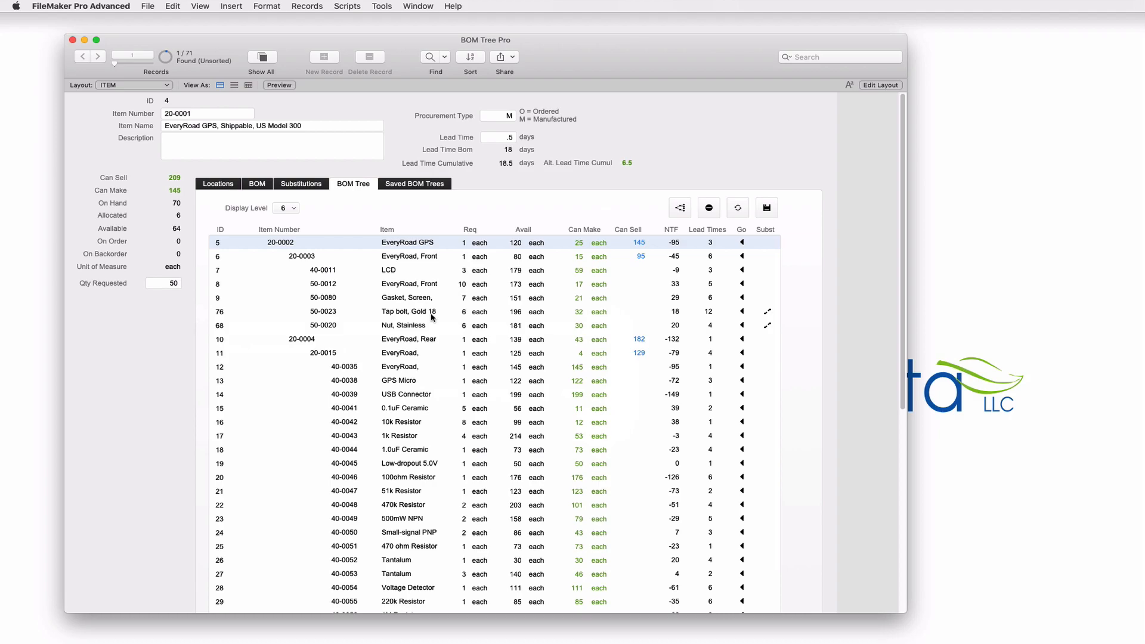
Substitute the remaining stainless tap bolts with titanium 50-0021 using All
scroll("down", 3)
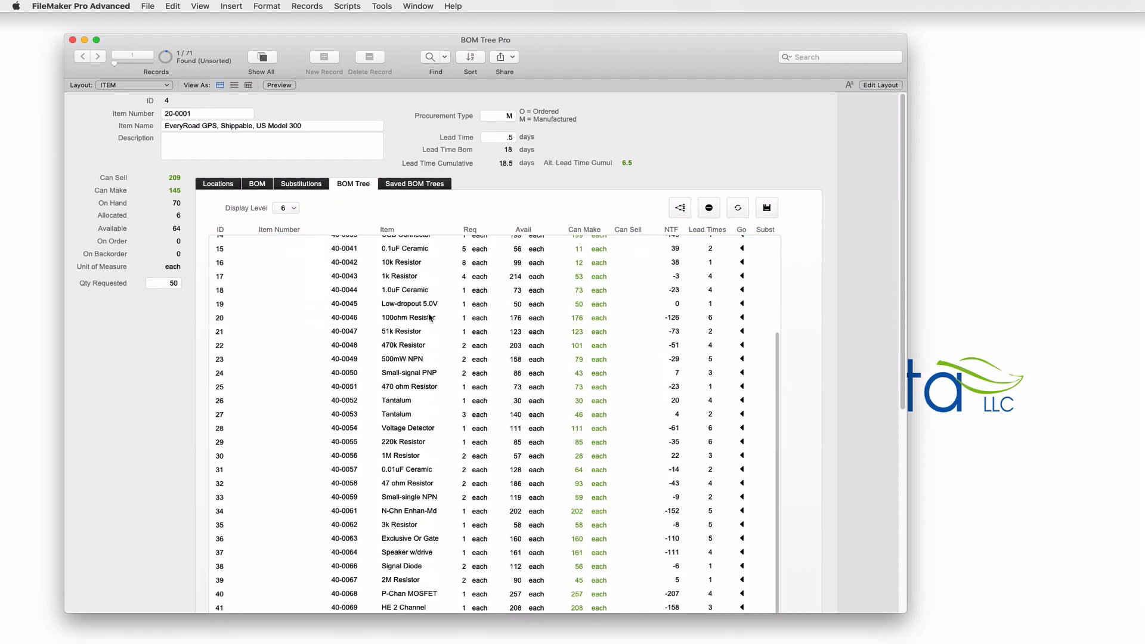
scroll("down", 3)
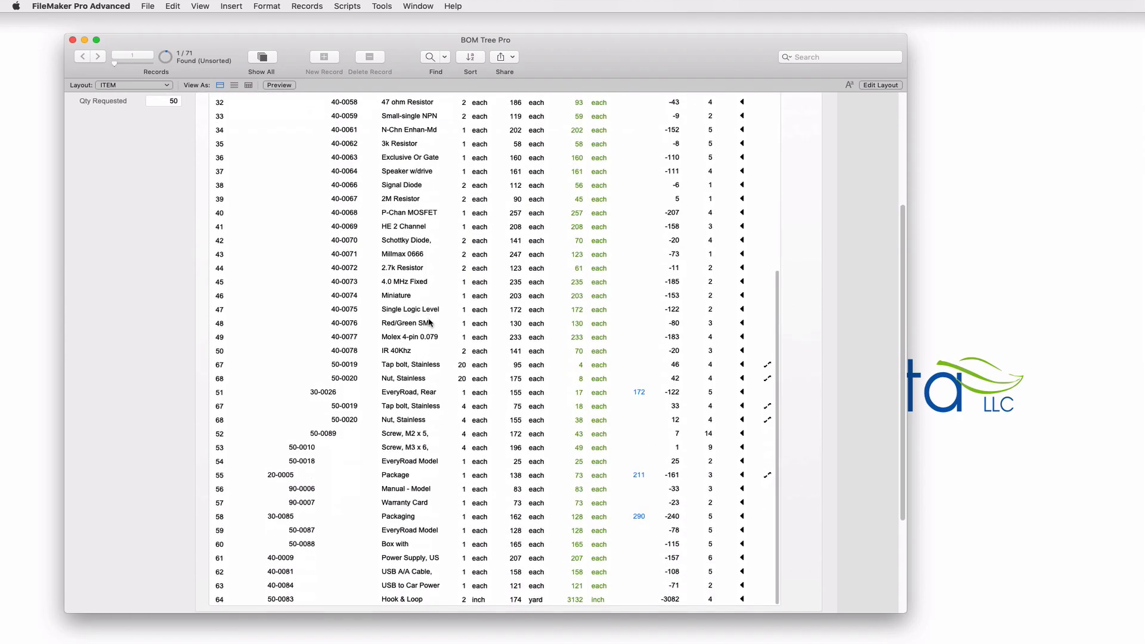
left_click(410, 365)
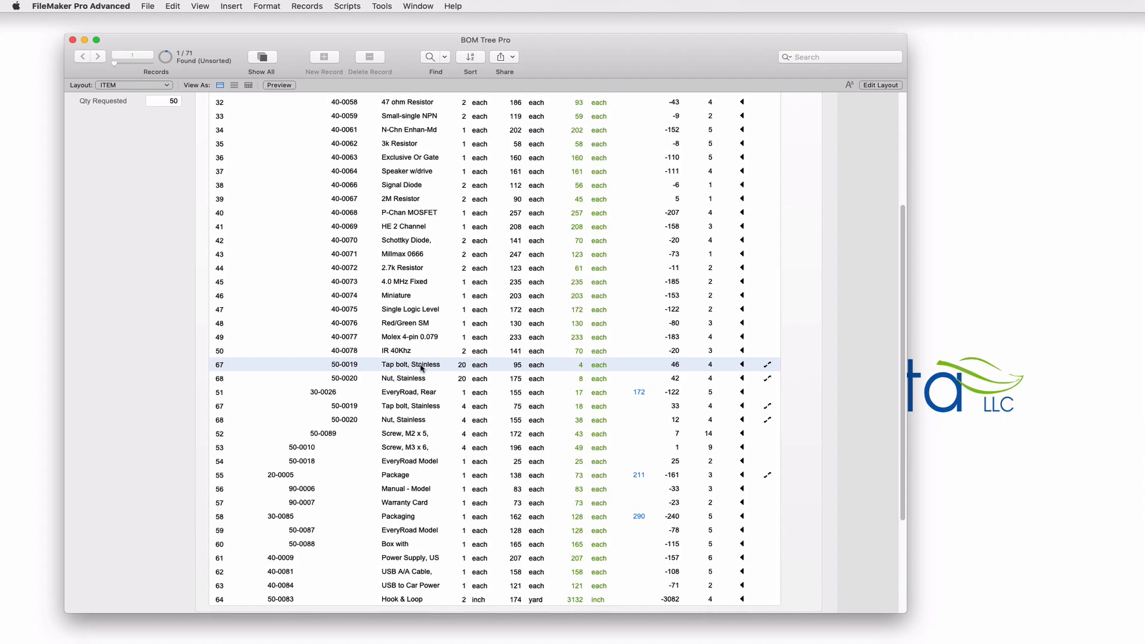
mouse_move(419, 367)
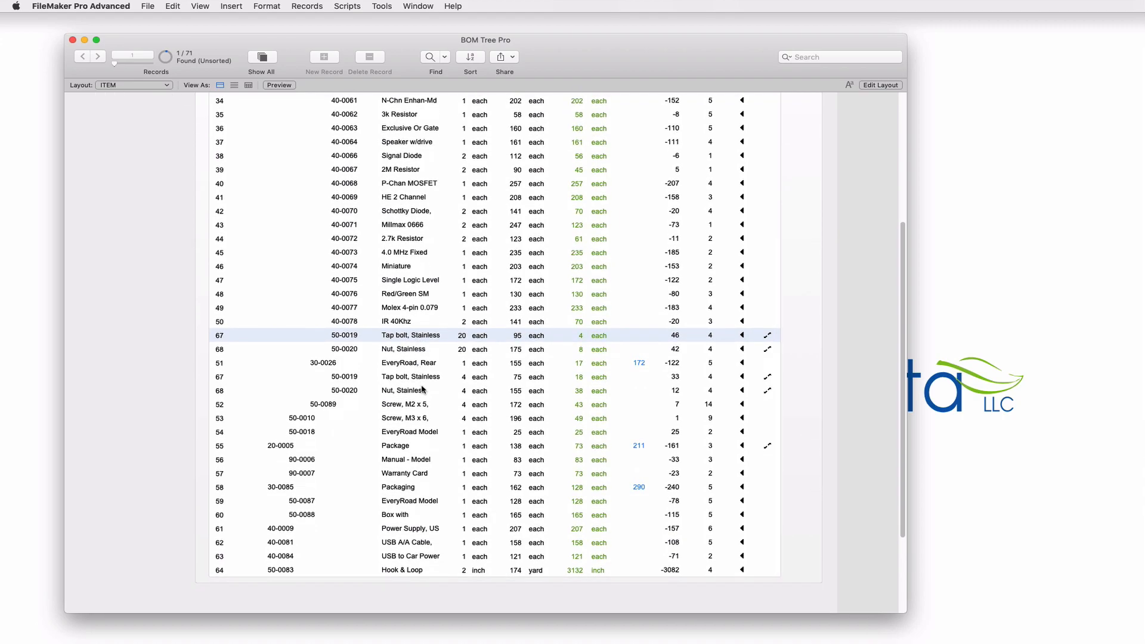
left_click(420, 375)
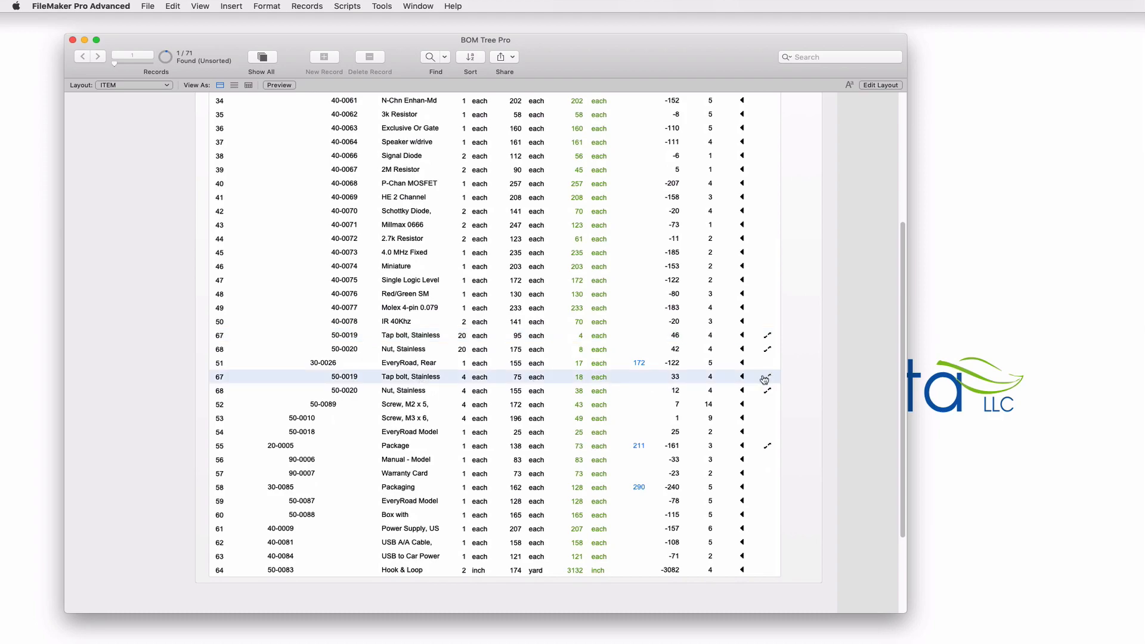
left_click(766, 378)
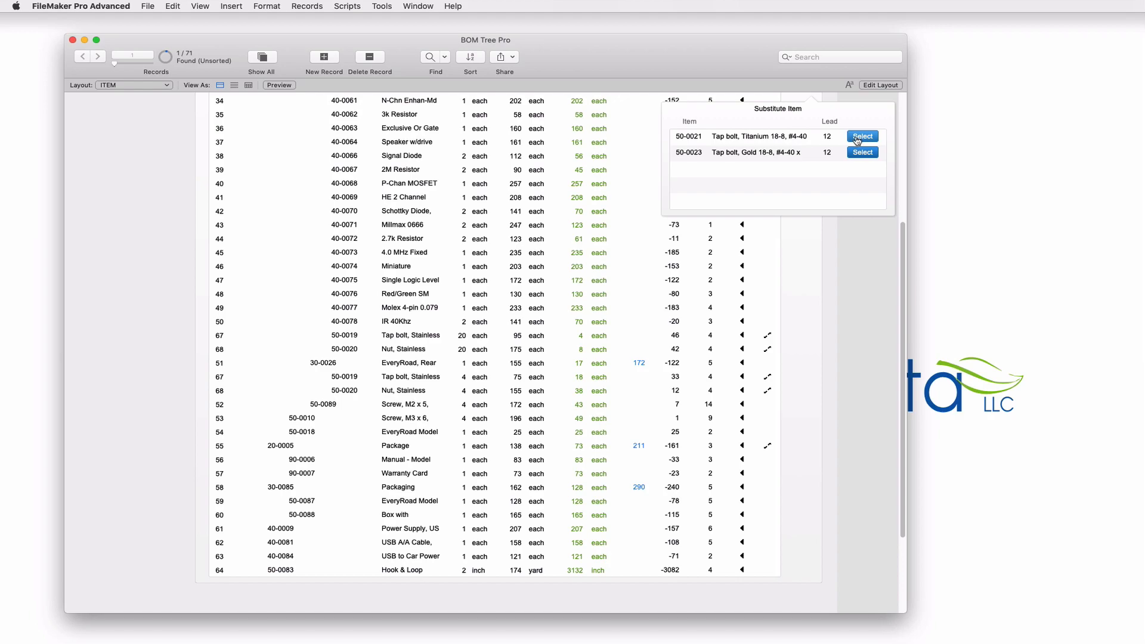
left_click(863, 136)
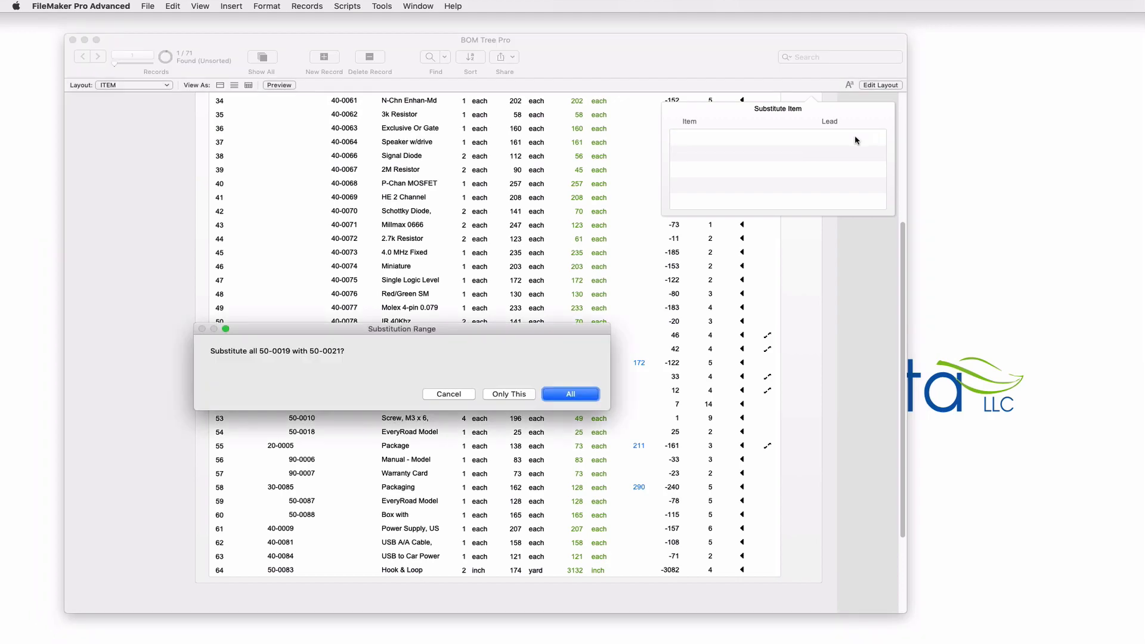
left_click(569, 394)
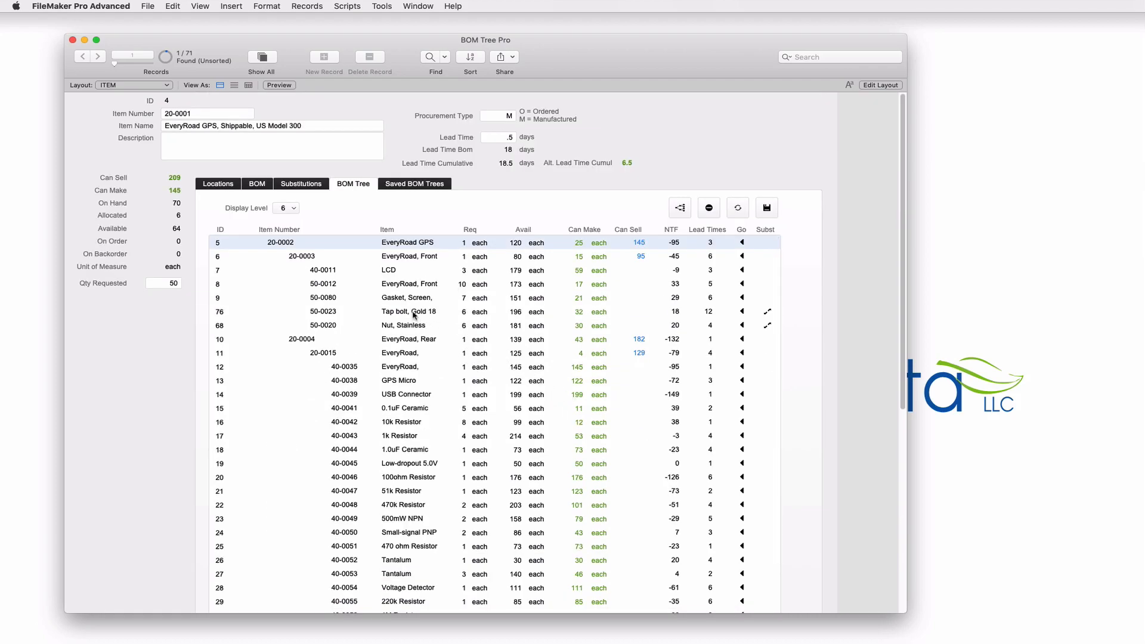
Check the gold and titanium tap bolt lines in the updated tree
left_click(410, 312)
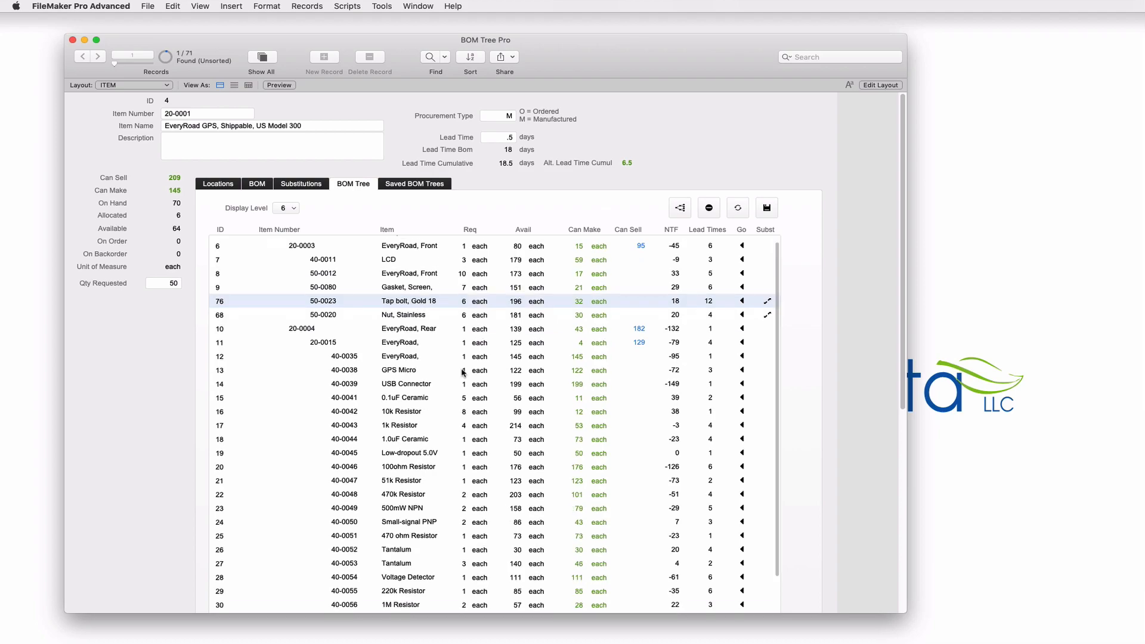
scroll("down", 3)
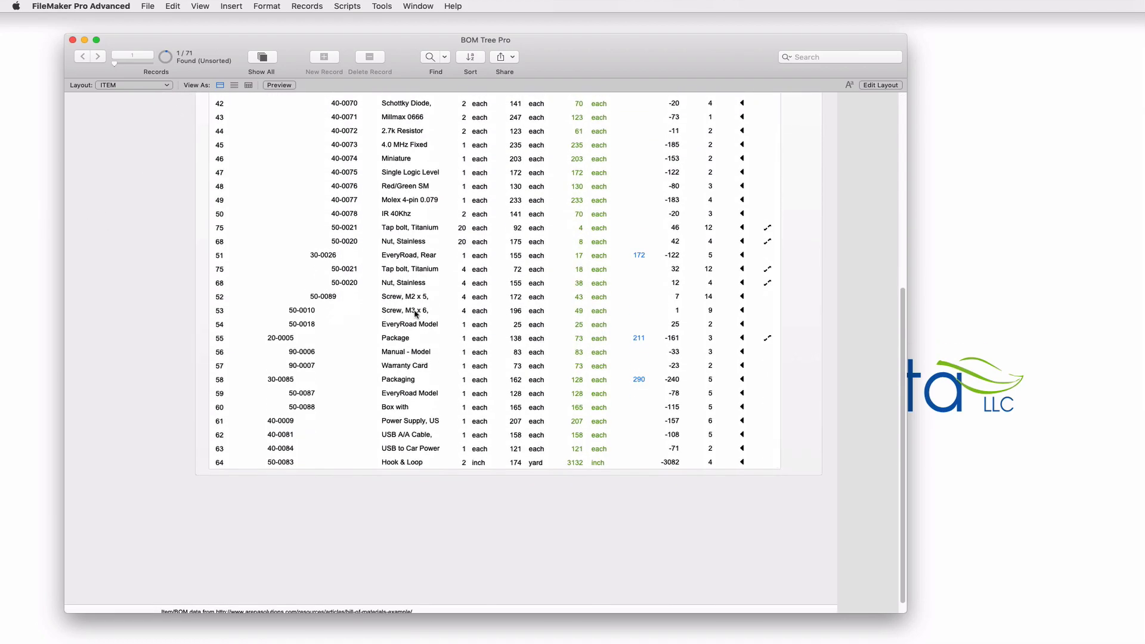
left_click(410, 269)
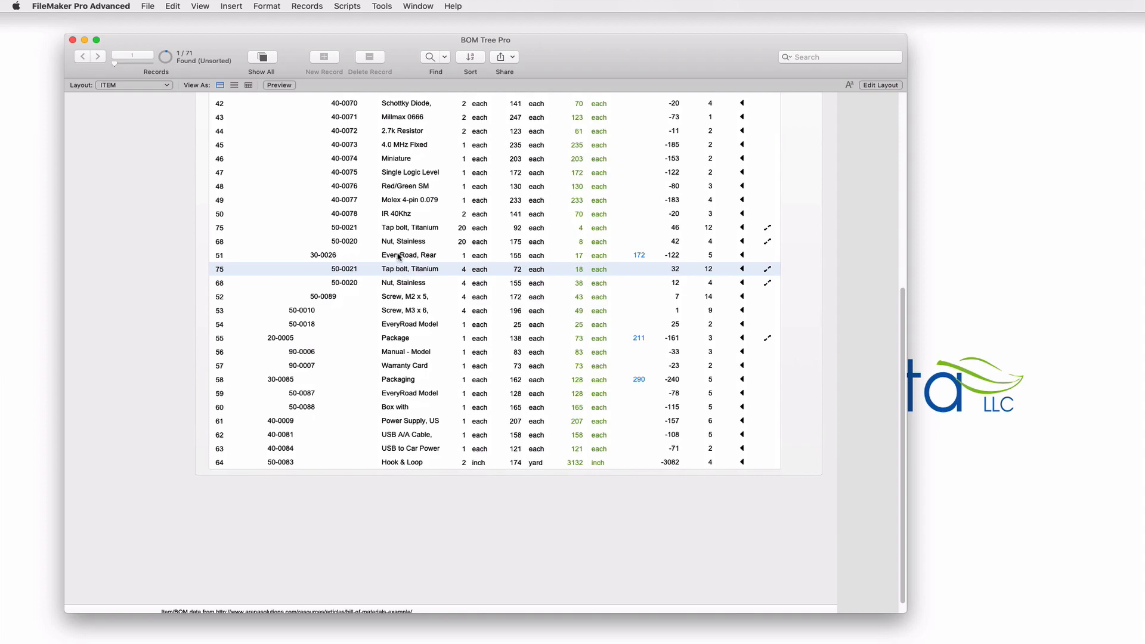
left_click(409, 226)
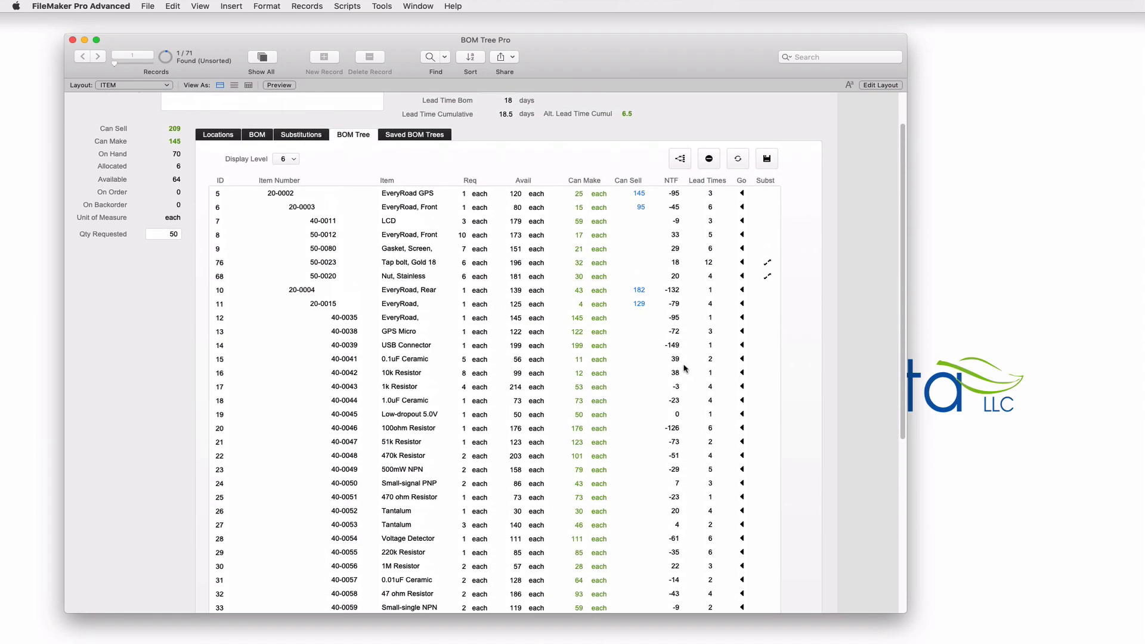
mouse_move(675, 347)
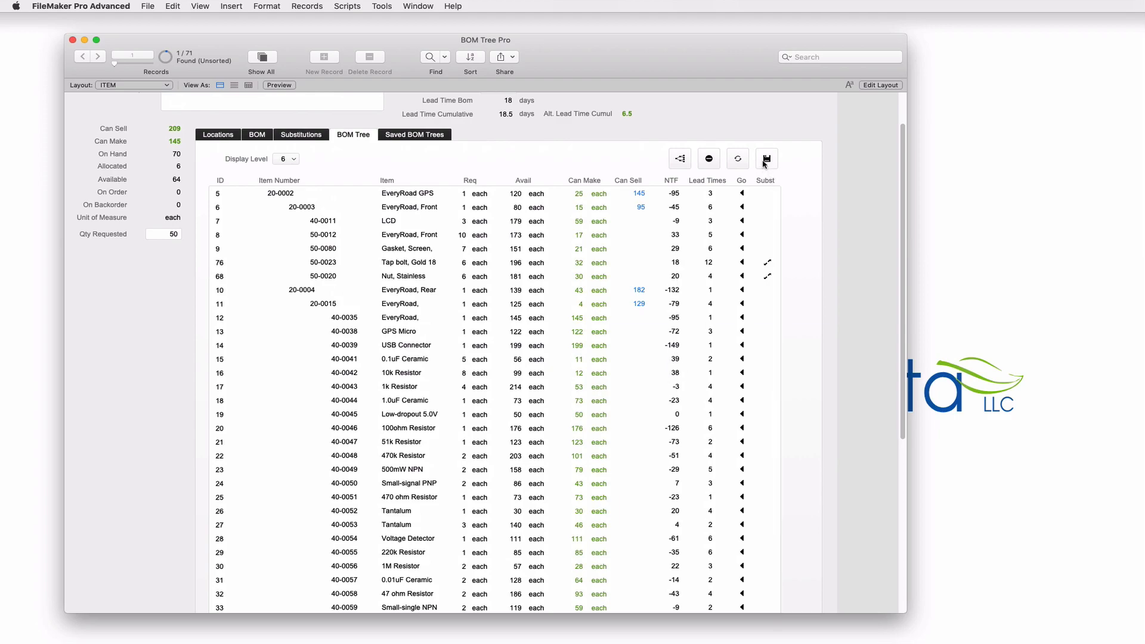
mouse_move(766, 159)
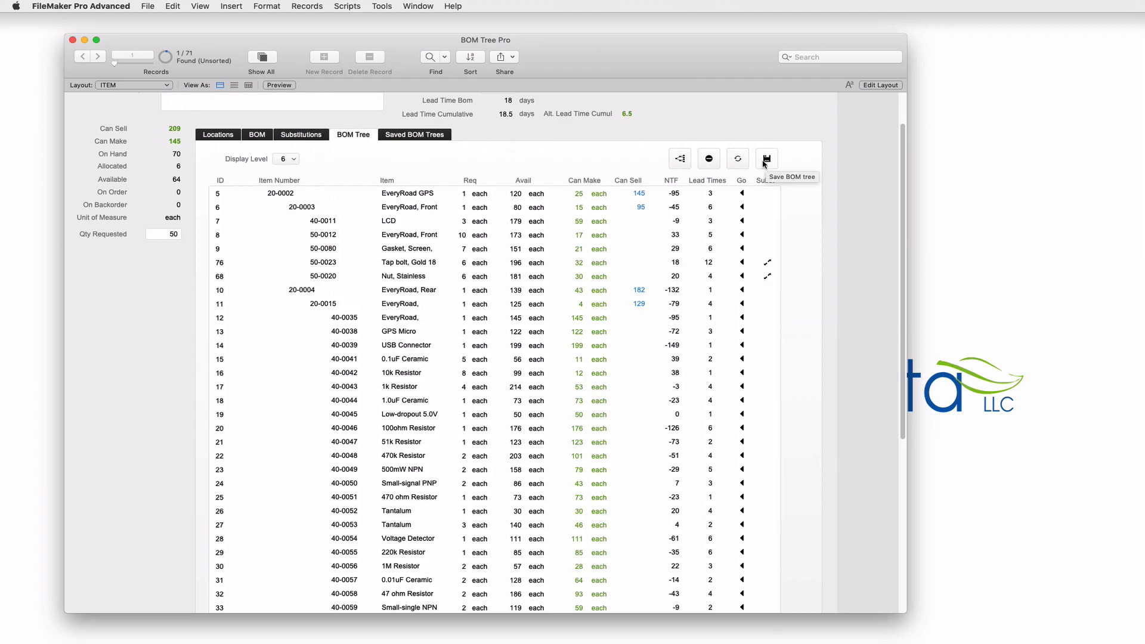
Save the BOM tree titled 'Tap Bolt - 1 Gold and 2 Titanium' with description Yada
left_click(766, 159)
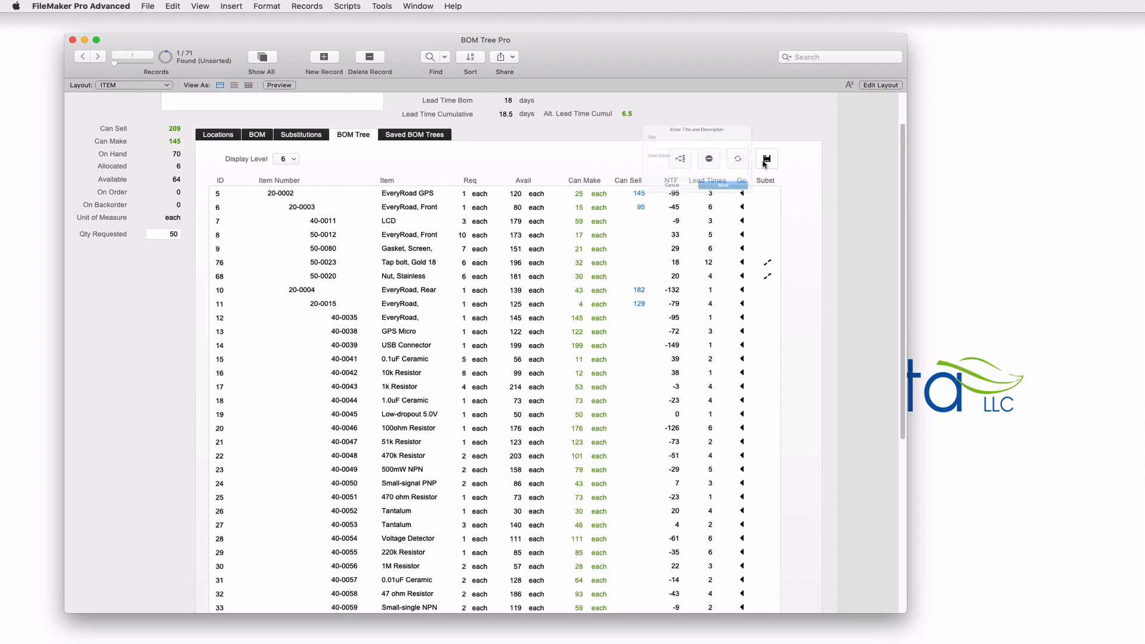
type("Tap Bolt - 2")
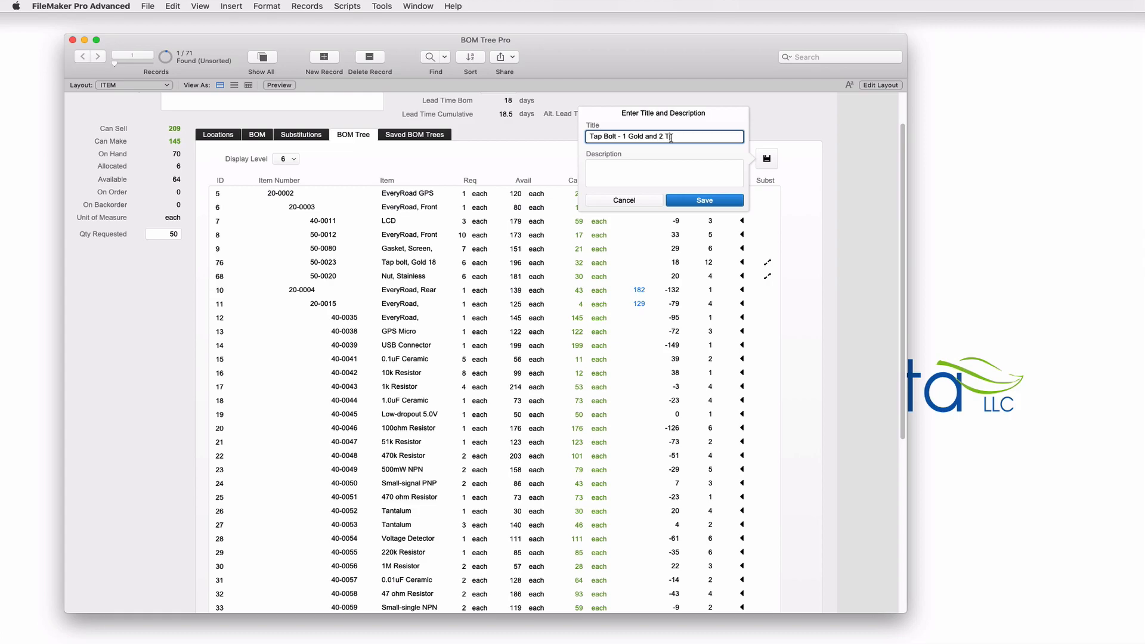
type("Yada")
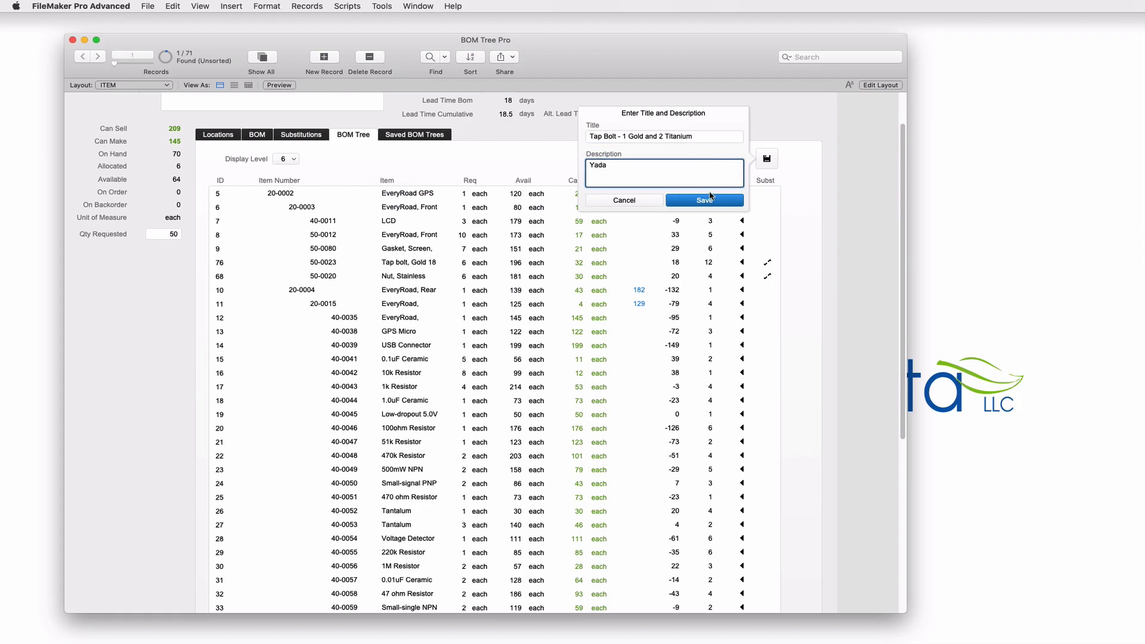
left_click(704, 200)
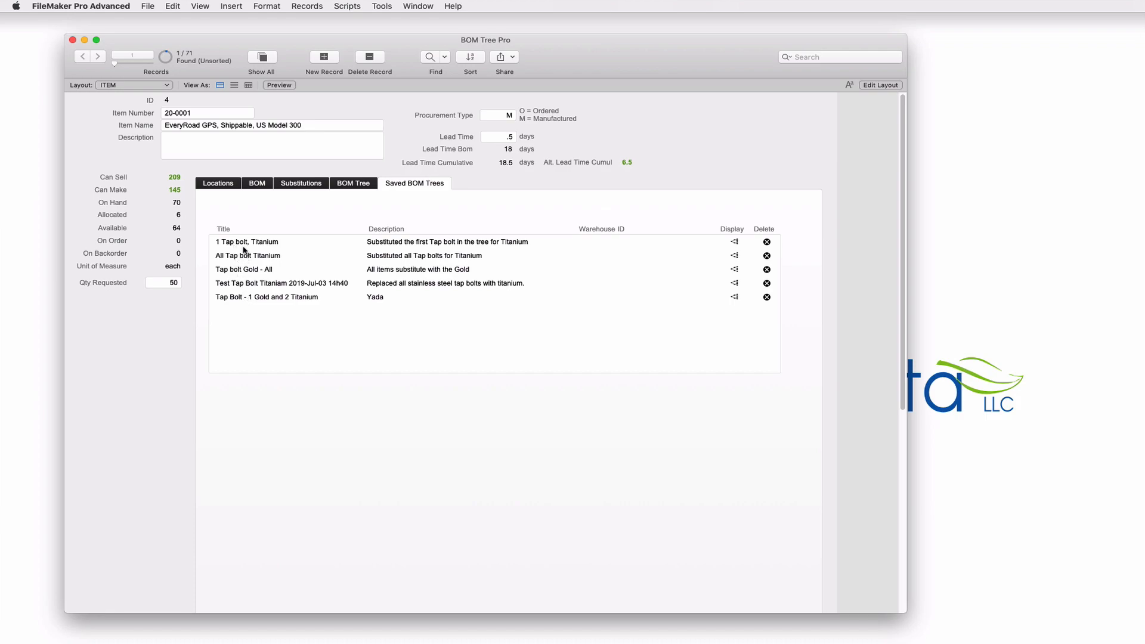
mouse_move(392, 297)
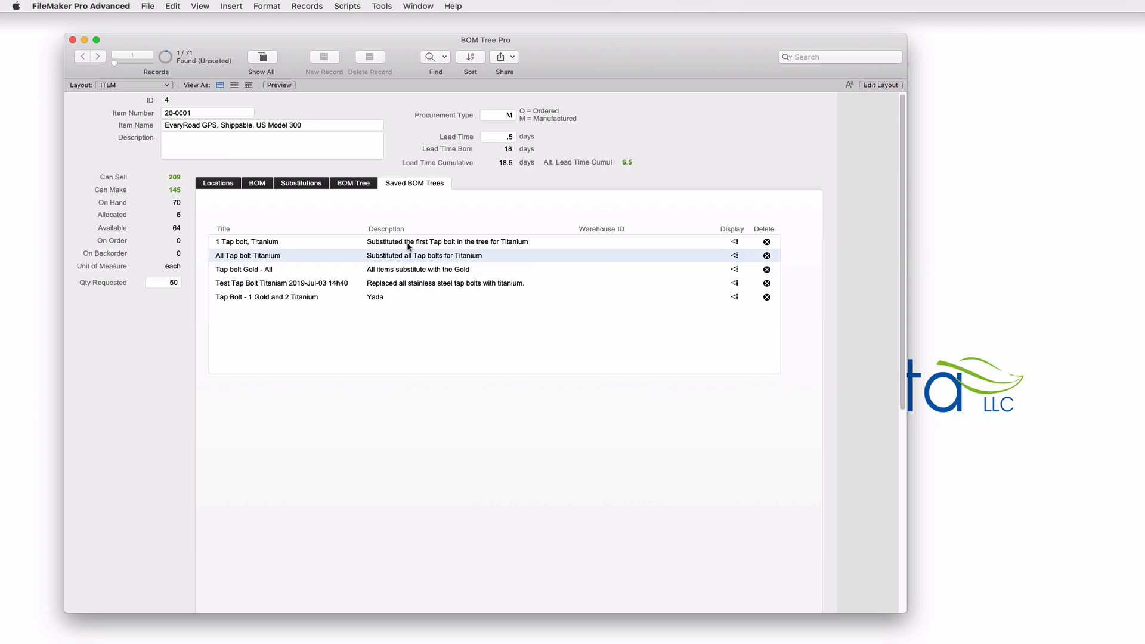
Clear the displayed BOM tree and reload the default stainless-bolt tree
left_click(245, 269)
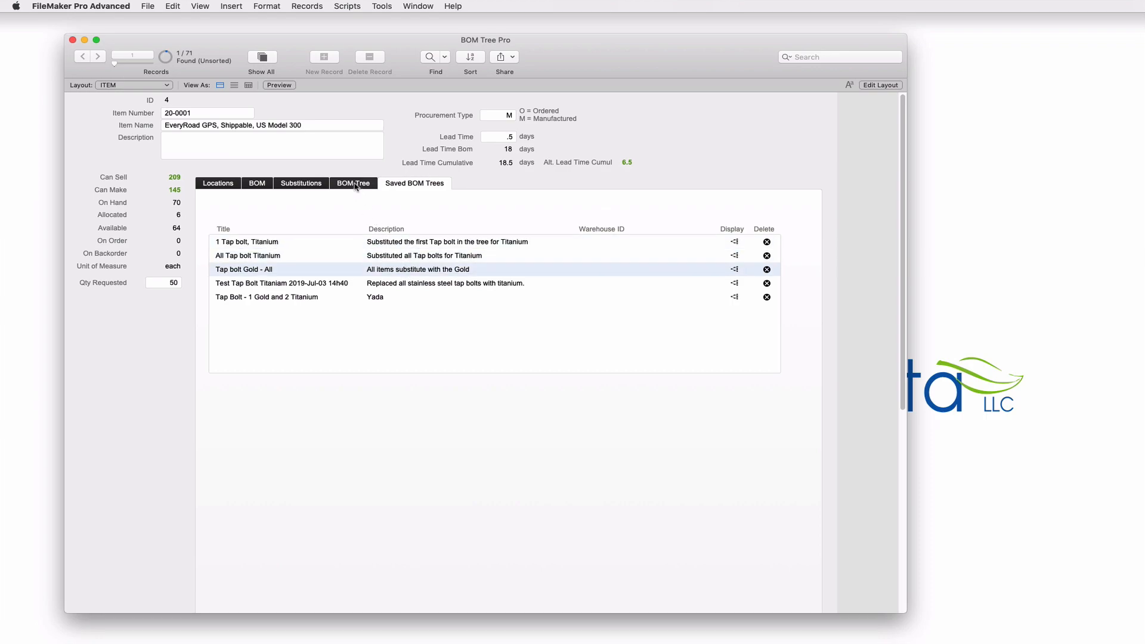
left_click(353, 184)
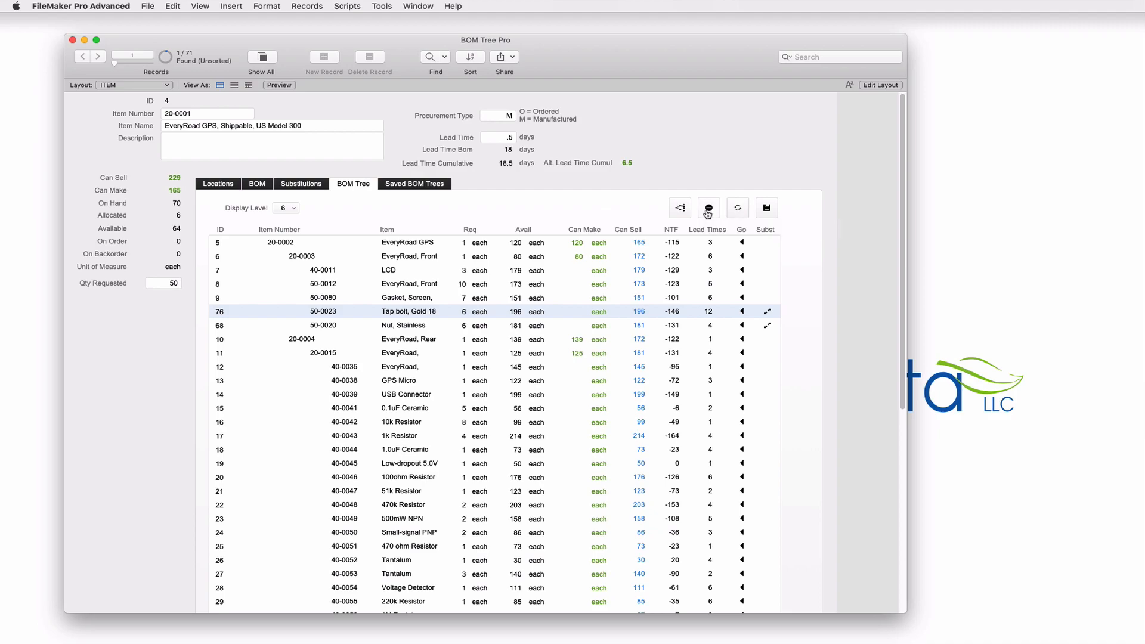
left_click(707, 208)
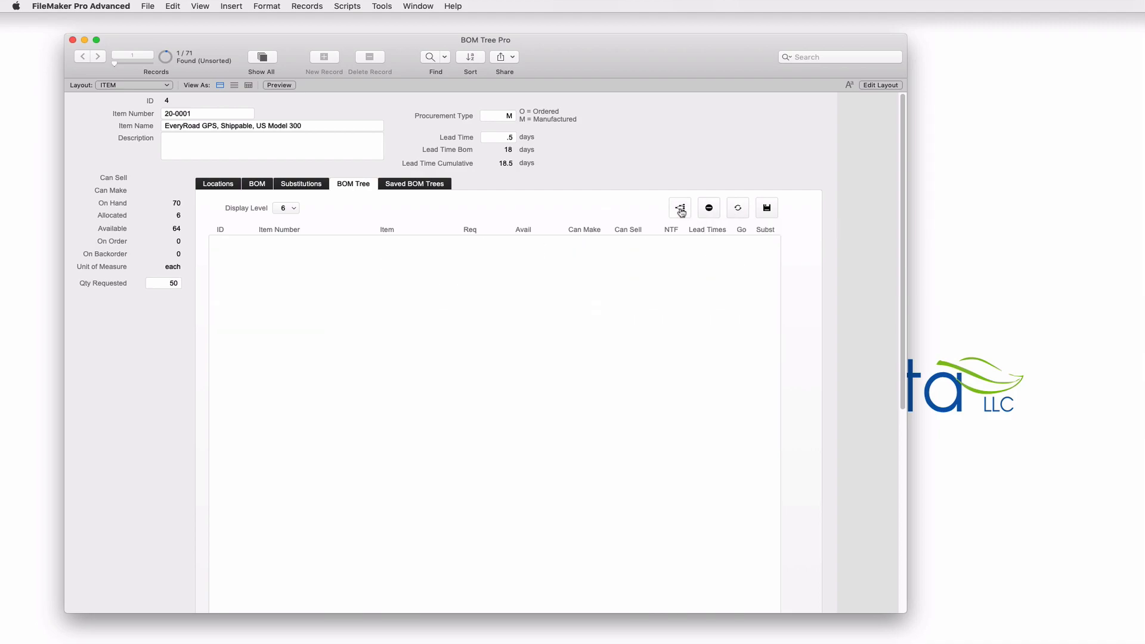
mouse_move(679, 207)
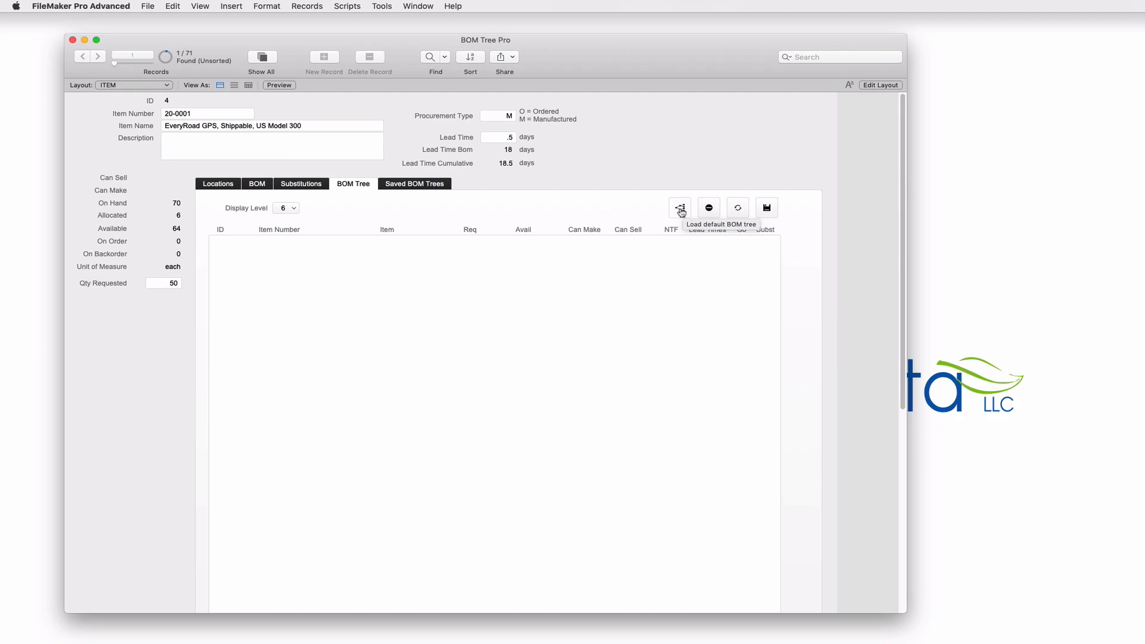
left_click(679, 208)
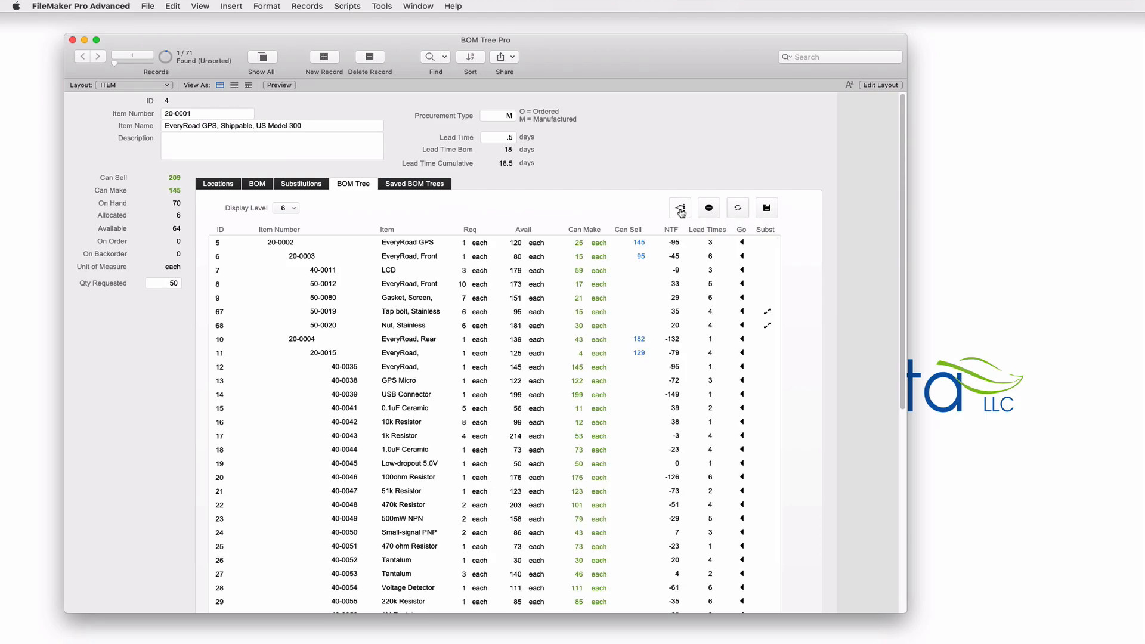
left_click(411, 311)
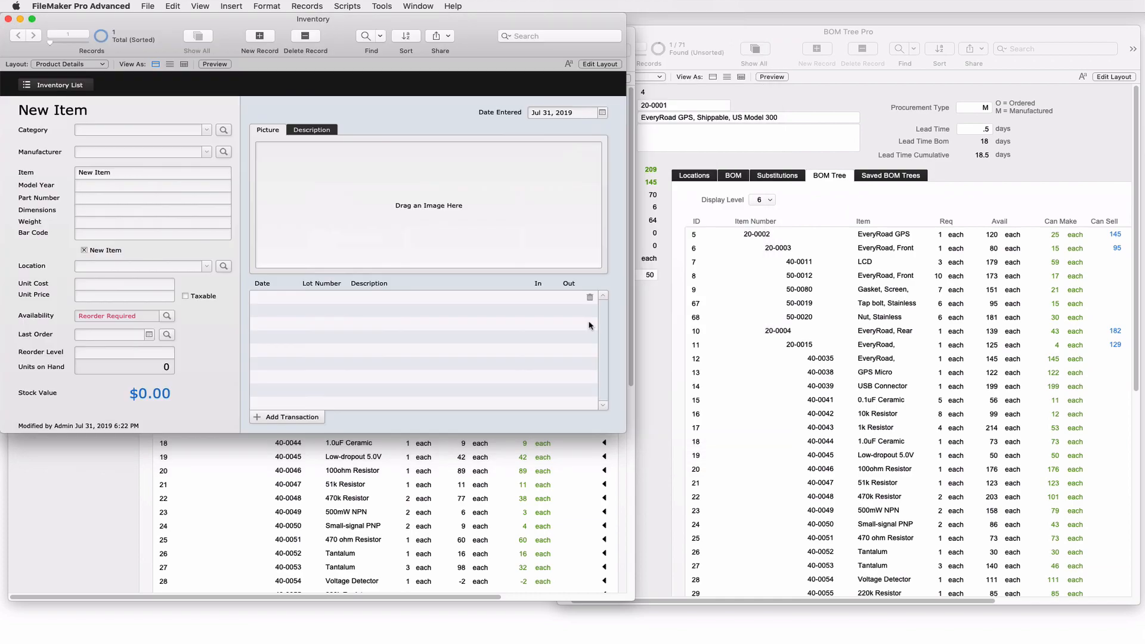
mouse_move(597, 323)
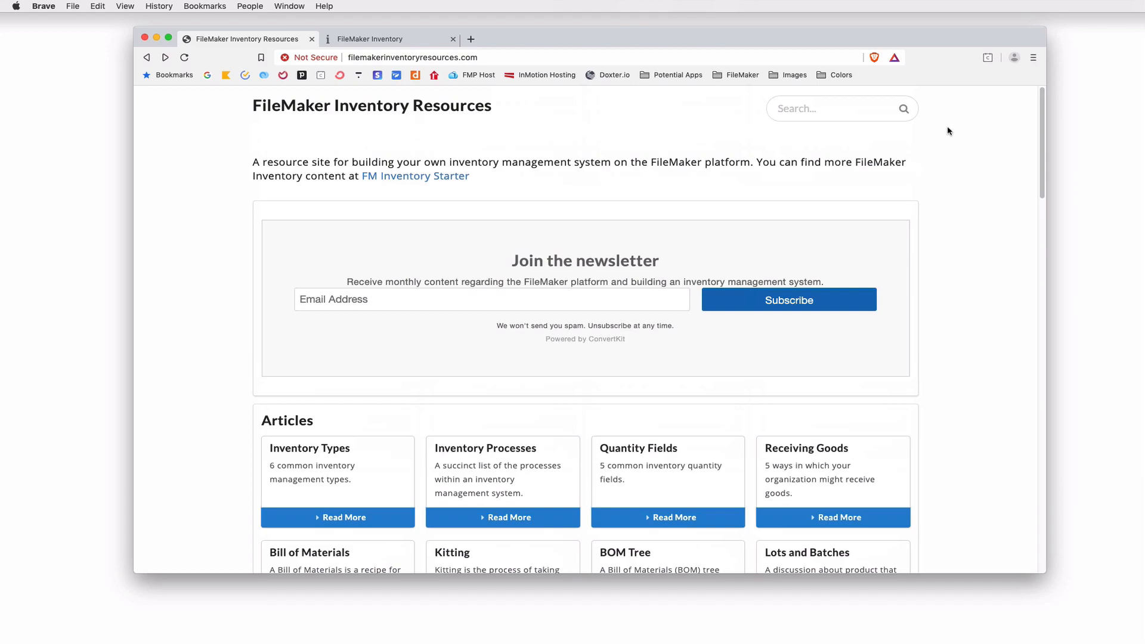
Scroll to the Files section and load the Demo File - BOM Tree Basic download page
scroll("down", 3)
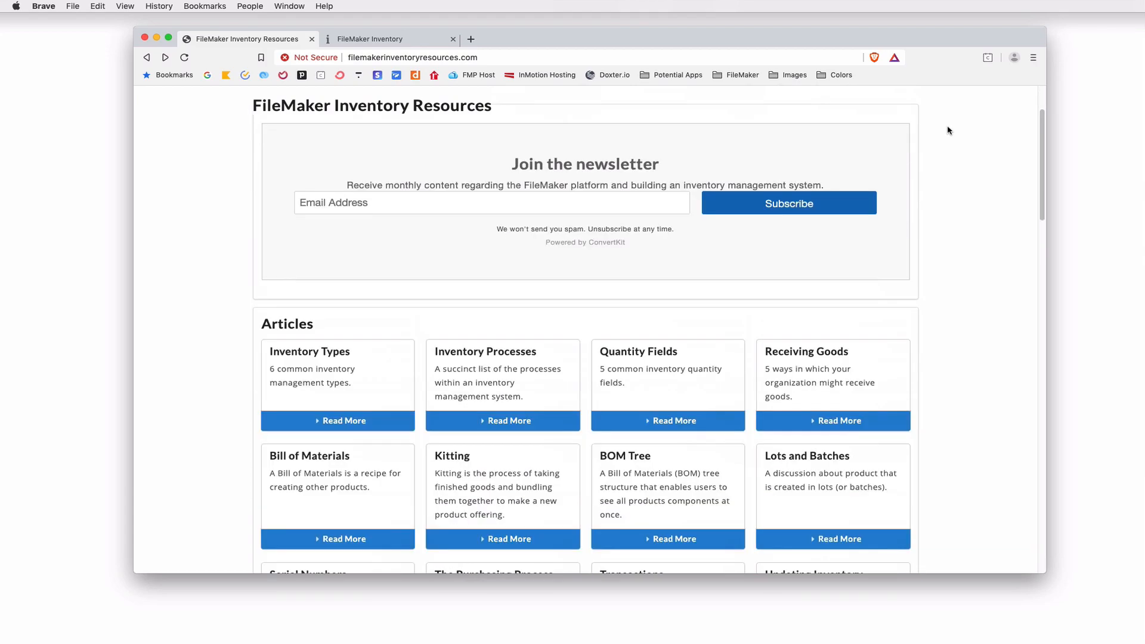
scroll("down", 3)
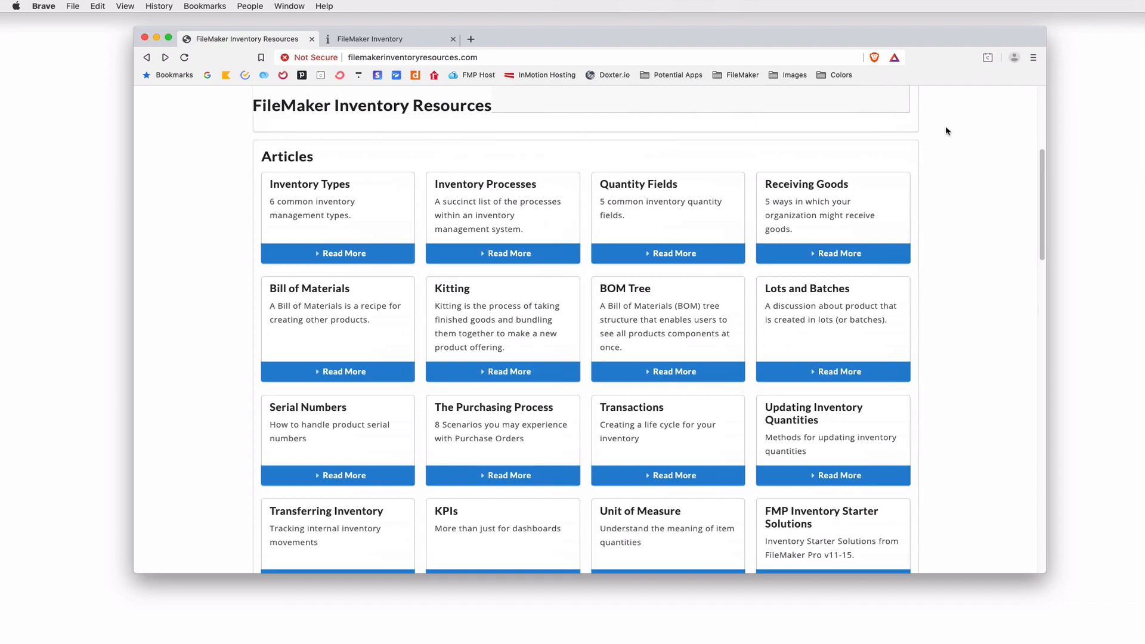
scroll("down", 3)
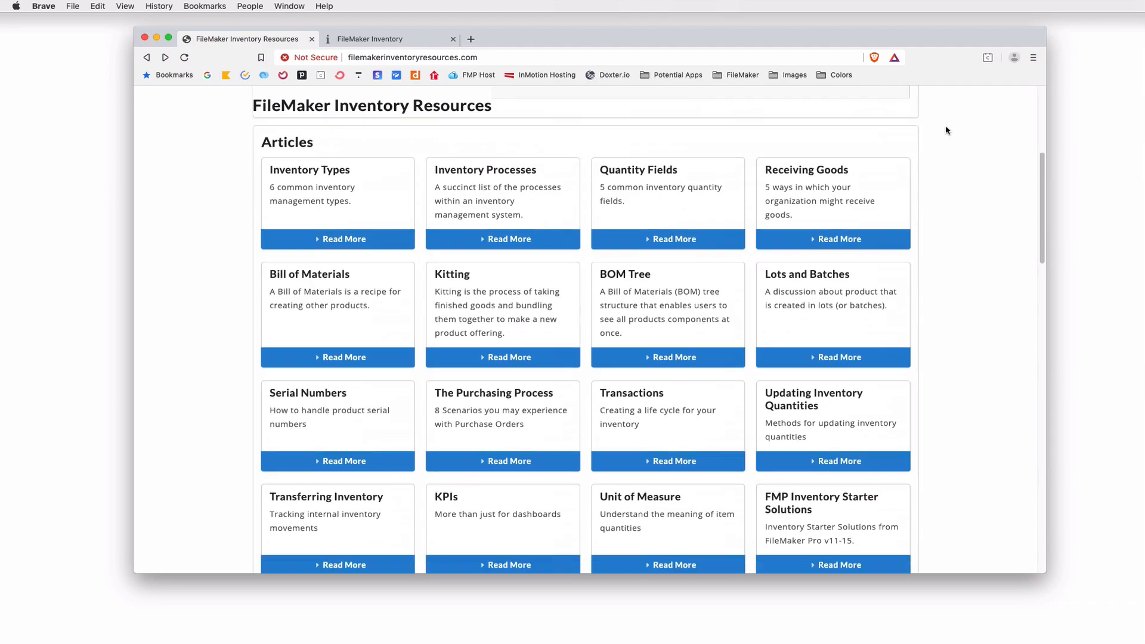
scroll("down", 3)
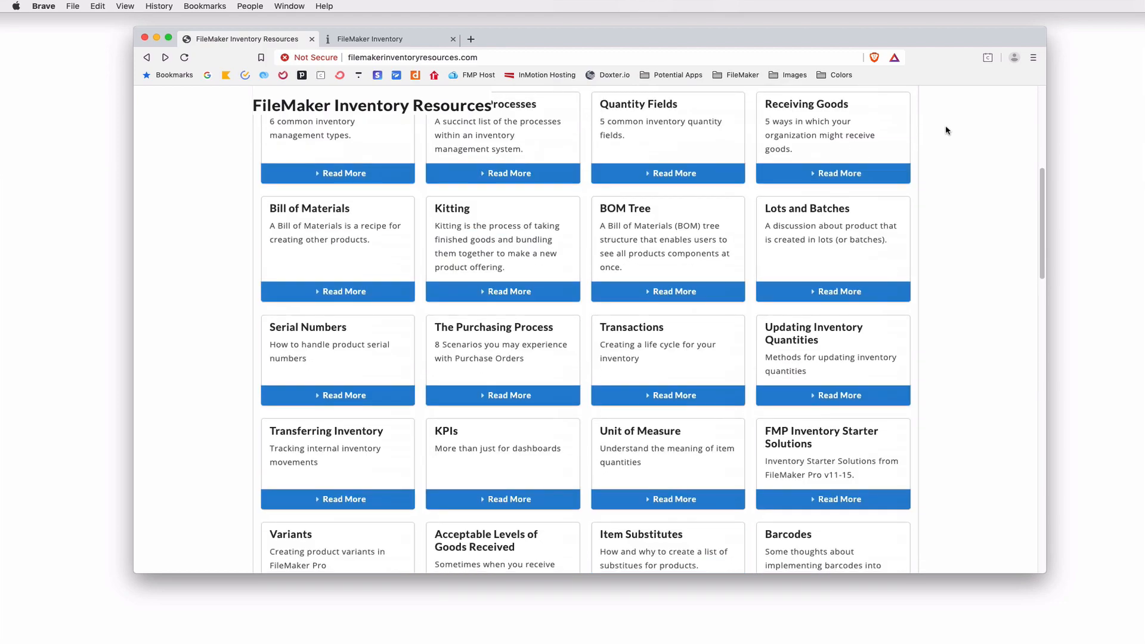
scroll("down", 3)
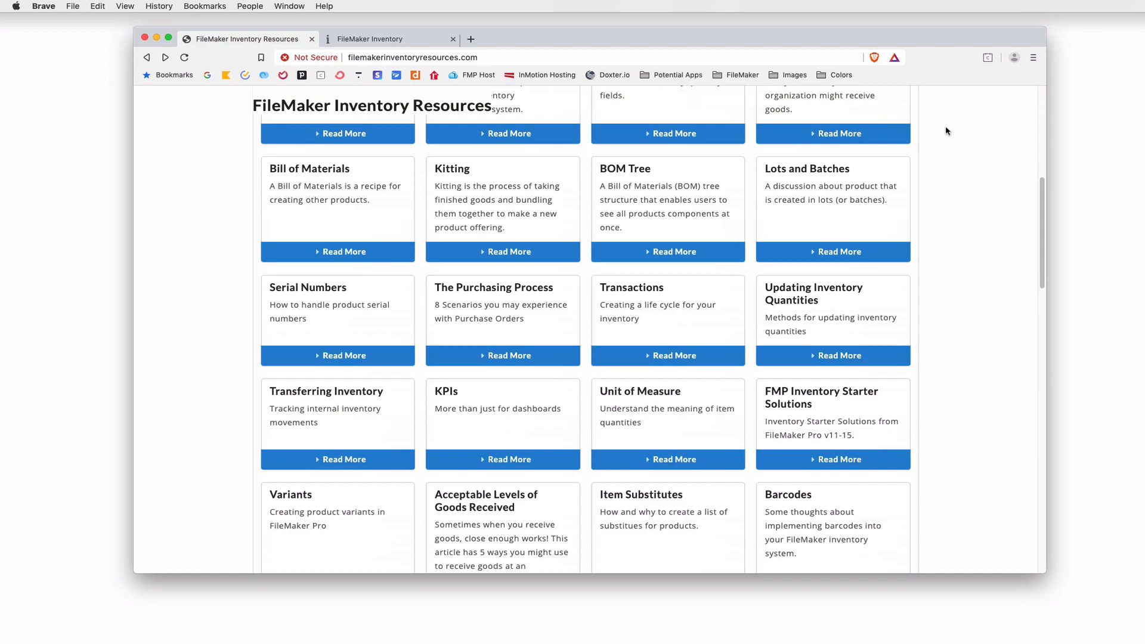
scroll("down", 3)
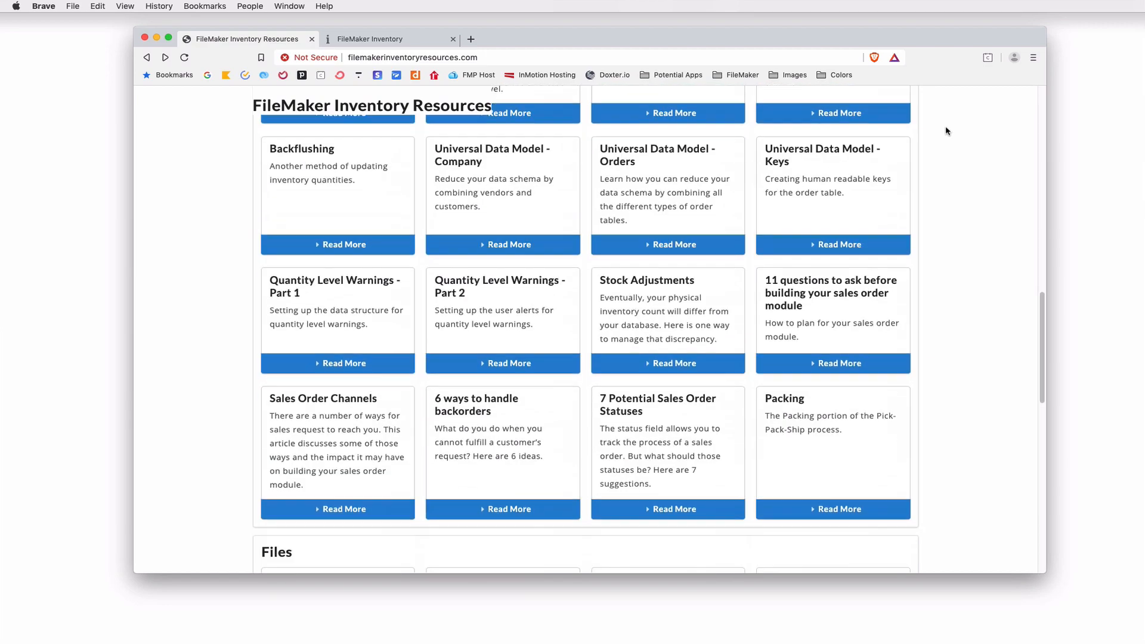
scroll("down", 3)
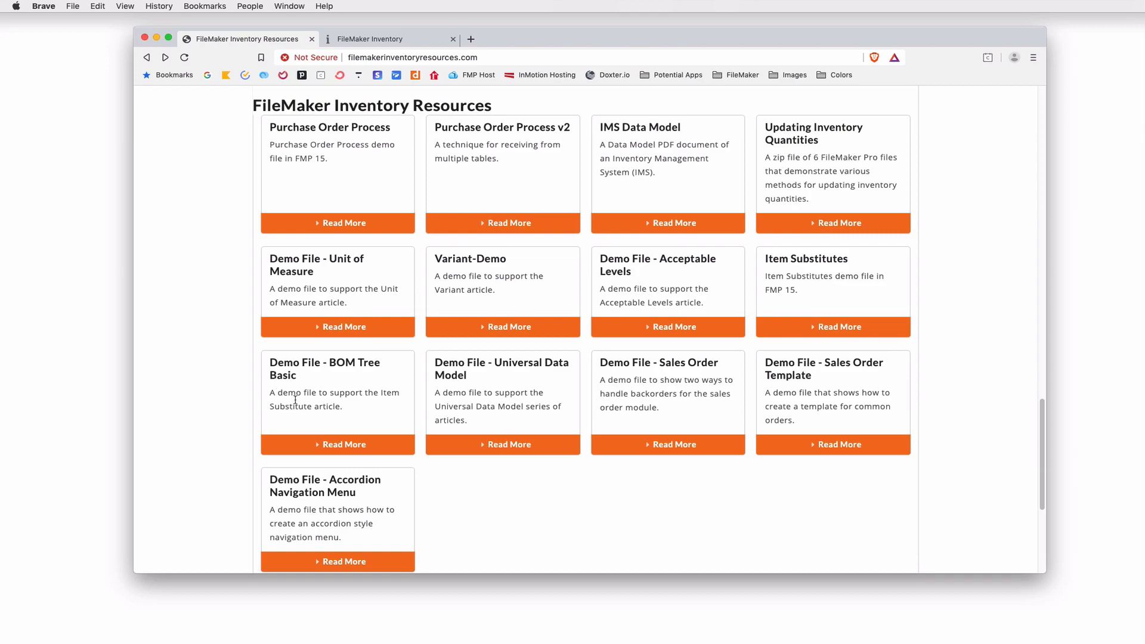
left_click(344, 444)
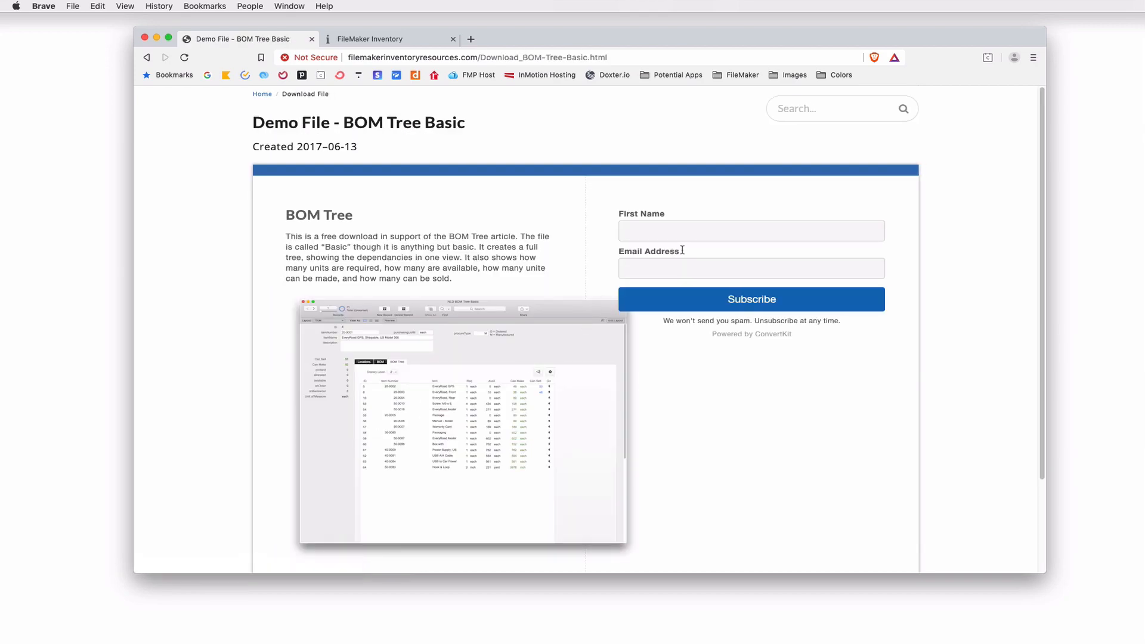
left_click(751, 299)
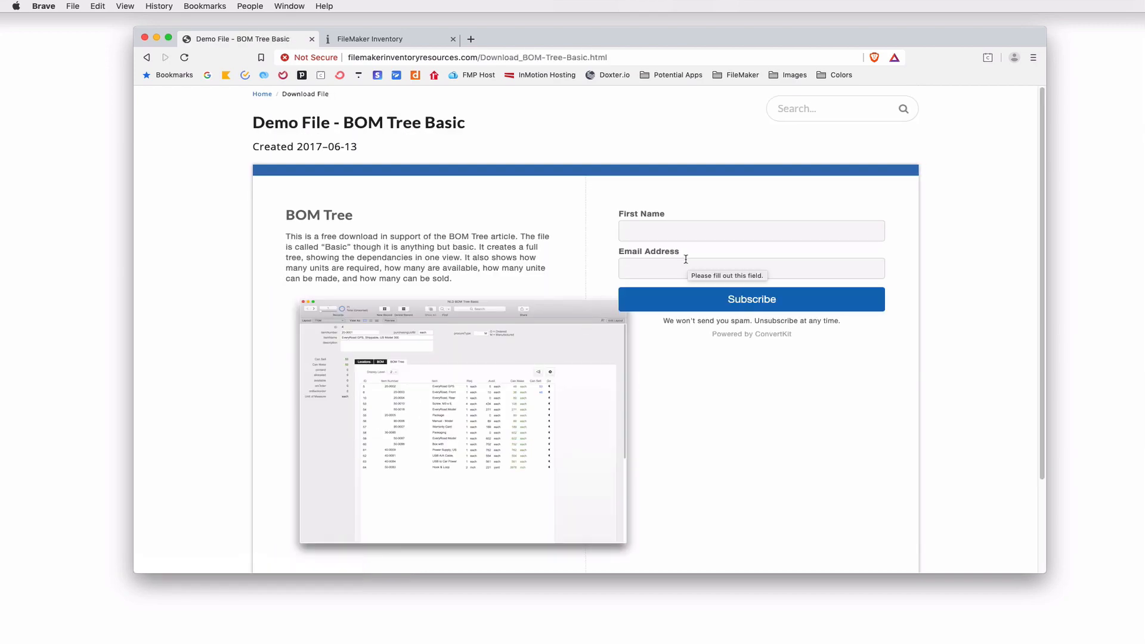
Switch to the FileMaker Inventory site tab
left_click(368, 39)
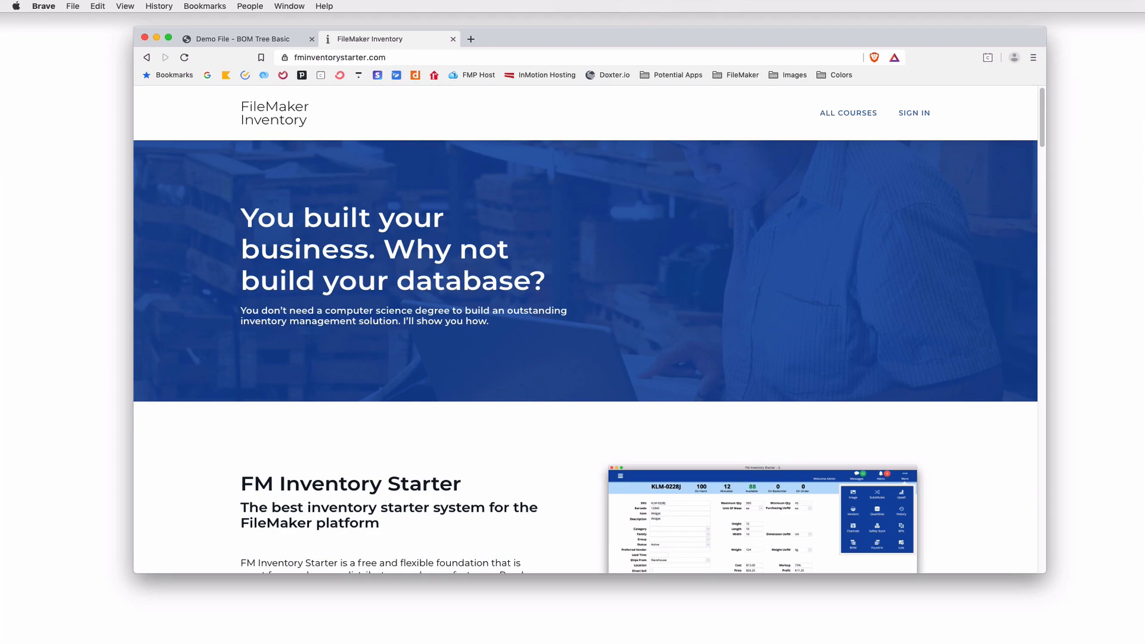
Scroll fminventorystarter.com down toward the BOM Tree Pro, Visual BOM and BOM Bundle product cards
scroll("down", 3)
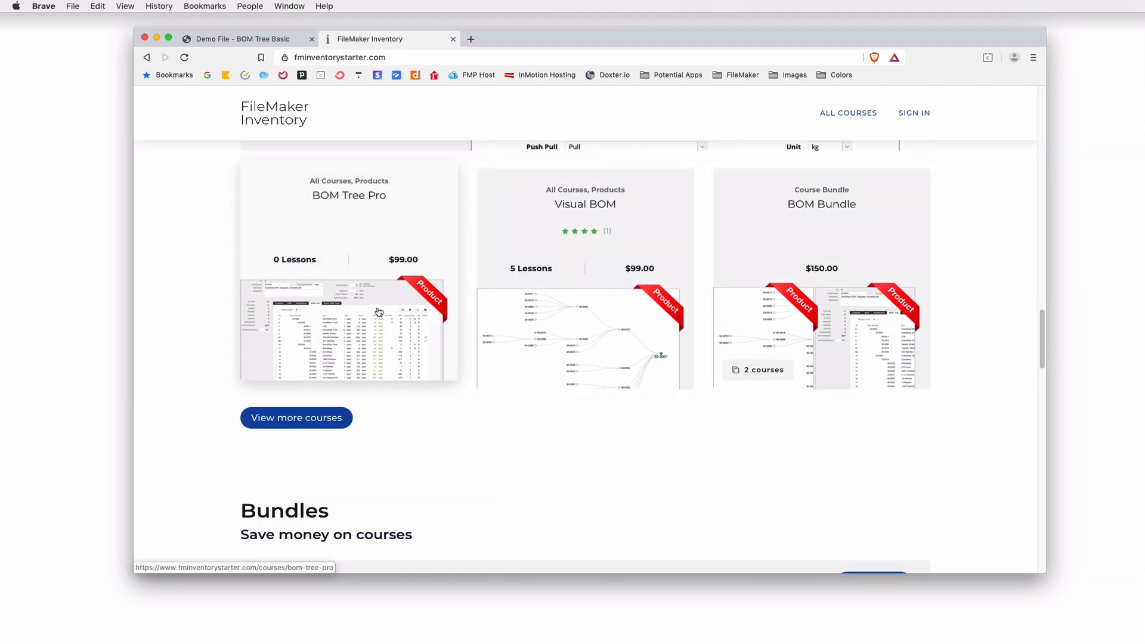
mouse_move(358, 294)
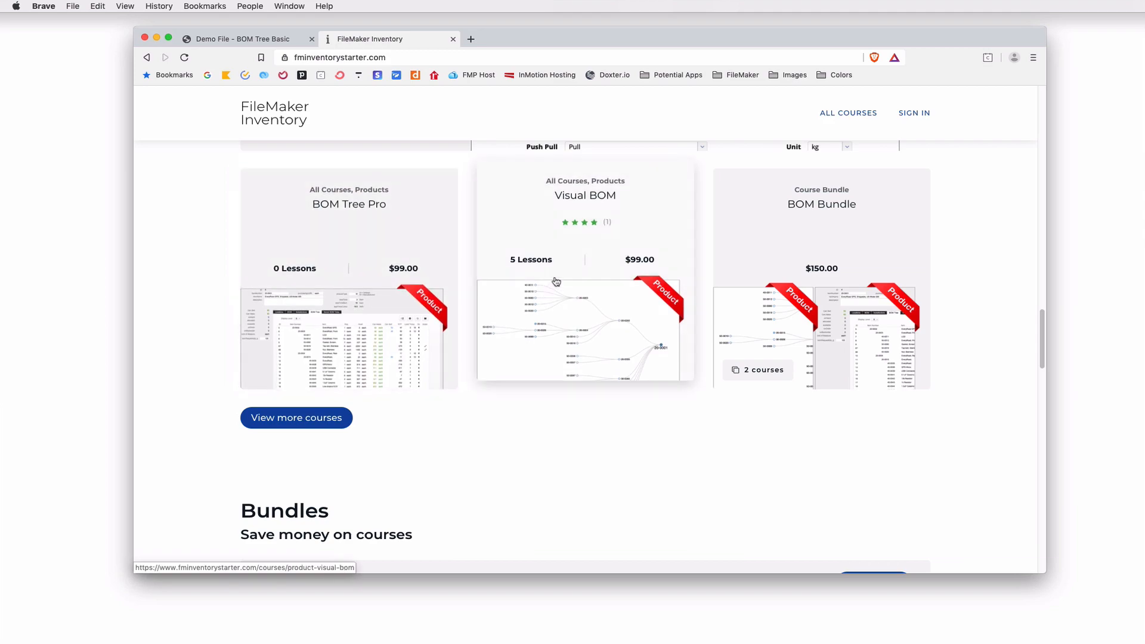
mouse_move(568, 284)
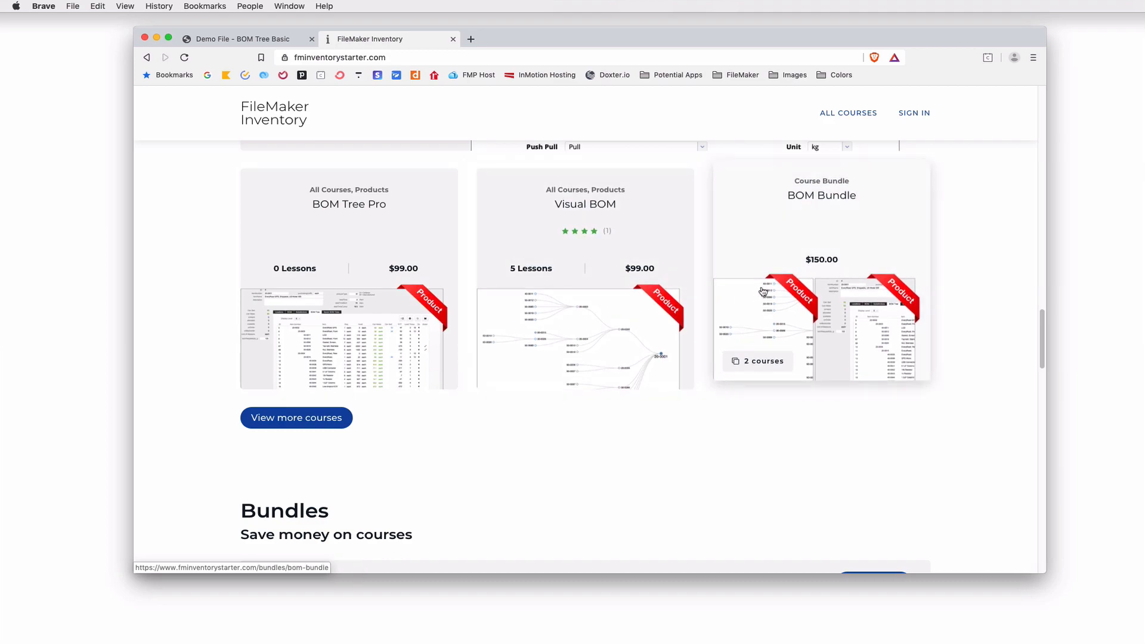
mouse_move(854, 282)
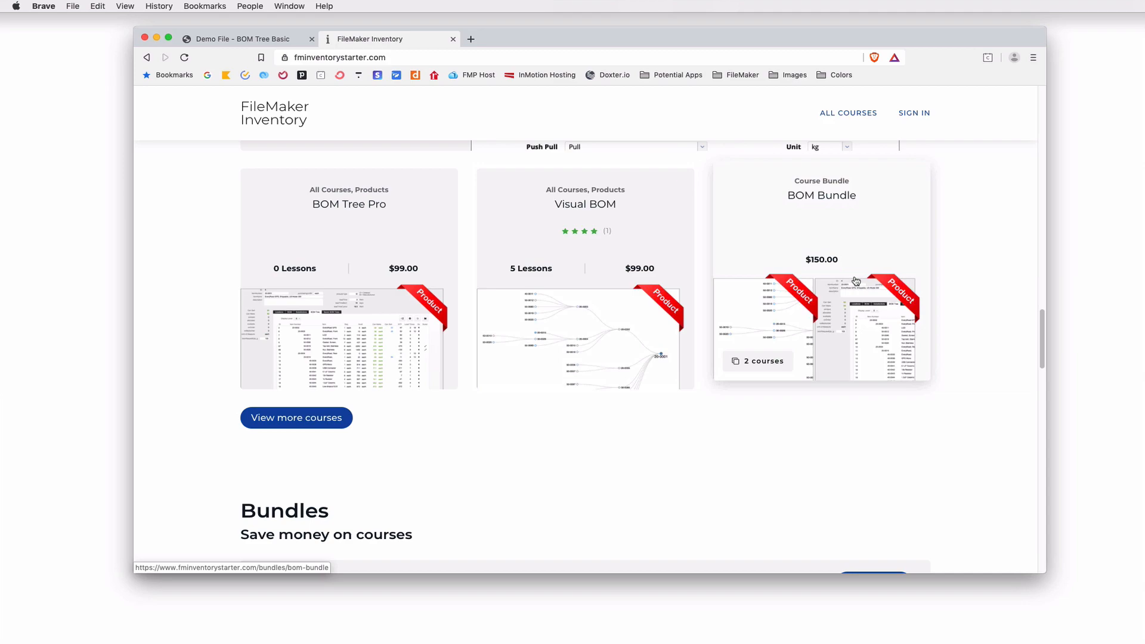
mouse_move(839, 272)
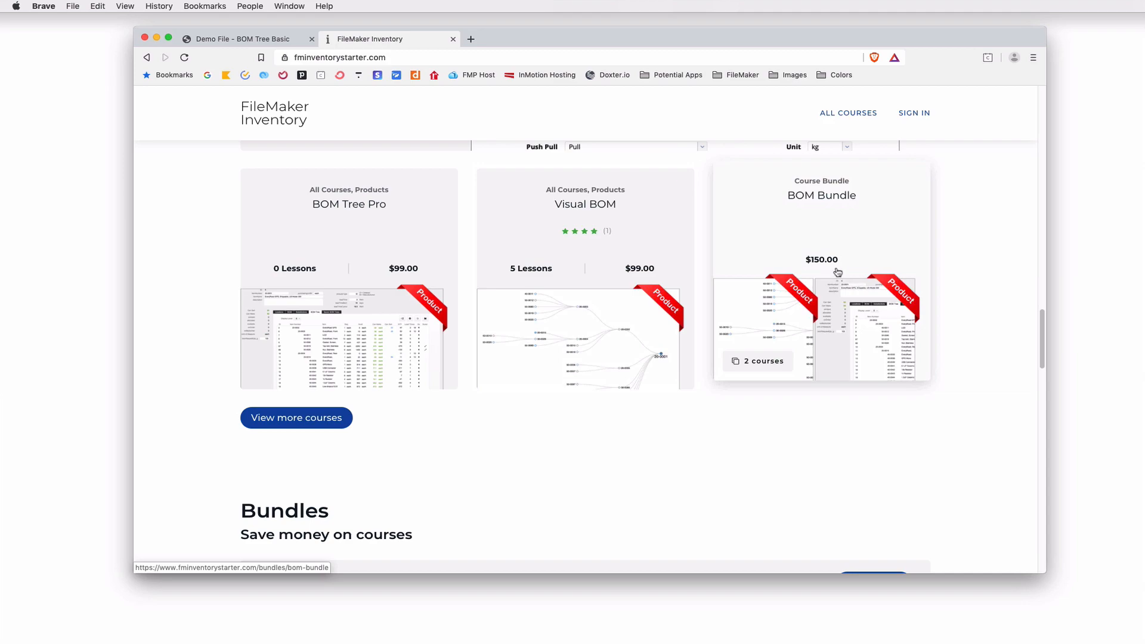